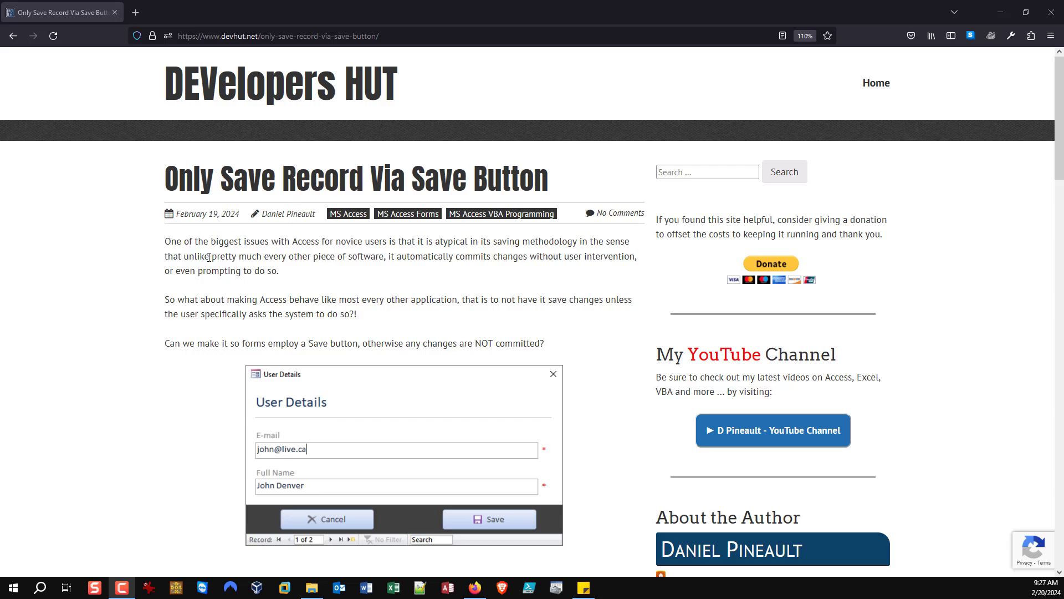
# Step: Switch to the Access database, view the Users table, then bring up the UserDetails_Basic form
pyautogui.scroll(-3)
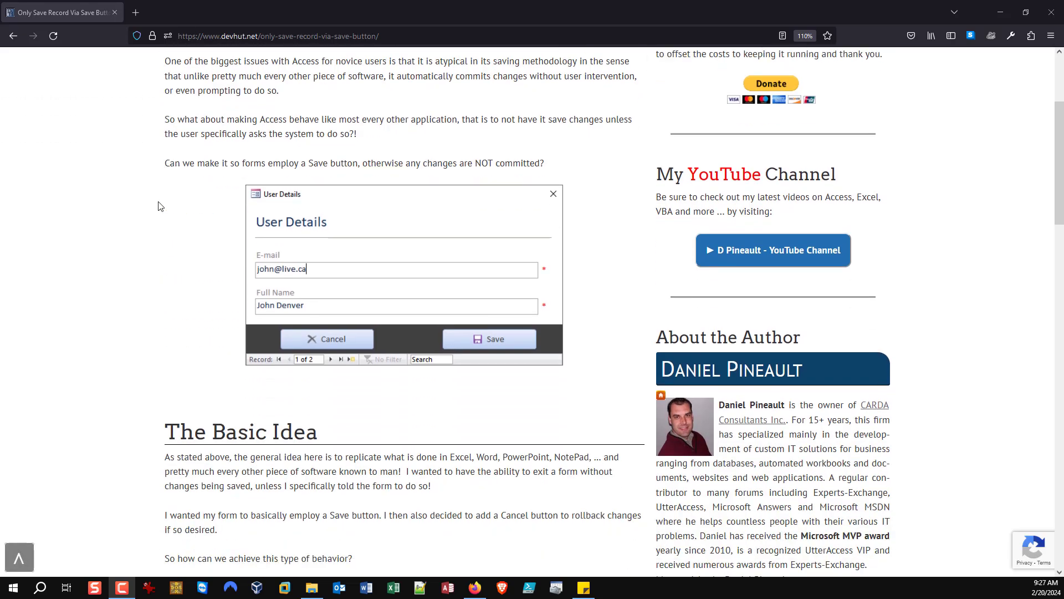
pyautogui.scroll(-3)
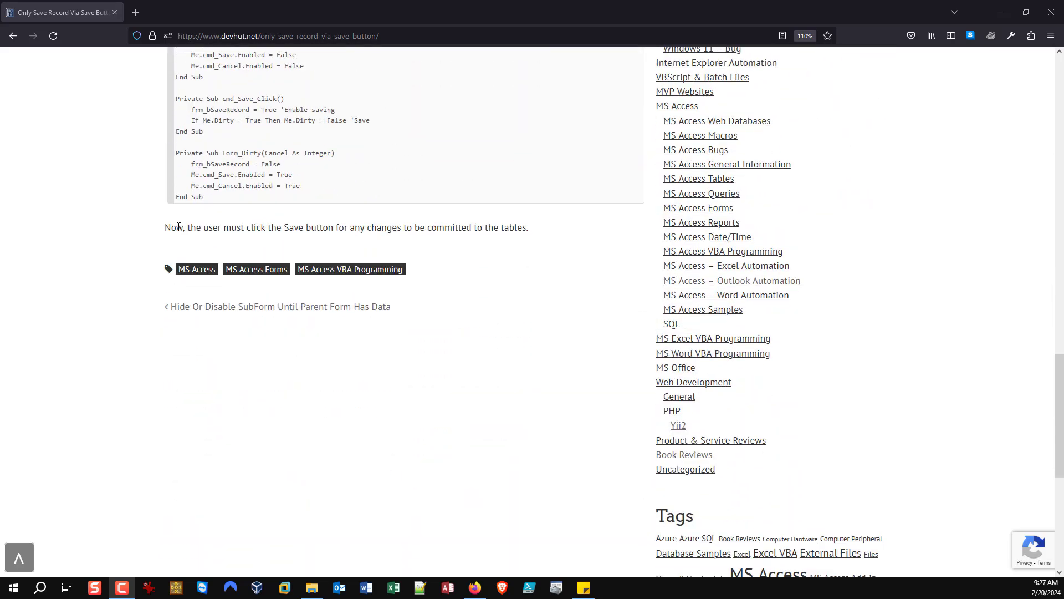
pyautogui.scroll(3)
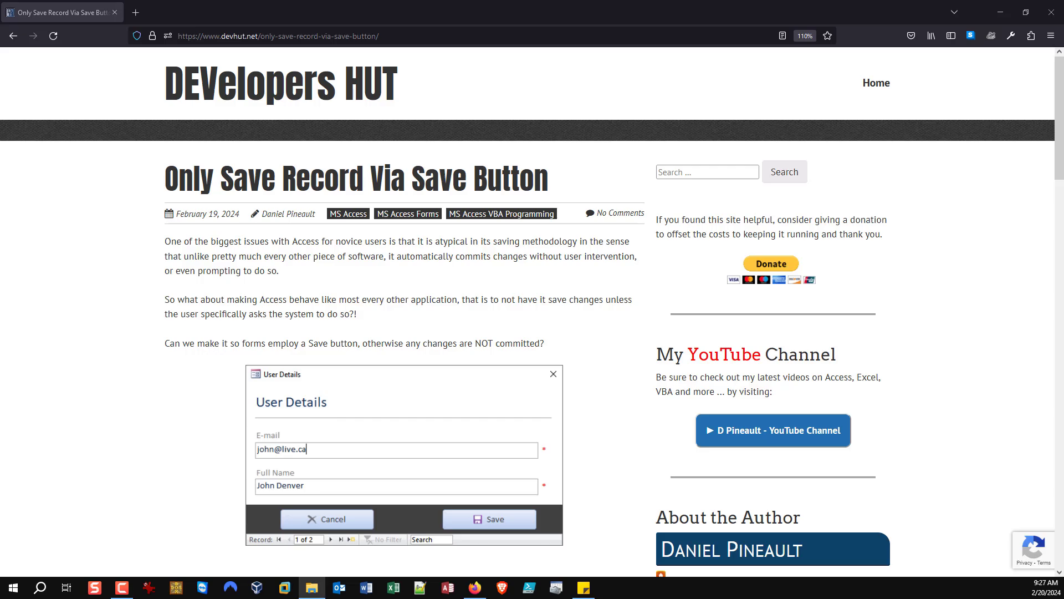
pyautogui.click(447, 587)
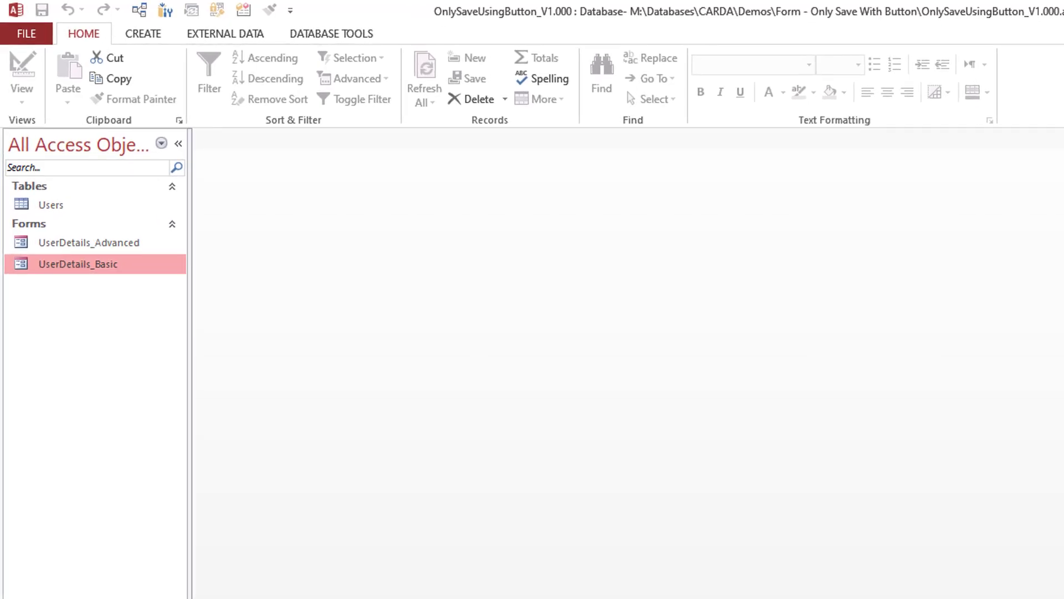
pyautogui.moveTo(3, 165)
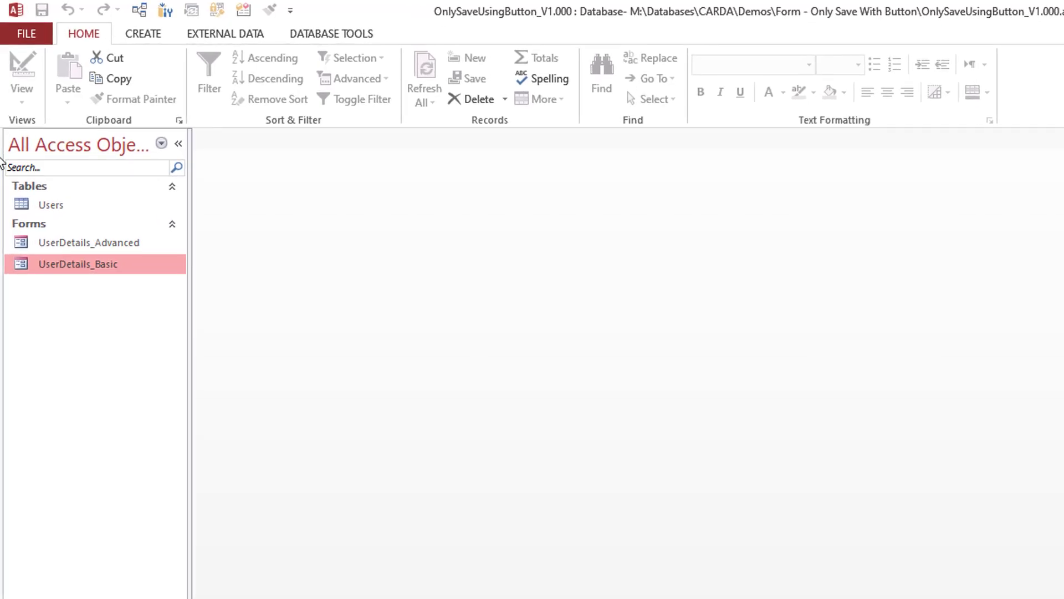
pyautogui.click(51, 204)
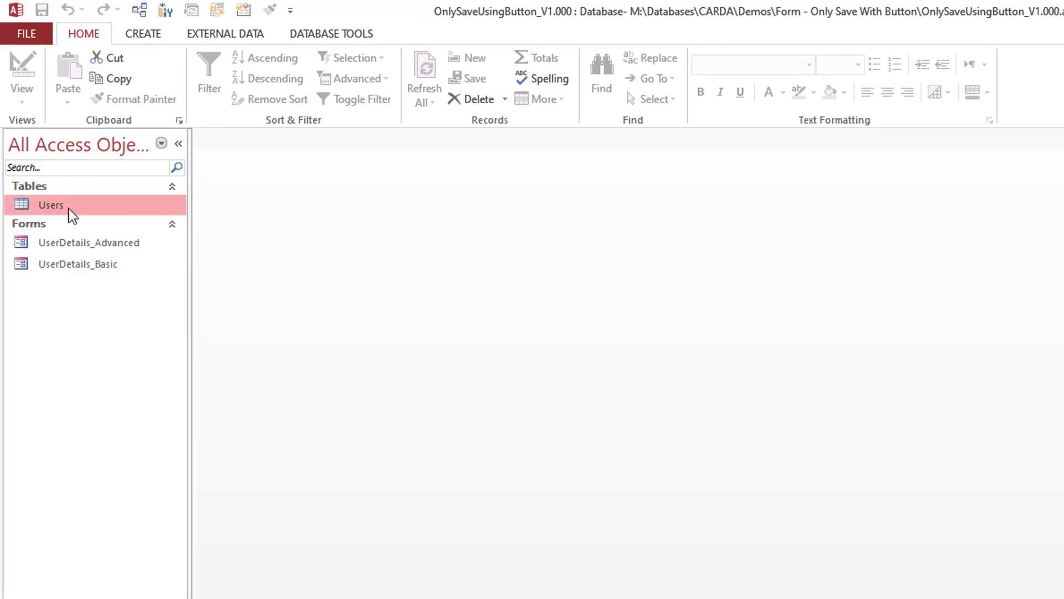
pyautogui.doubleClick(51, 204)
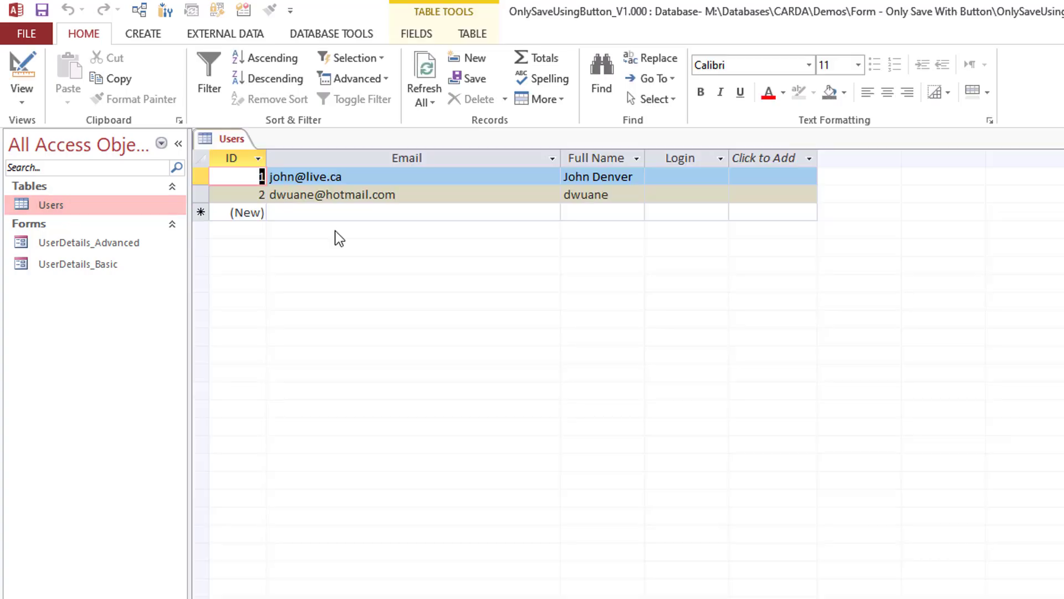
pyautogui.moveTo(391, 174)
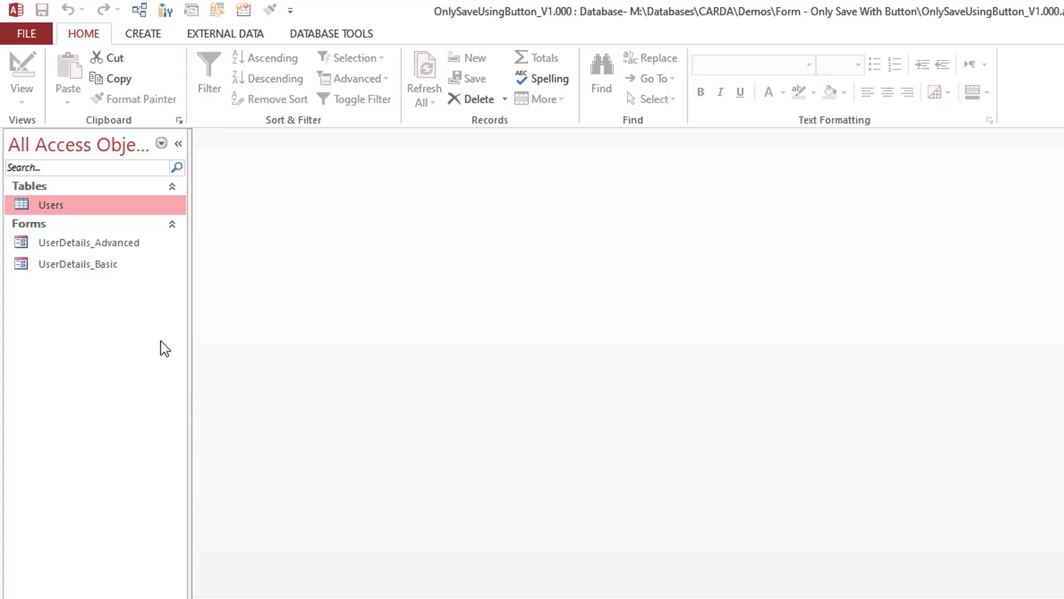
pyautogui.click(88, 243)
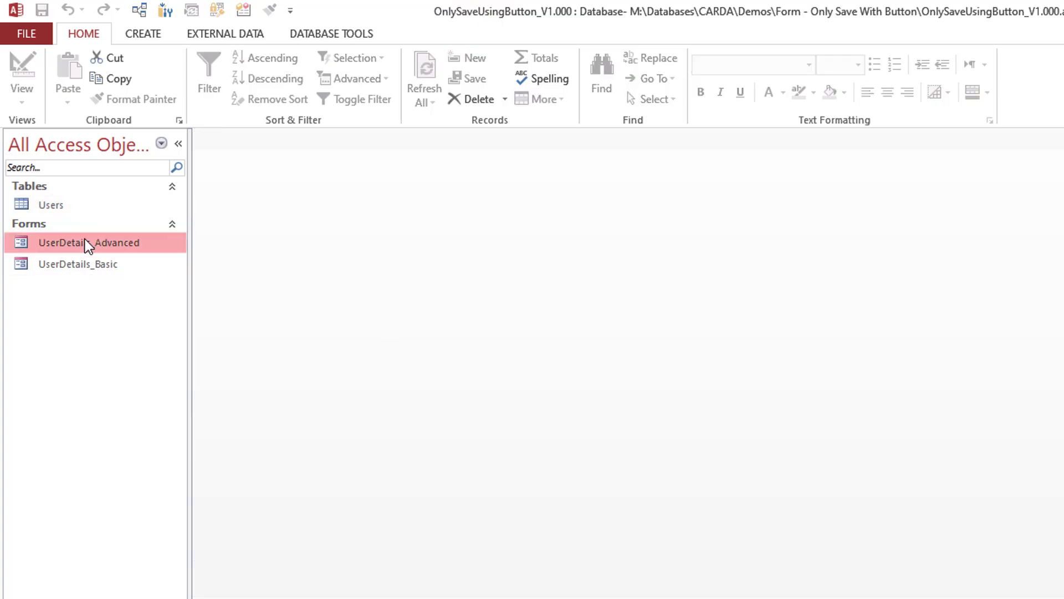
pyautogui.click(77, 264)
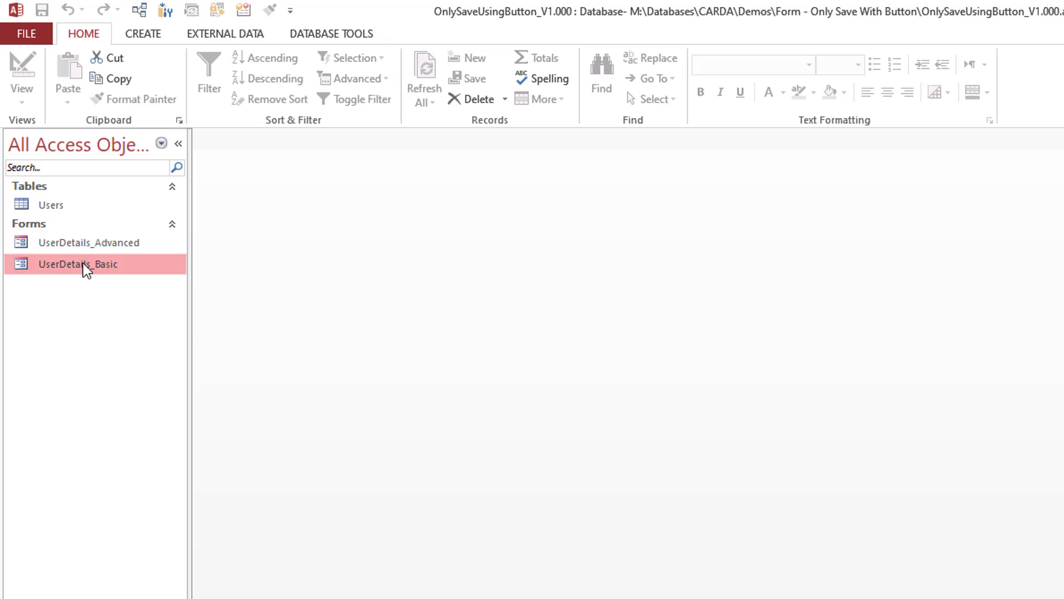
pyautogui.moveTo(99, 270)
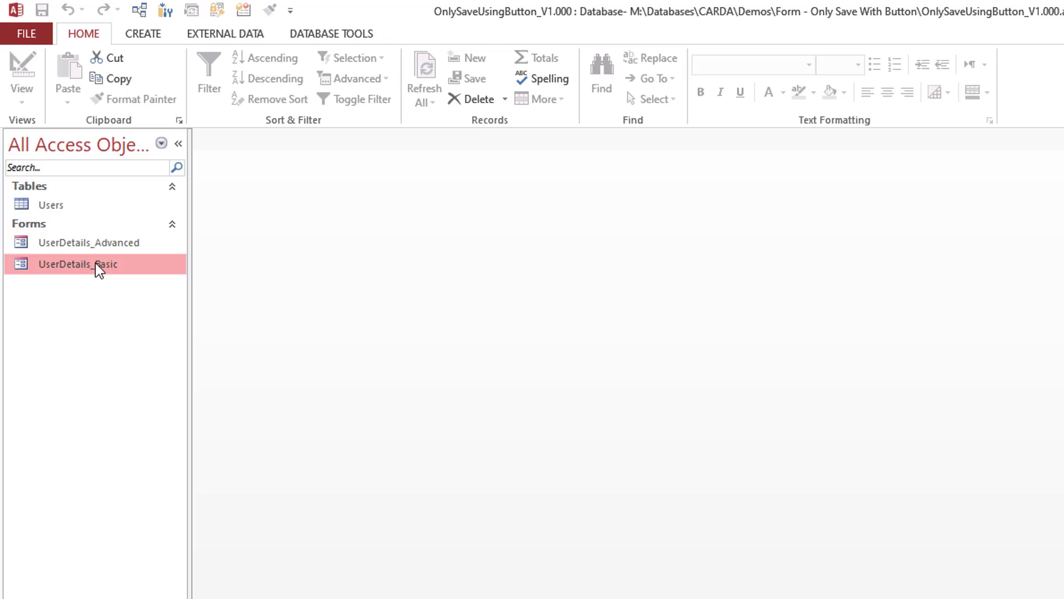
pyautogui.doubleClick(78, 264)
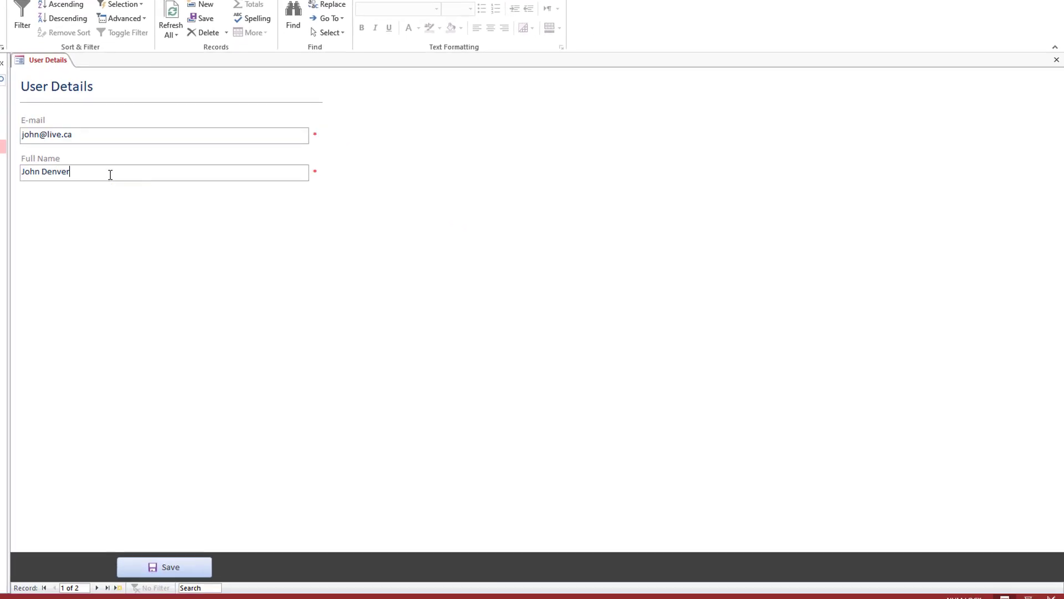
# Step: Delete the surname Denver so Full Name reads John, save the record and step through records
pyautogui.doubleClick(57, 171)
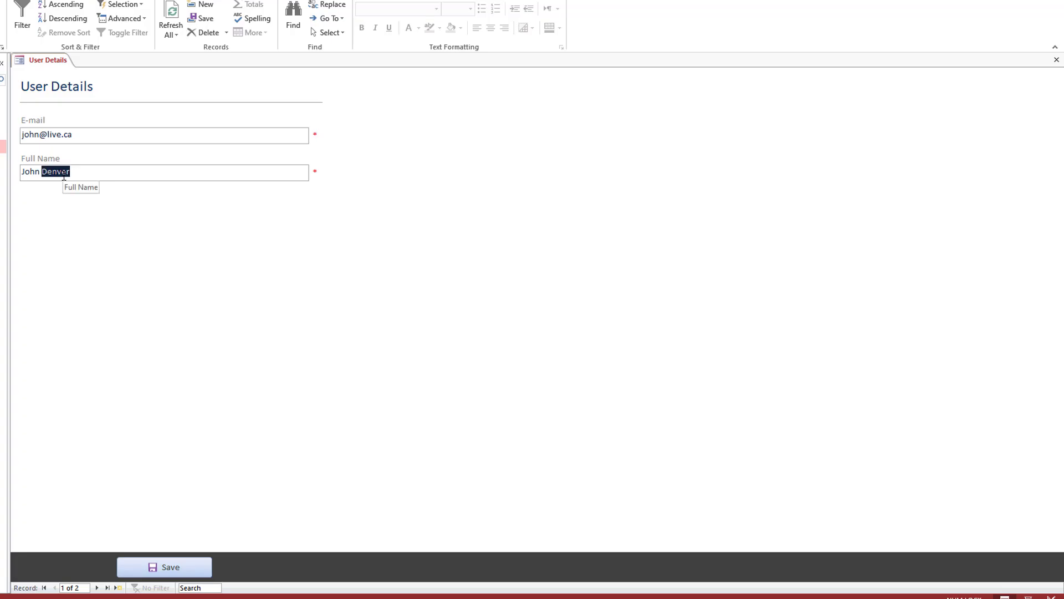
pyautogui.press('Delete')
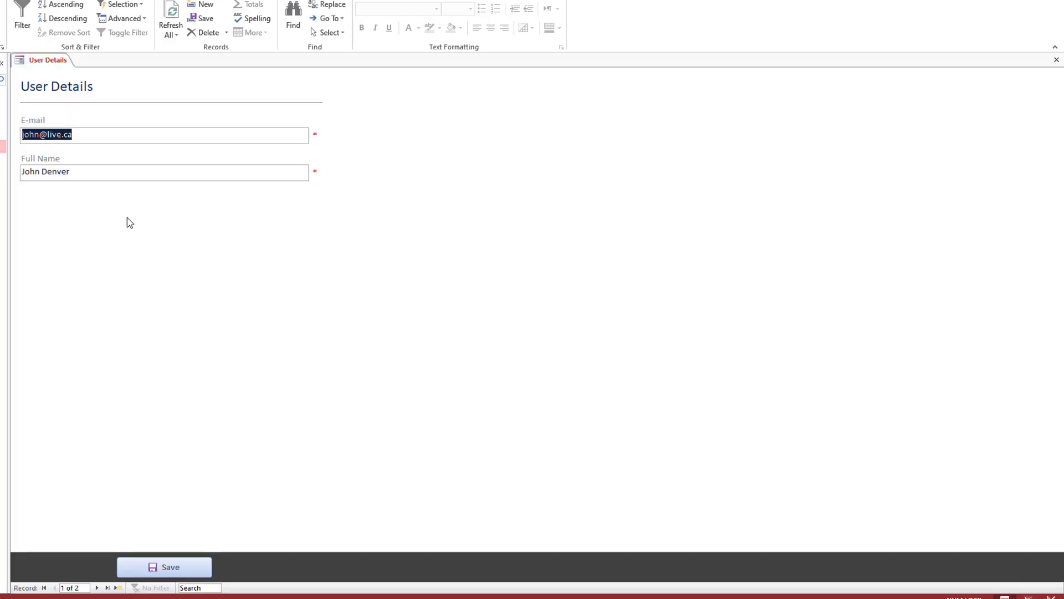
pyautogui.doubleClick(55, 171)
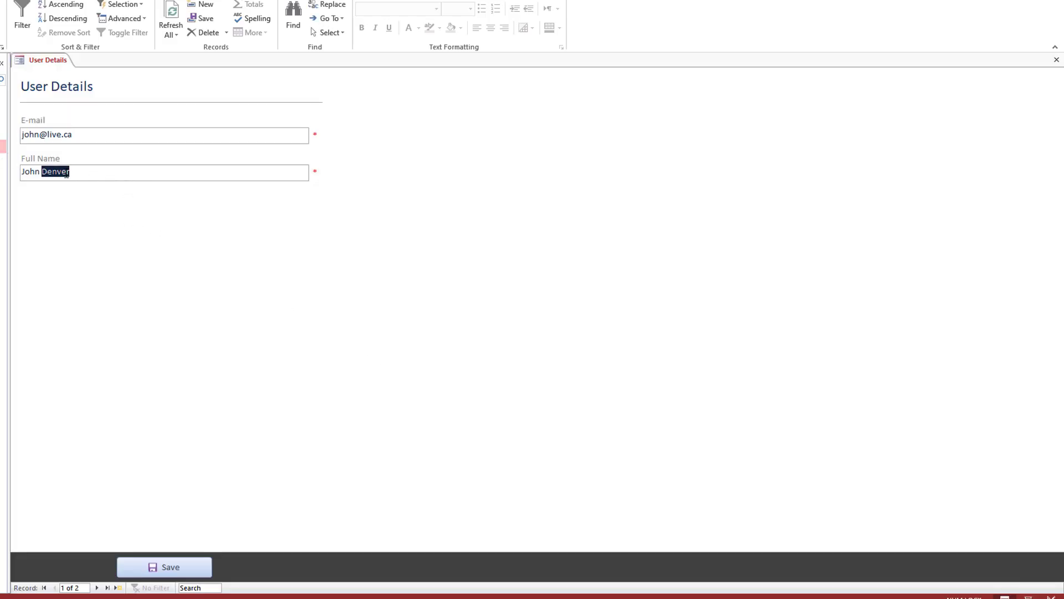
pyautogui.press('Delete')
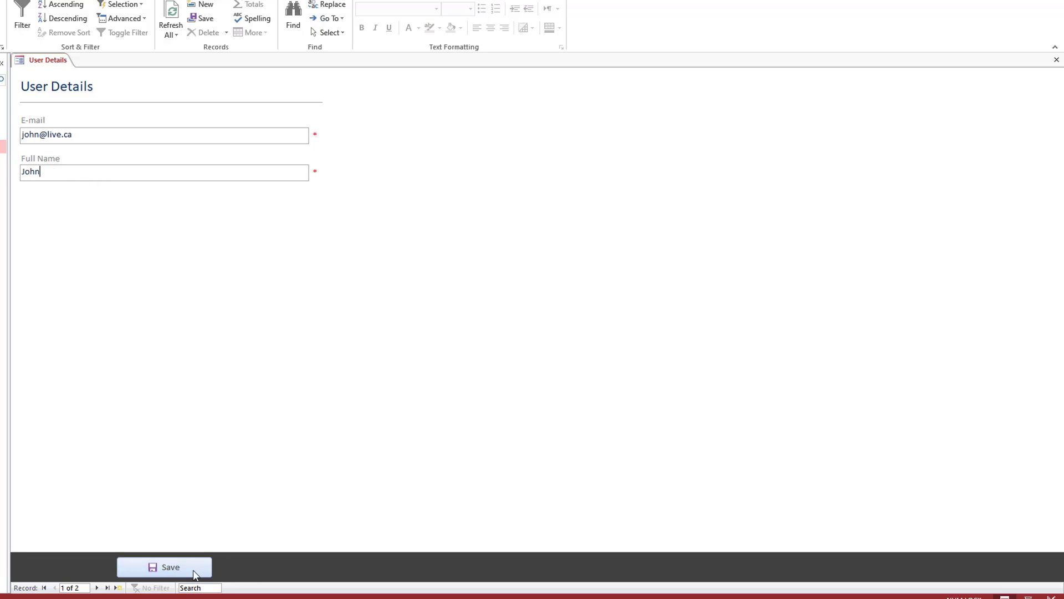
pyautogui.click(164, 566)
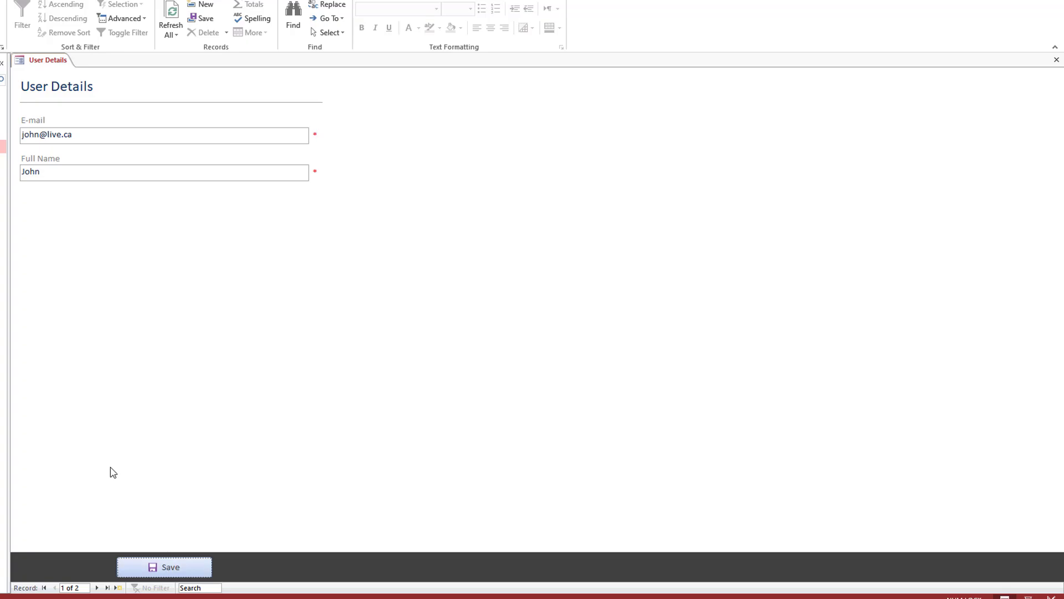
pyautogui.moveTo(952, 235)
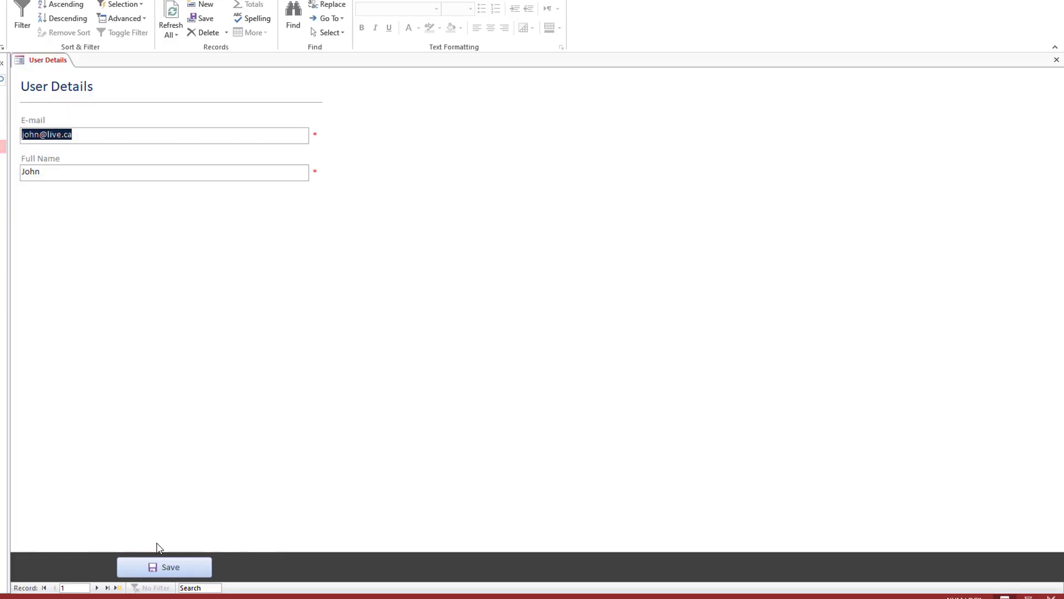
pyautogui.click(163, 567)
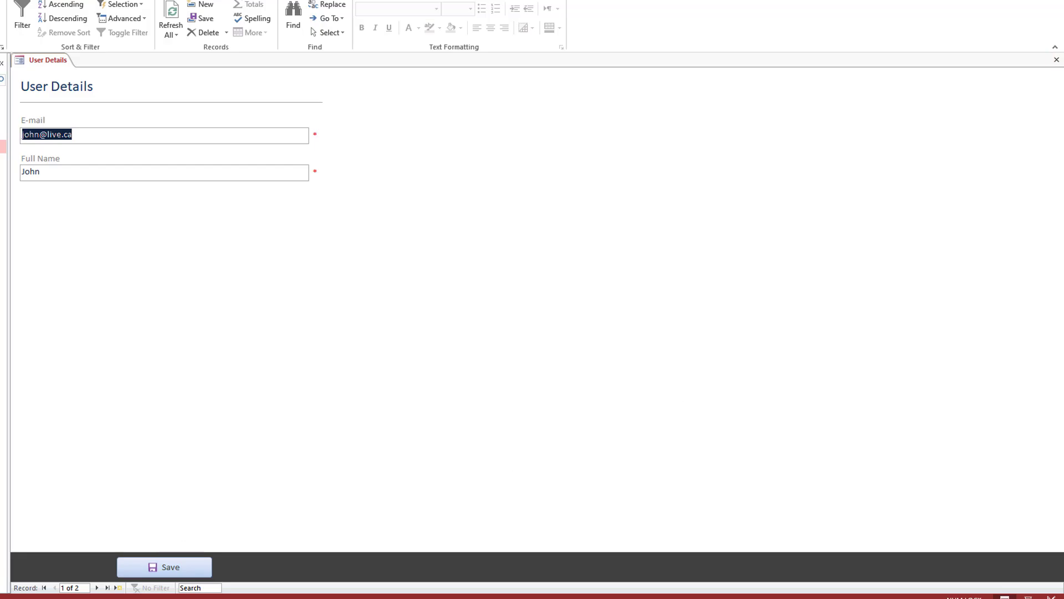
pyautogui.click(510, 27)
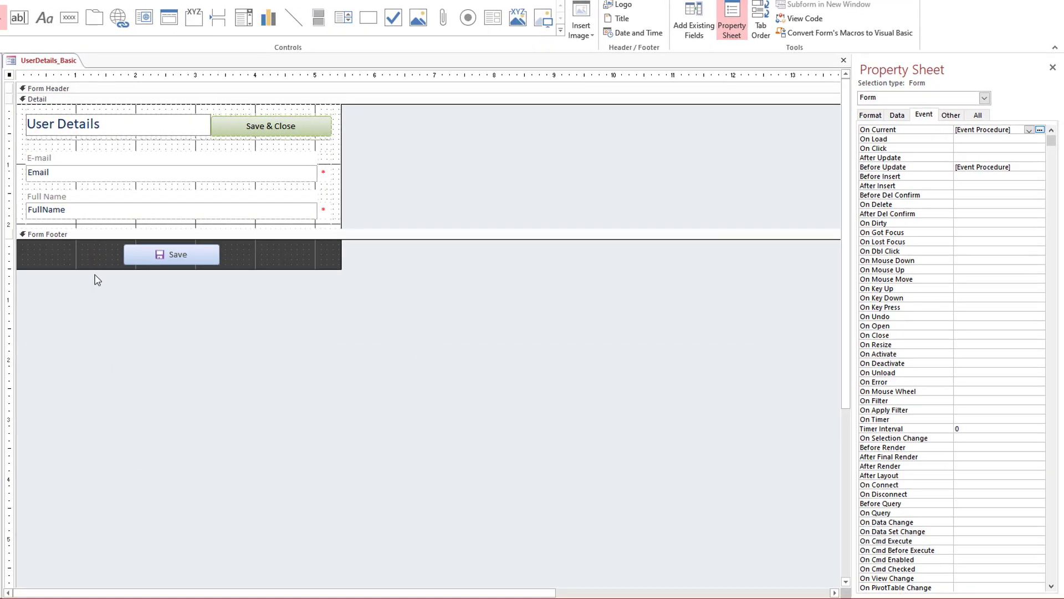
# Step: Show the form's Event properties with On Current and Before Update procedures listed
pyautogui.click(172, 254)
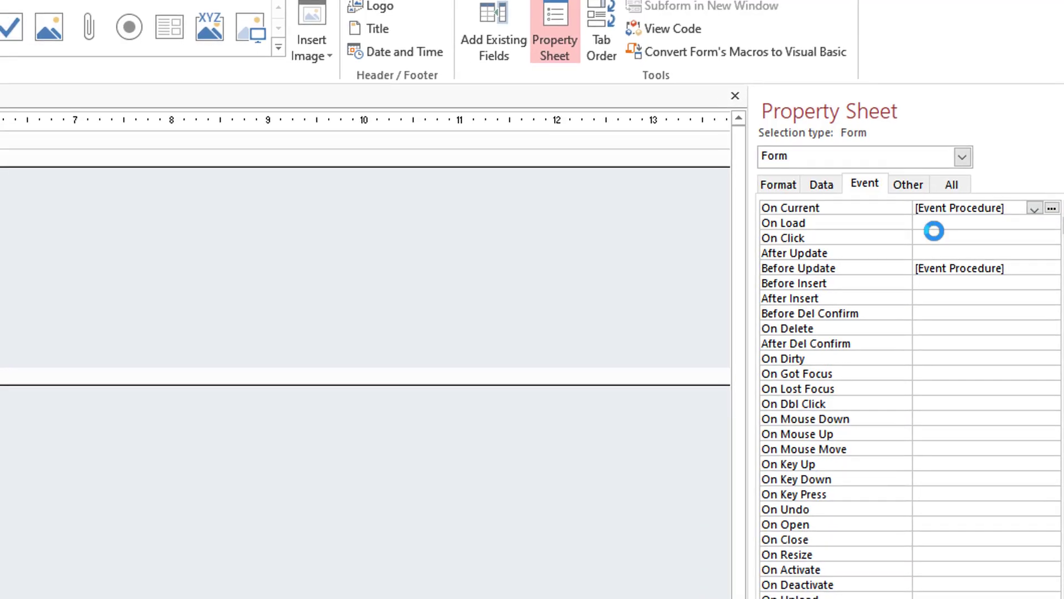
pyautogui.click(1051, 208)
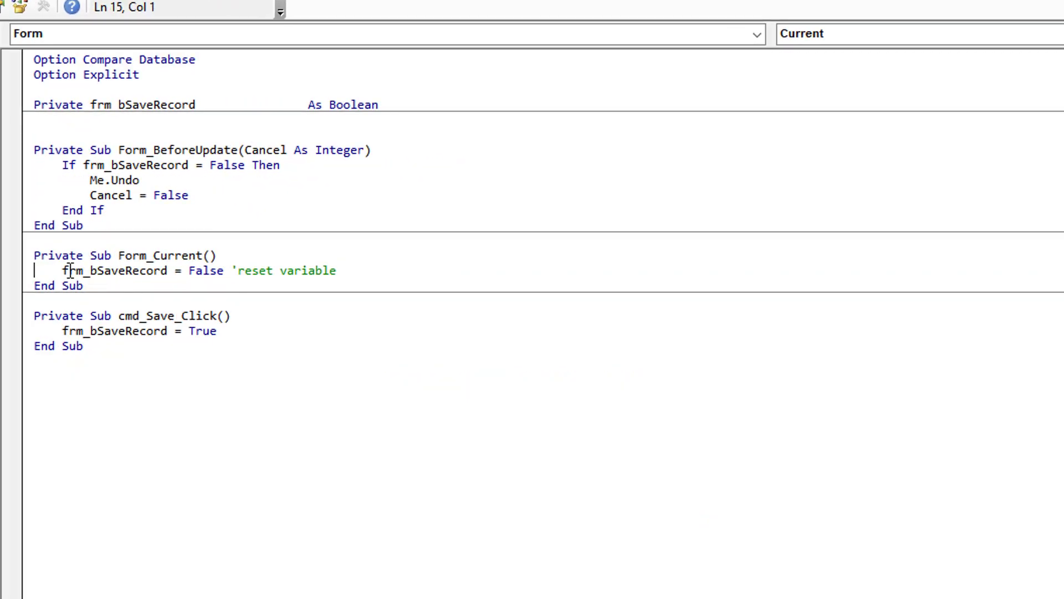
pyautogui.click(226, 271)
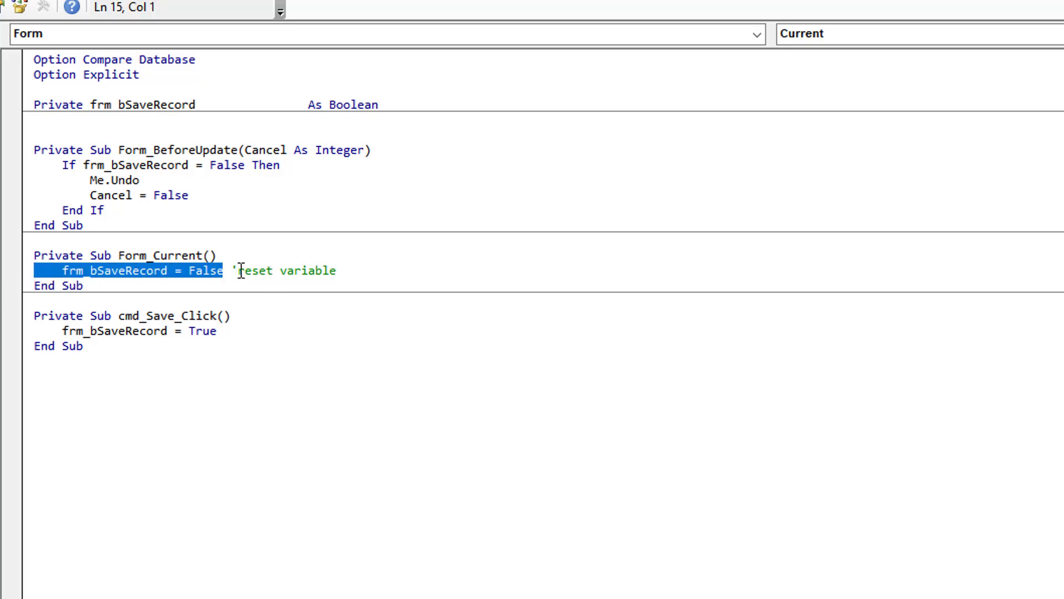
pyautogui.moveTo(149, 106)
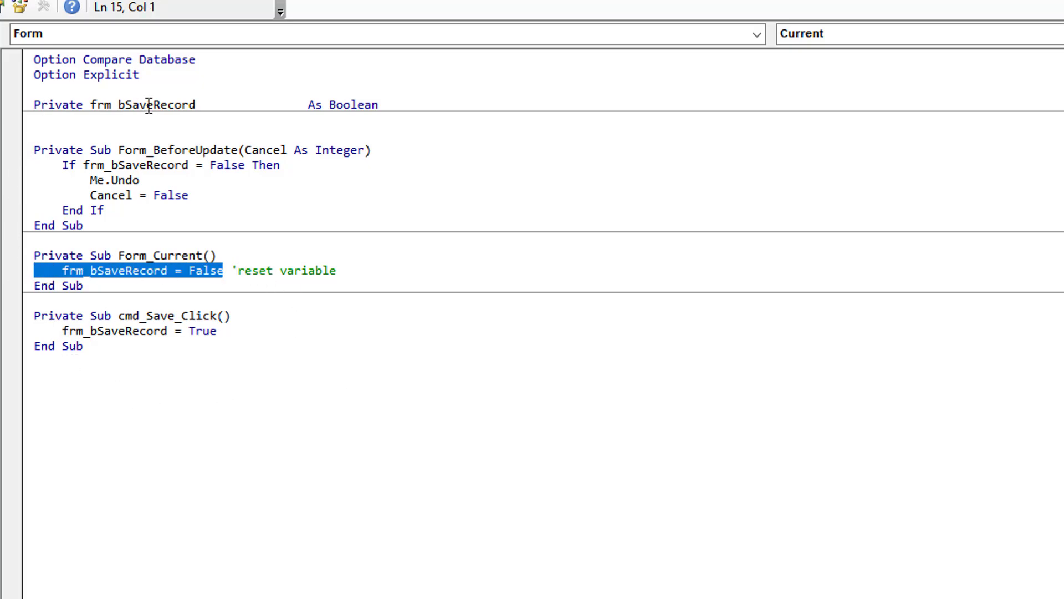
pyautogui.doubleClick(141, 104)
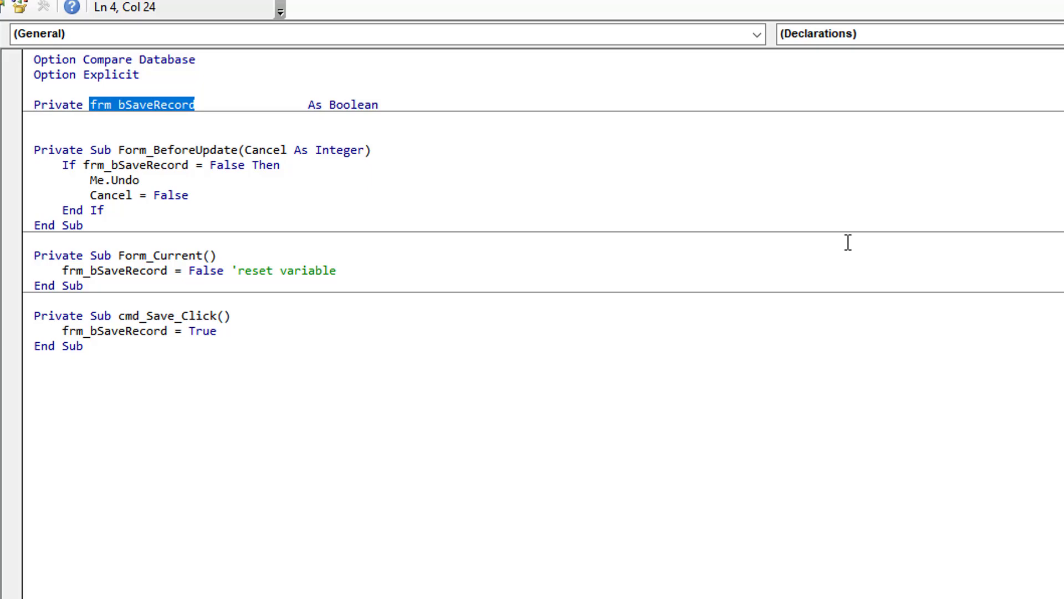
pyautogui.moveTo(322, 372)
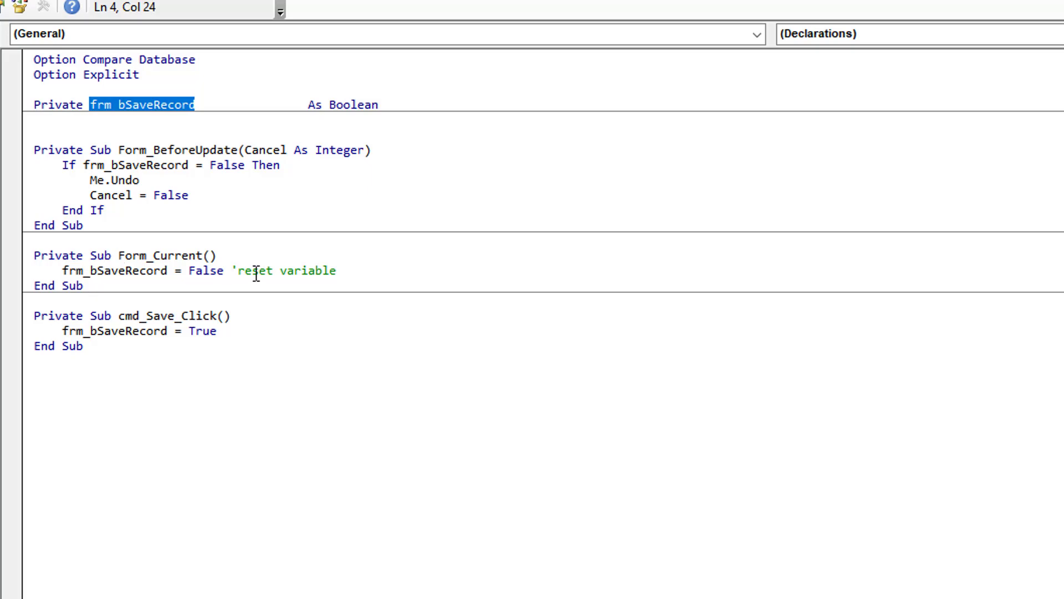
pyautogui.moveTo(89, 324)
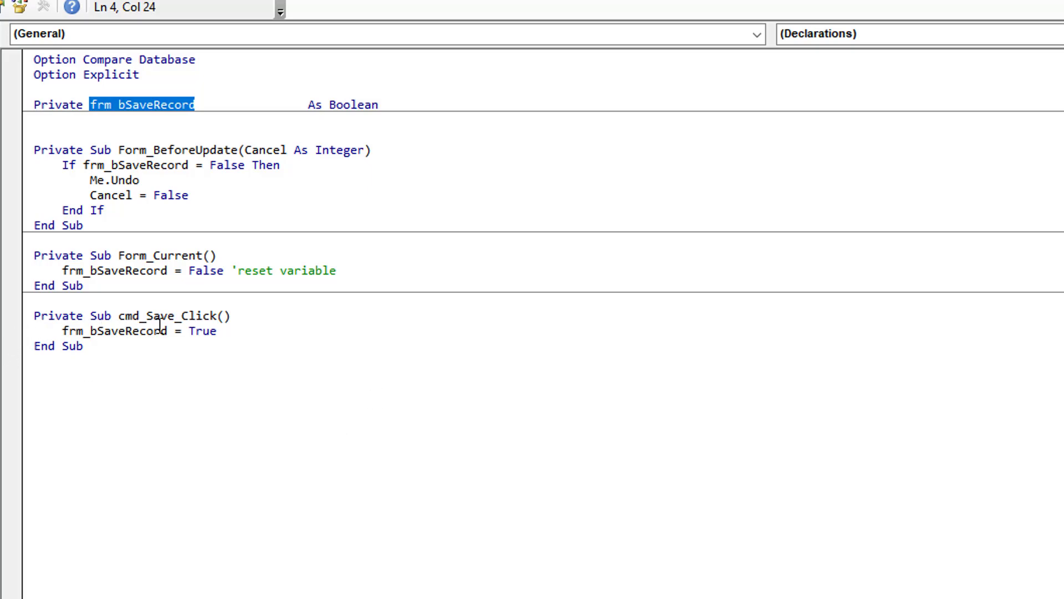
pyautogui.moveTo(167, 298)
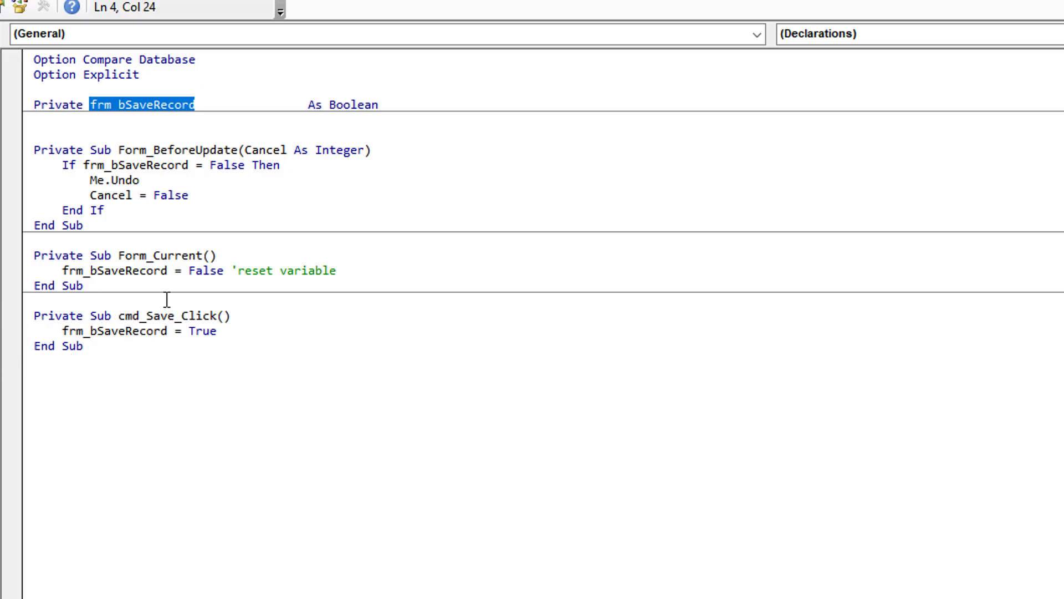
pyautogui.doubleClick(202, 330)
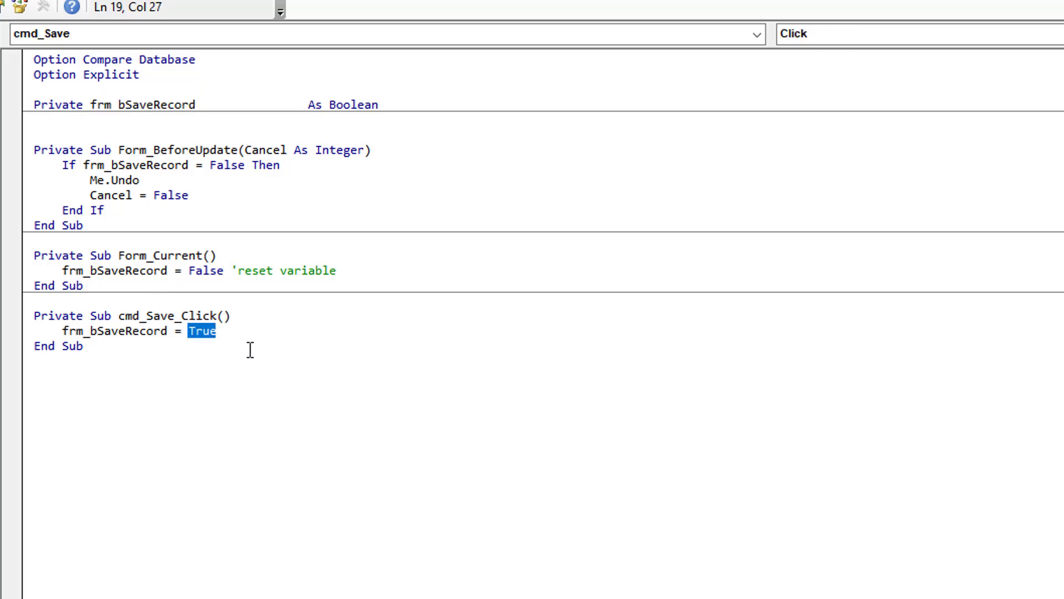
pyautogui.moveTo(255, 352)
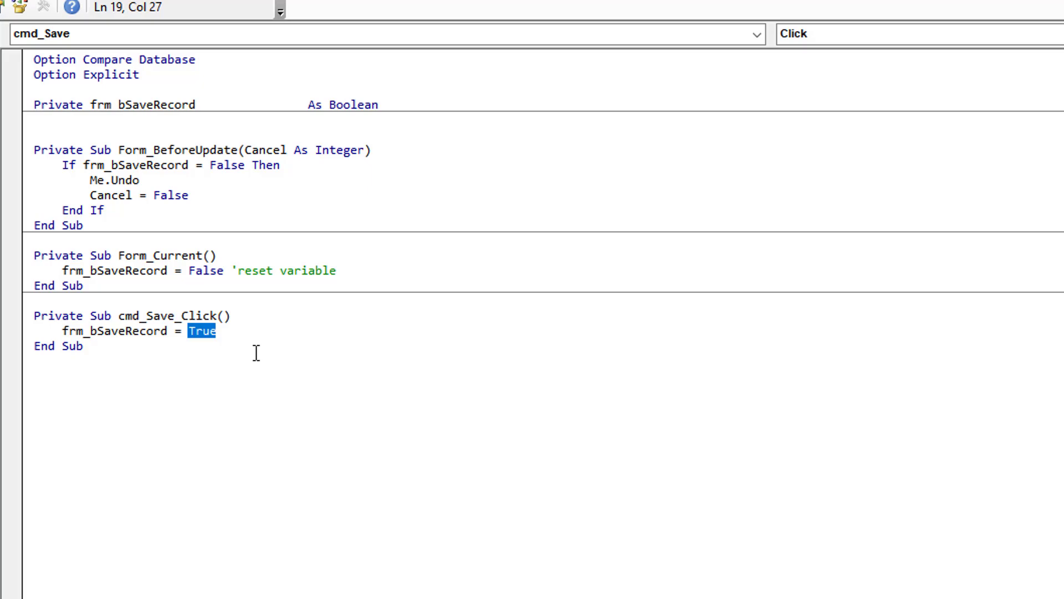
pyautogui.moveTo(207, 379)
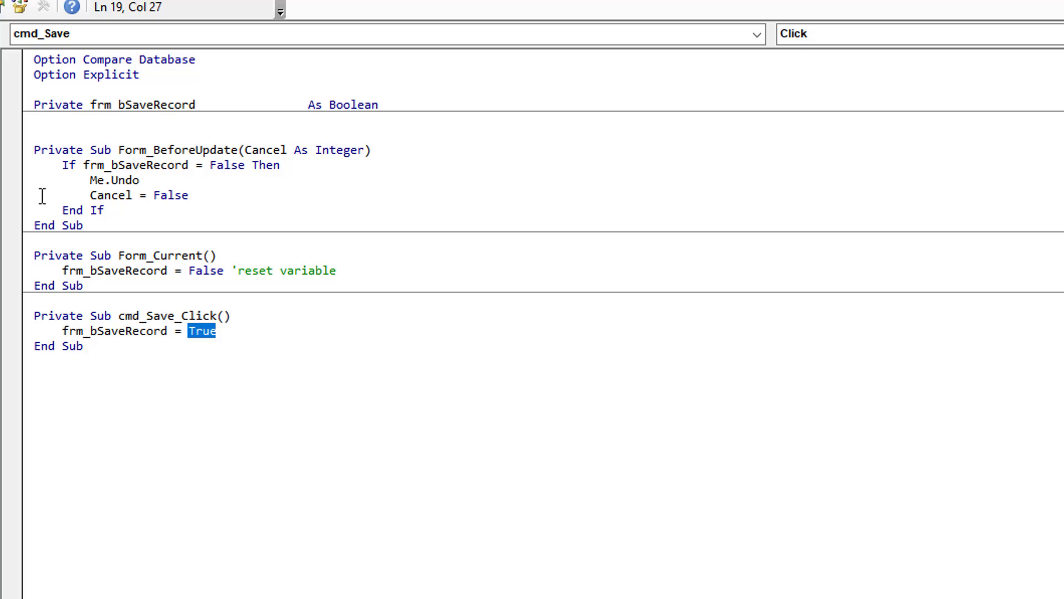
pyautogui.moveTo(71, 173)
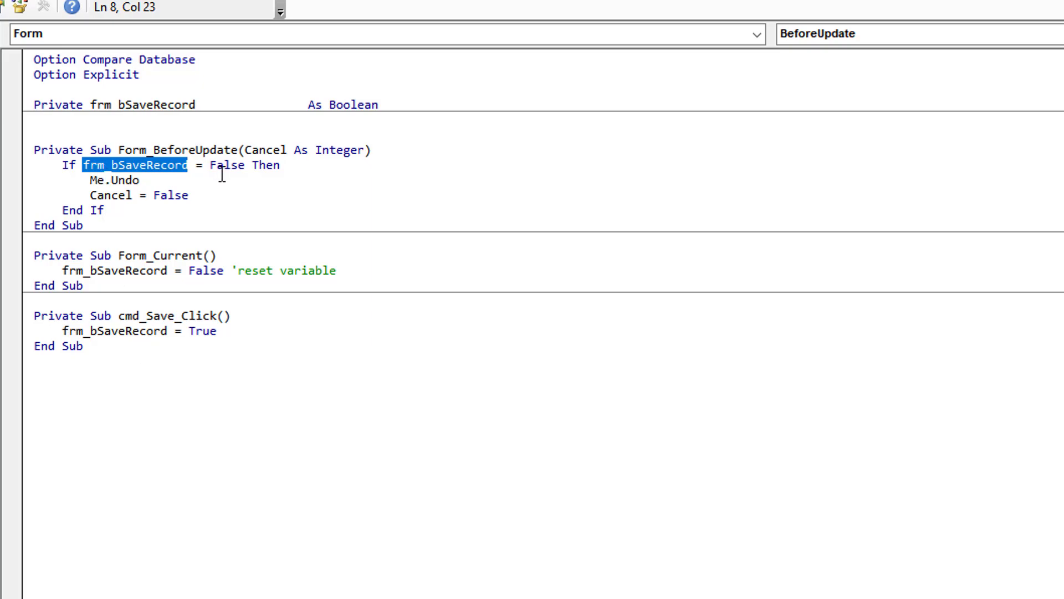
pyautogui.moveTo(227, 264)
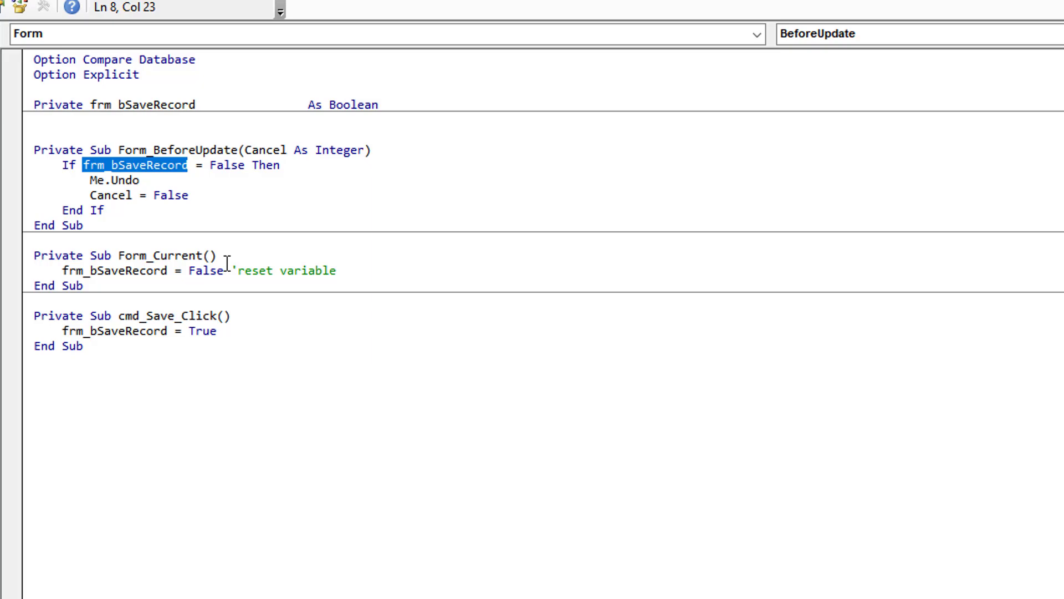
pyautogui.click(135, 181)
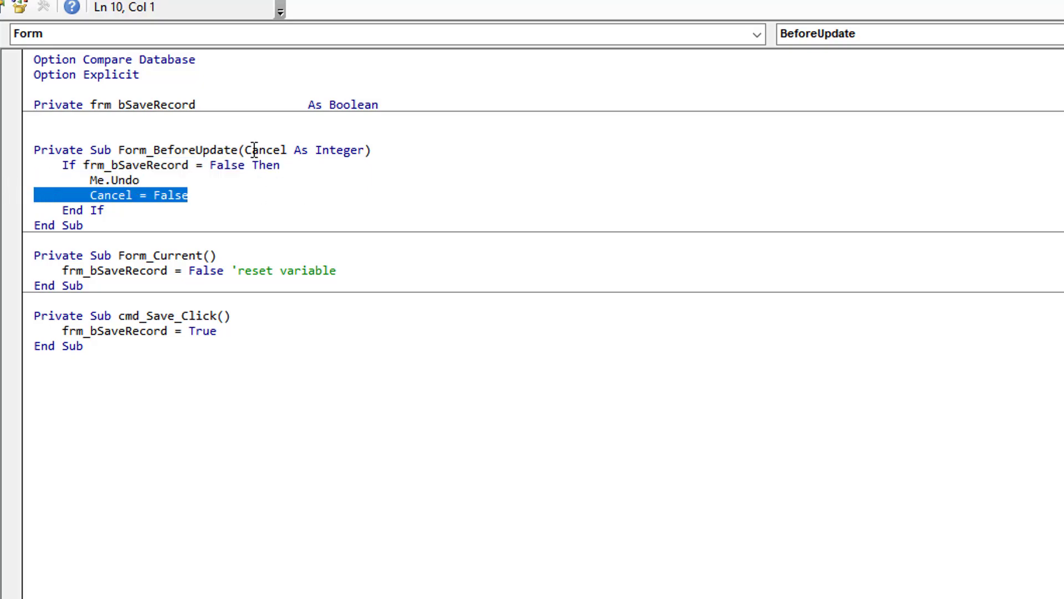
pyautogui.moveTo(342, 188)
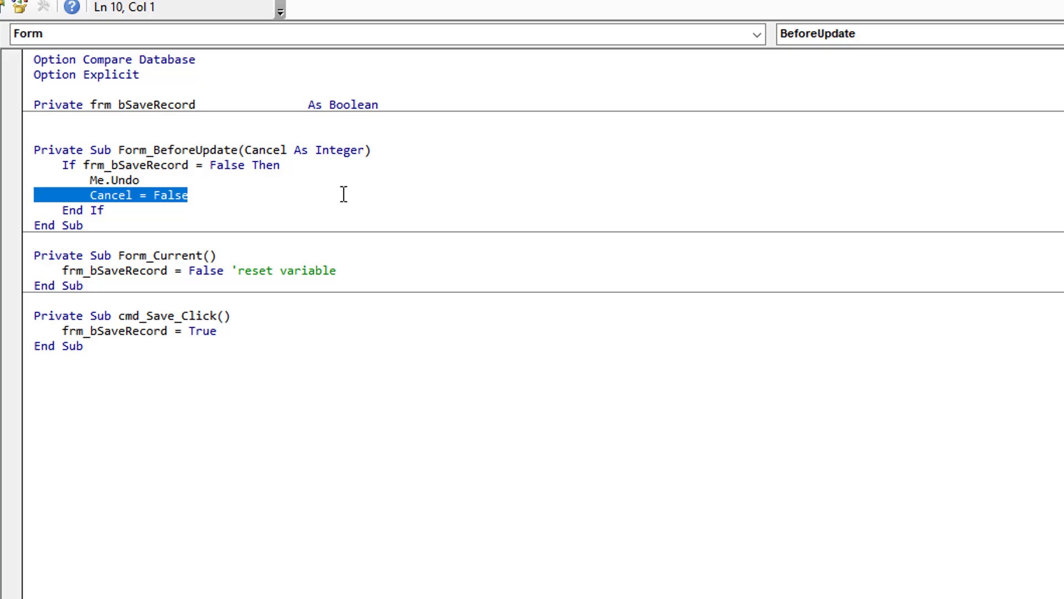
pyautogui.moveTo(455, 208)
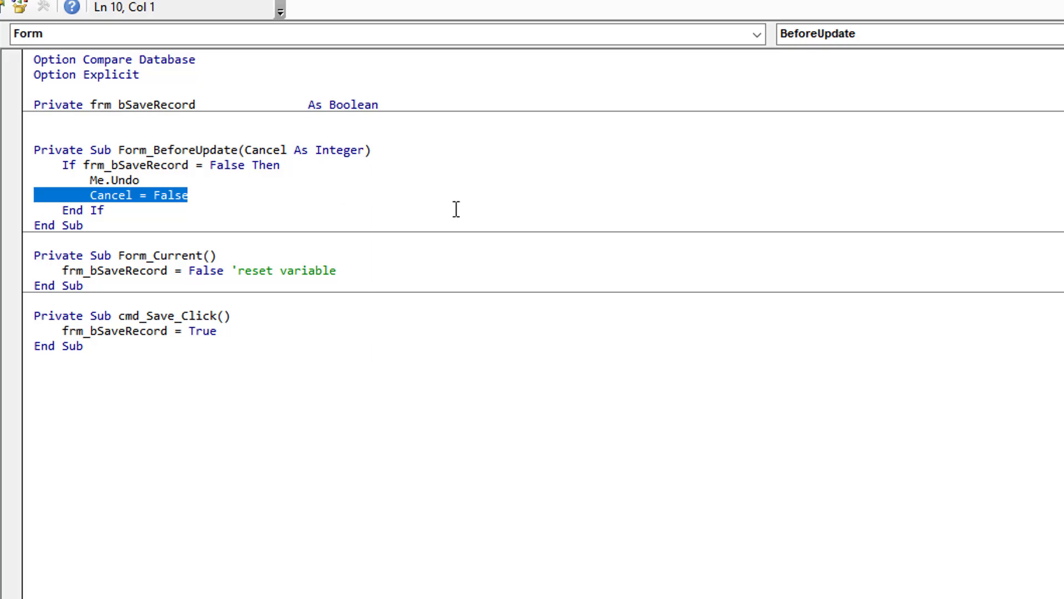
pyautogui.moveTo(439, 178)
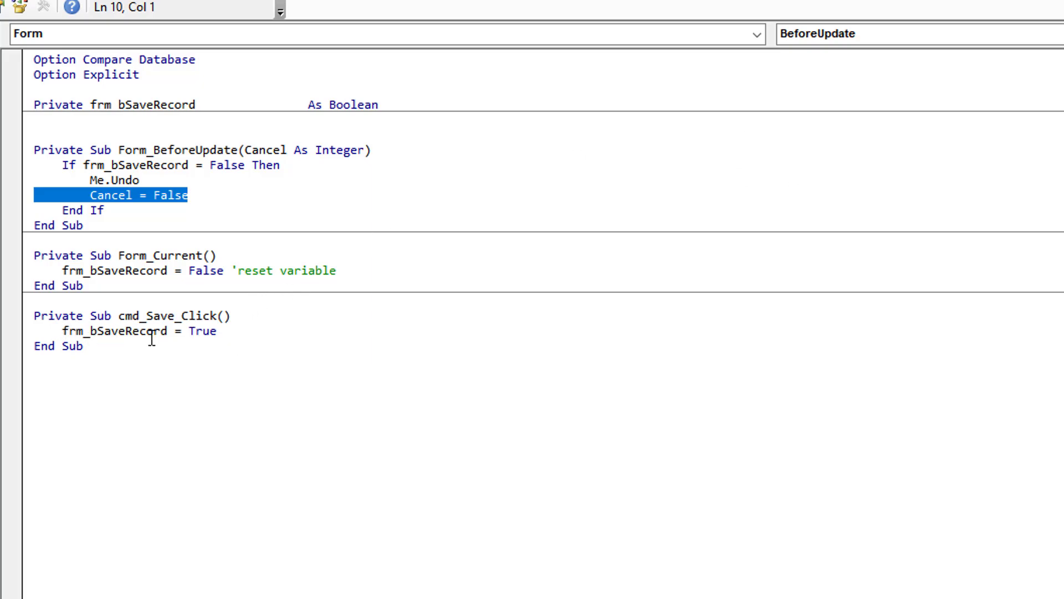
pyautogui.doubleClick(113, 330)
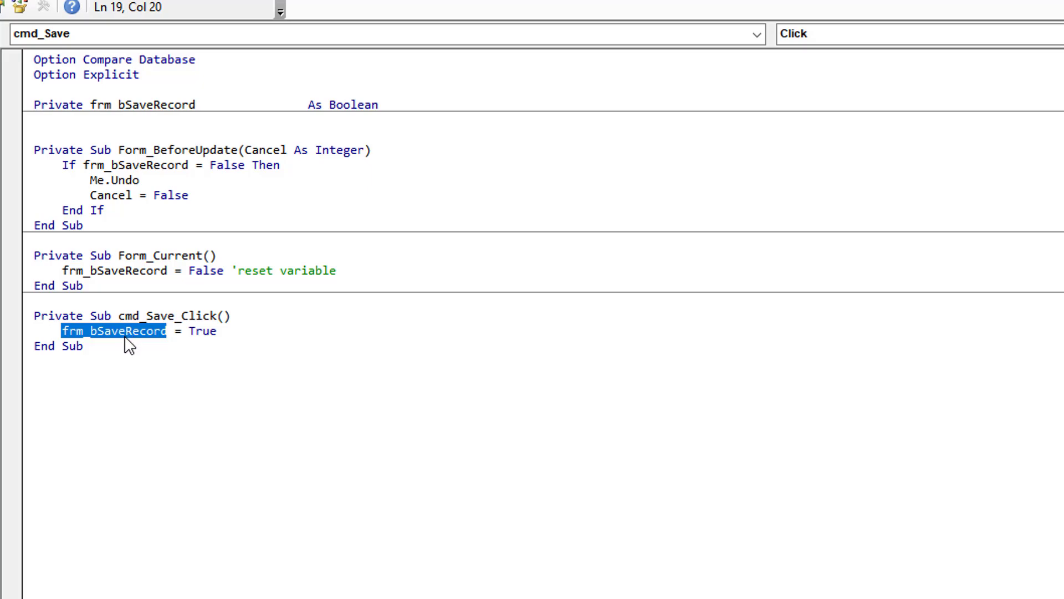
pyautogui.moveTo(112, 170)
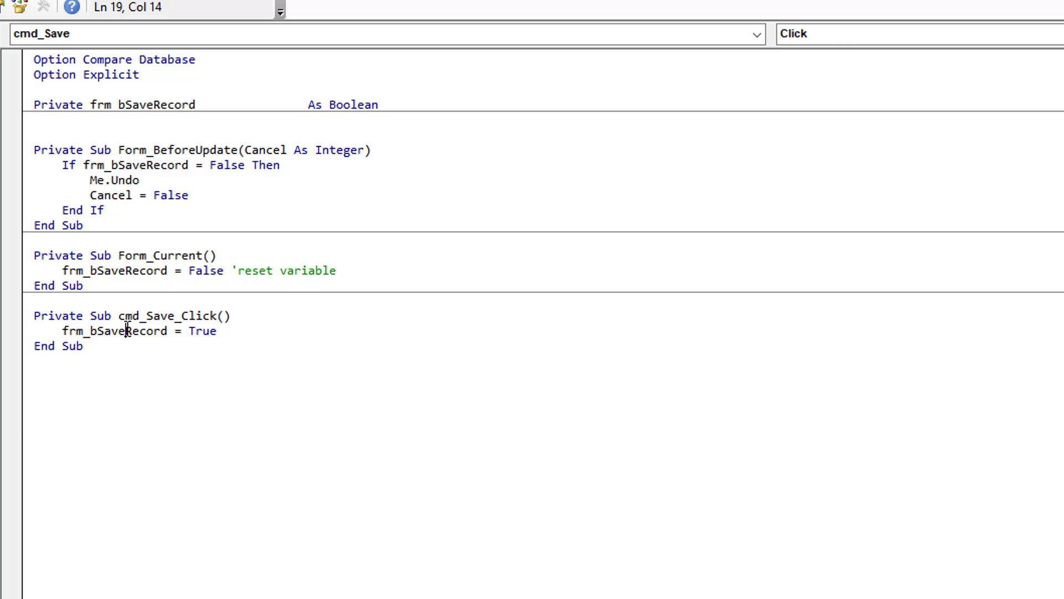
pyautogui.doubleClick(114, 271)
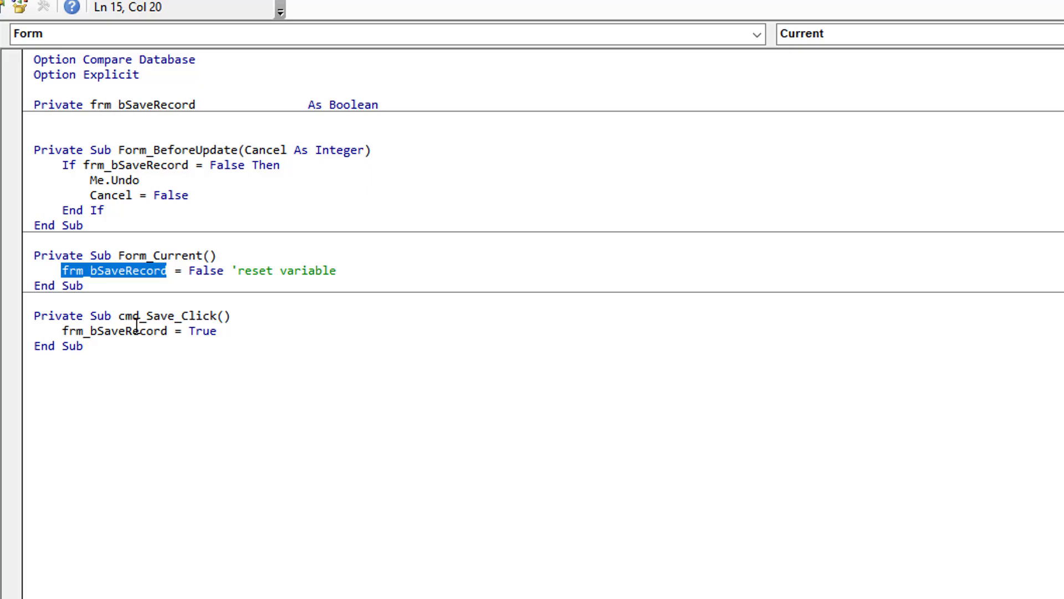
pyautogui.moveTo(120, 278)
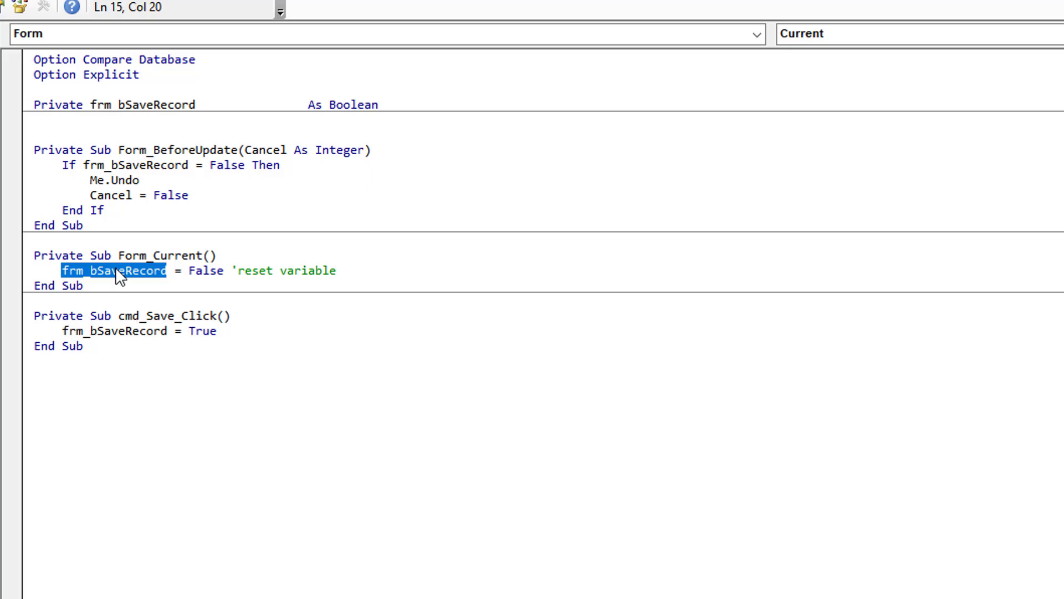
pyautogui.moveTo(131, 112)
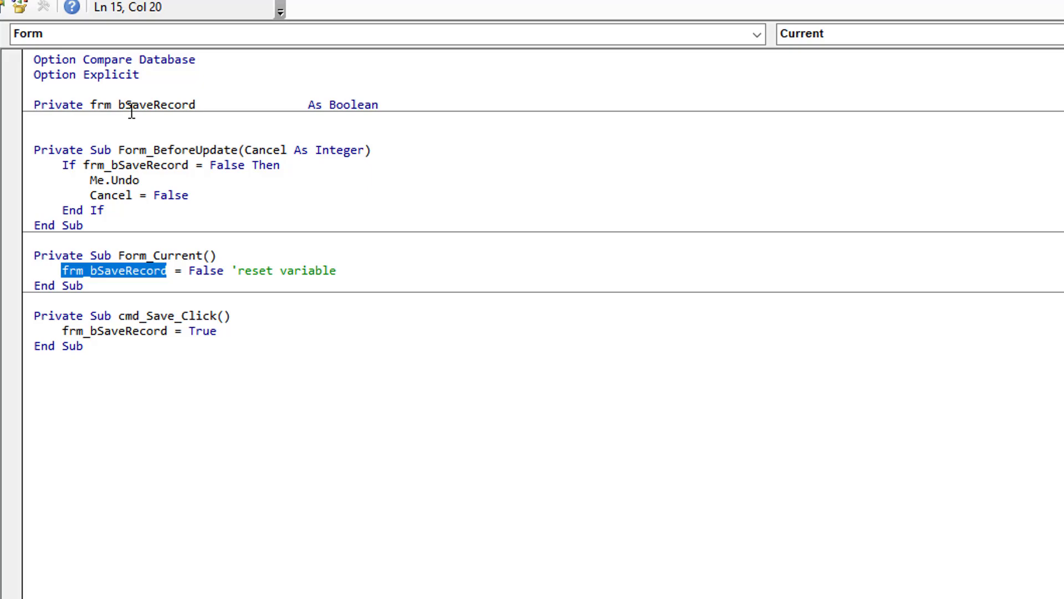
pyautogui.moveTo(237, 214)
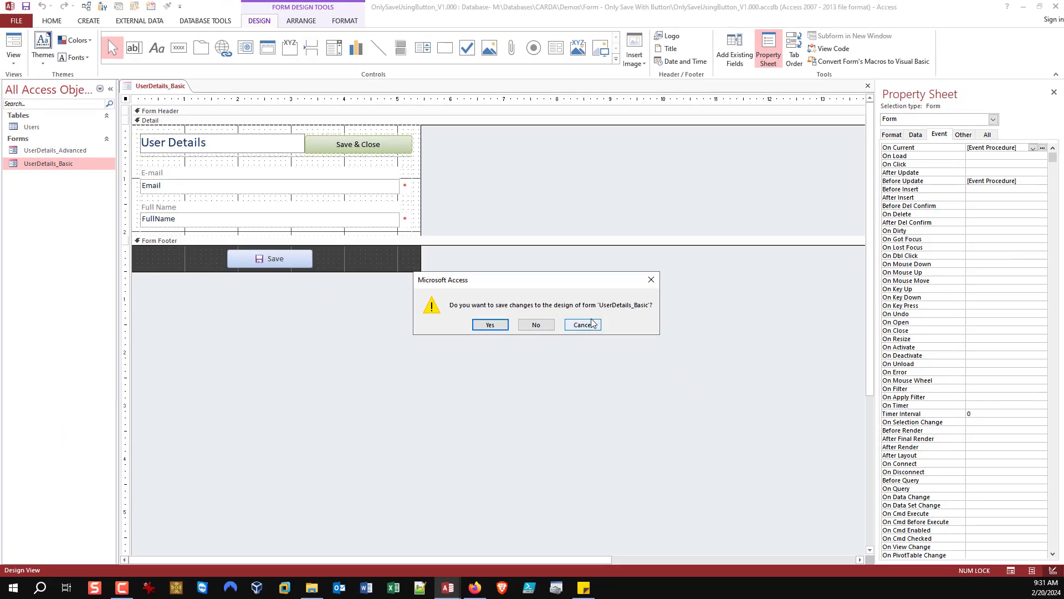
# Step: Answer the save-design prompt, reopen UserDetails_Basic and retype the Full Name as John Denver
pyautogui.click(535, 323)
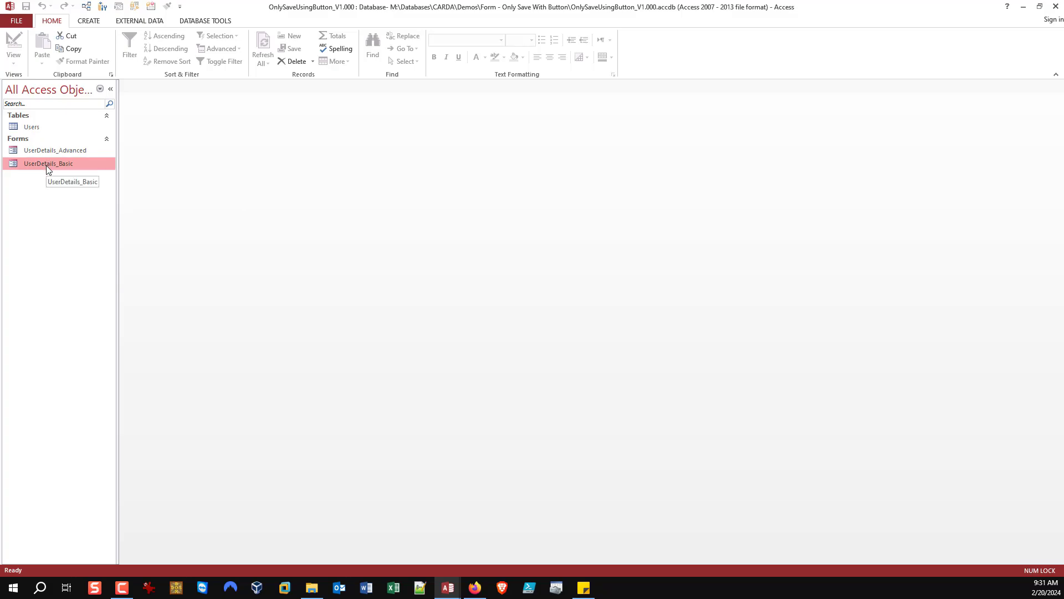
pyautogui.doubleClick(48, 163)
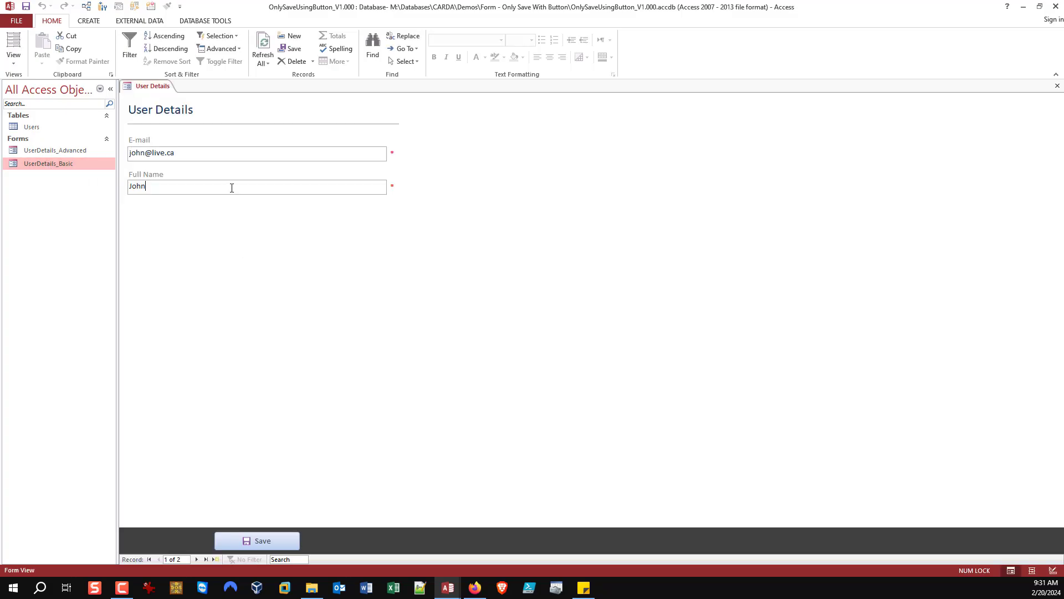
pyautogui.write('D')
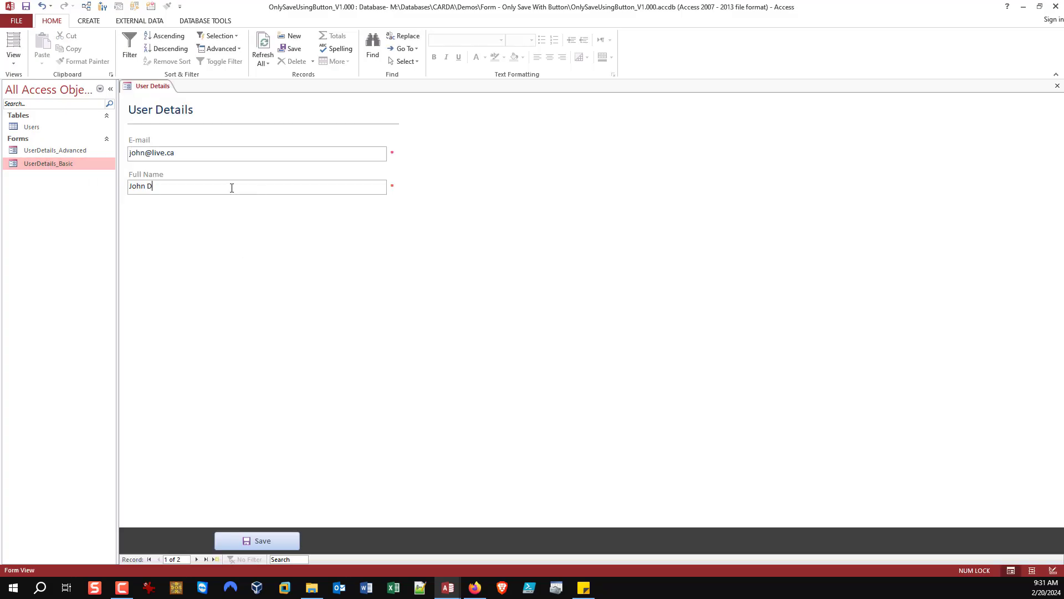
pyautogui.write('enver')
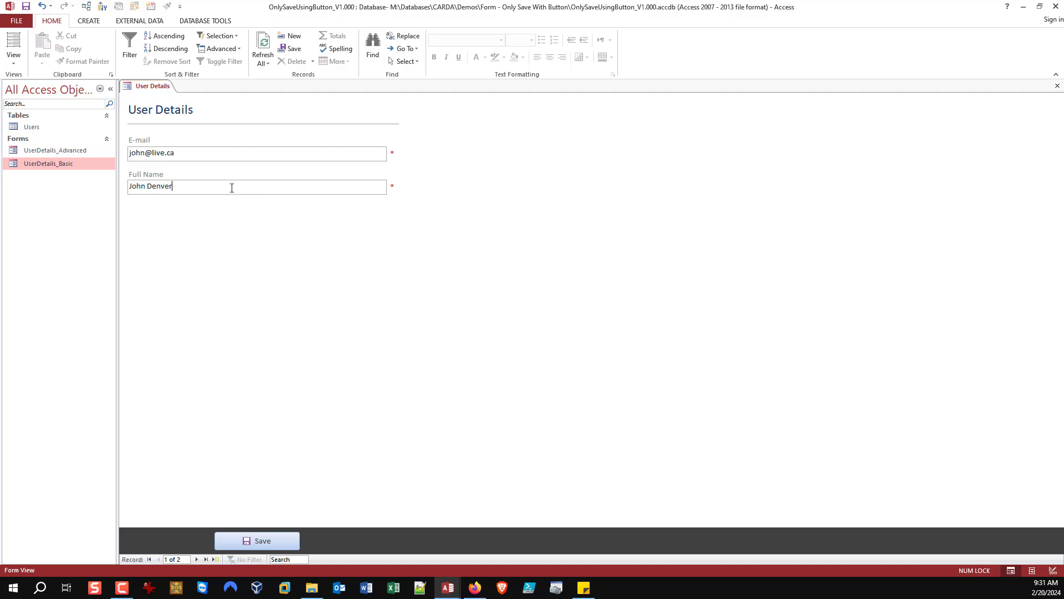
pyautogui.moveTo(1058, 100)
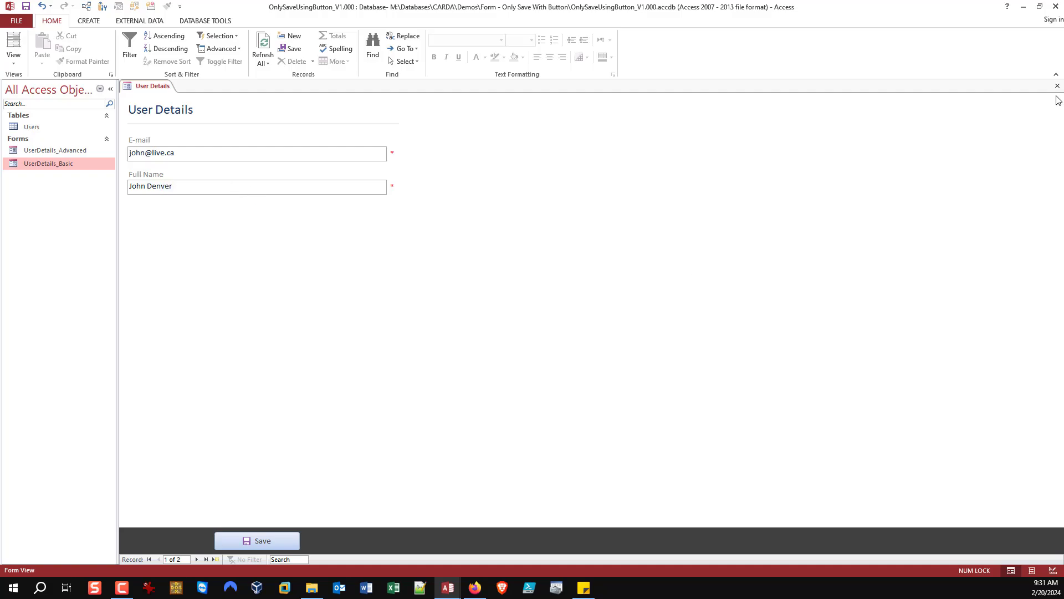
# Step: Close the User Details form without using the Save button
pyautogui.click(1056, 85)
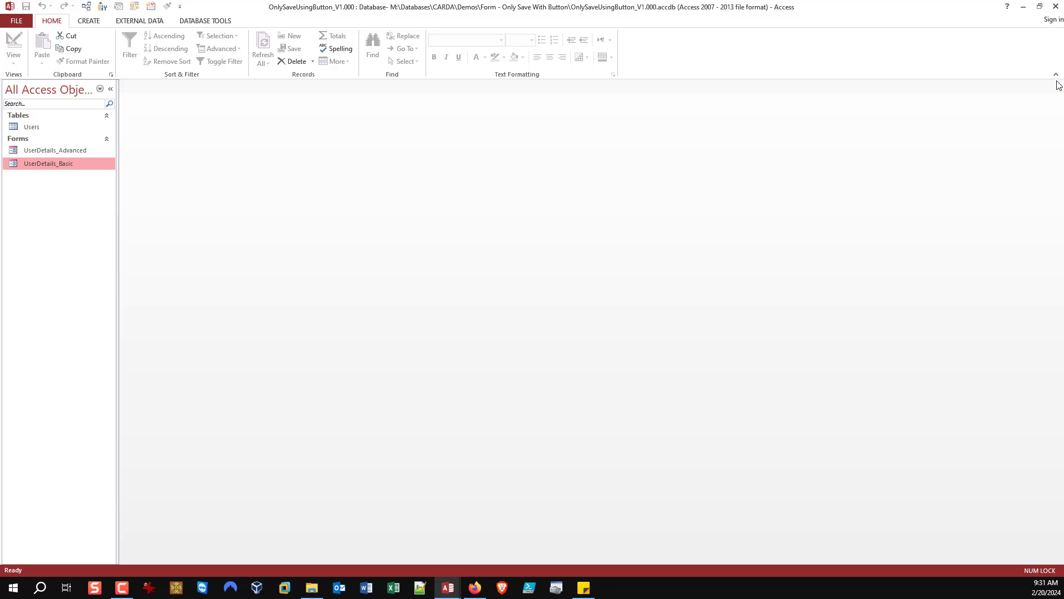
pyautogui.moveTo(996, 226)
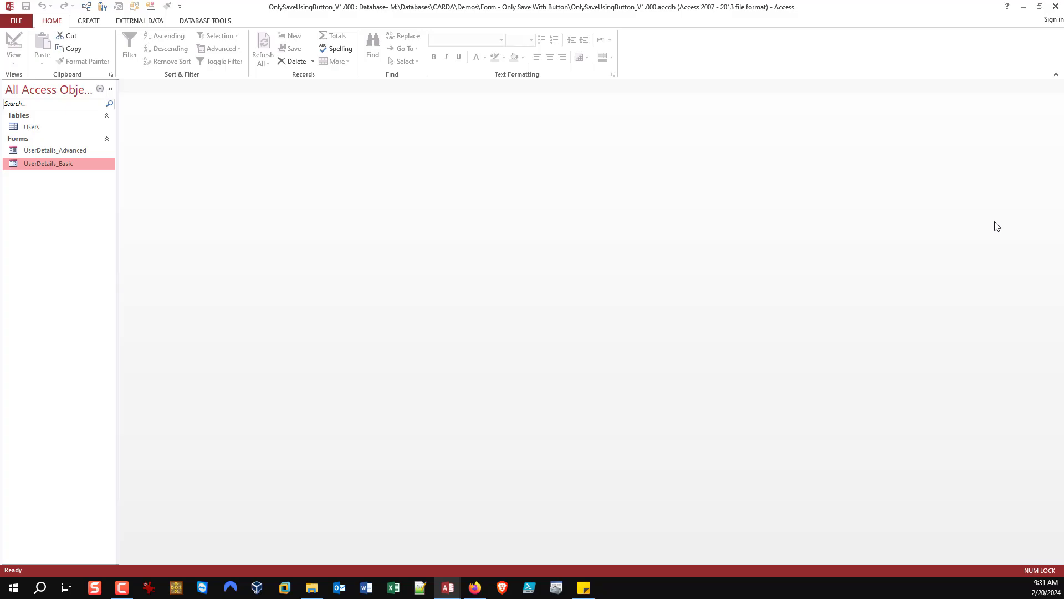
pyautogui.moveTo(356, 329)
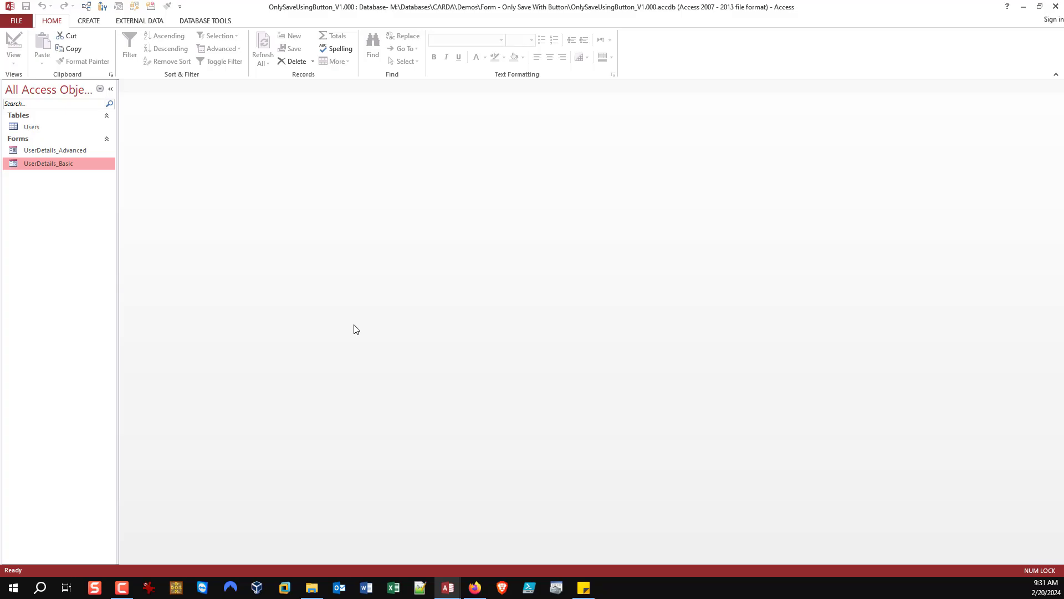
pyautogui.moveTo(209, 313)
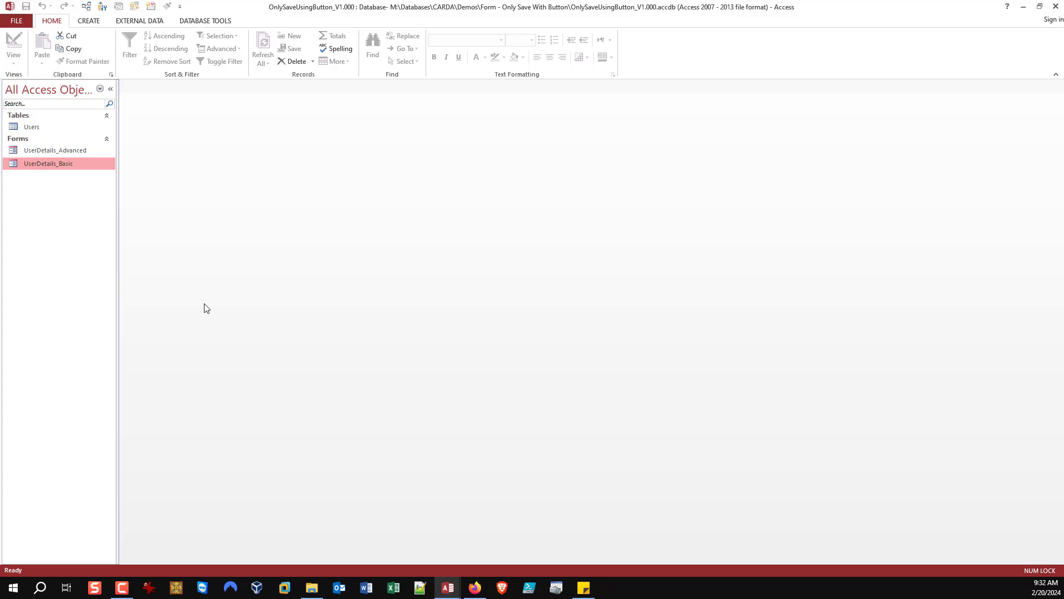
pyautogui.moveTo(46, 190)
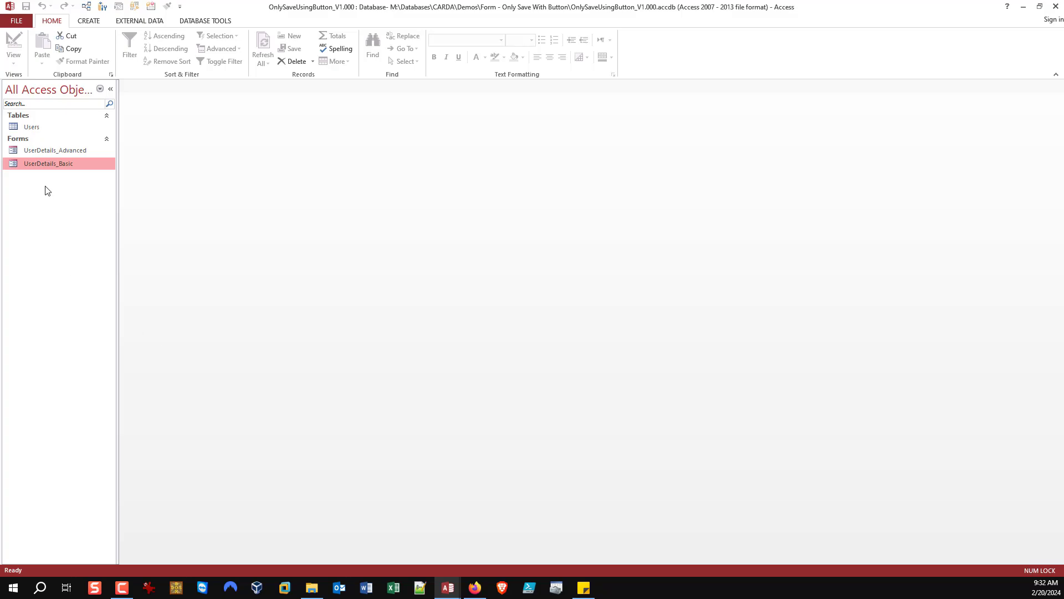
# Step: Reopen UserDetails_Basic and edit Full Name to John d so Cancel and Save enable
pyautogui.doubleClick(56, 150)
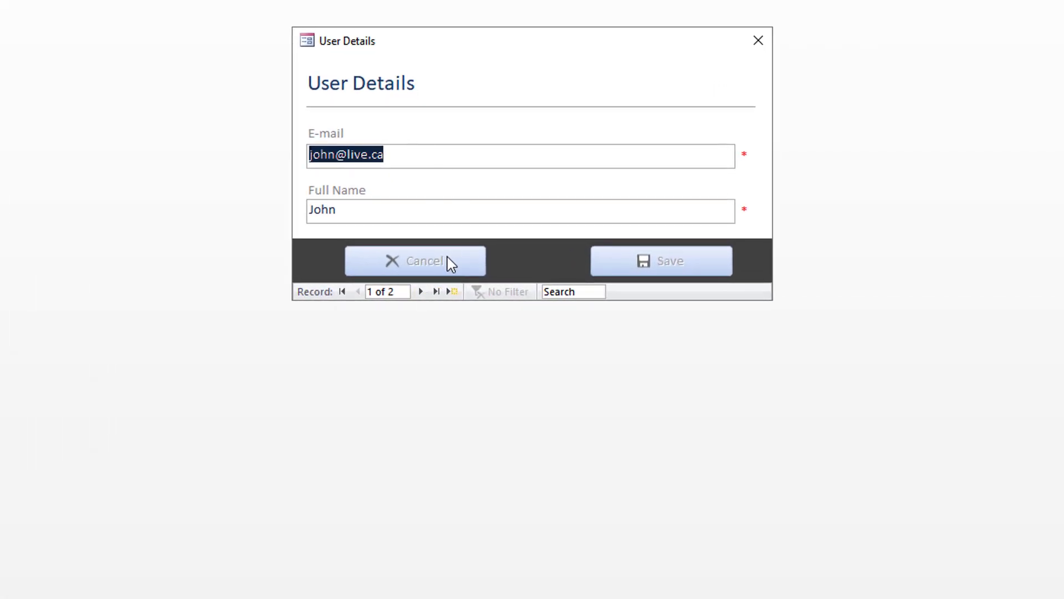
pyautogui.moveTo(689, 276)
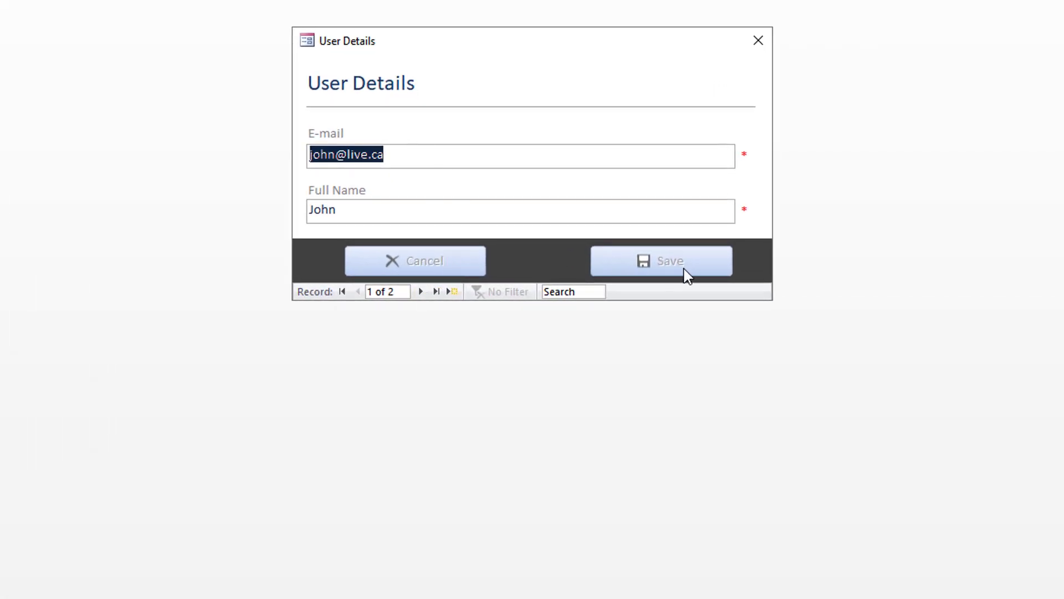
pyautogui.moveTo(711, 264)
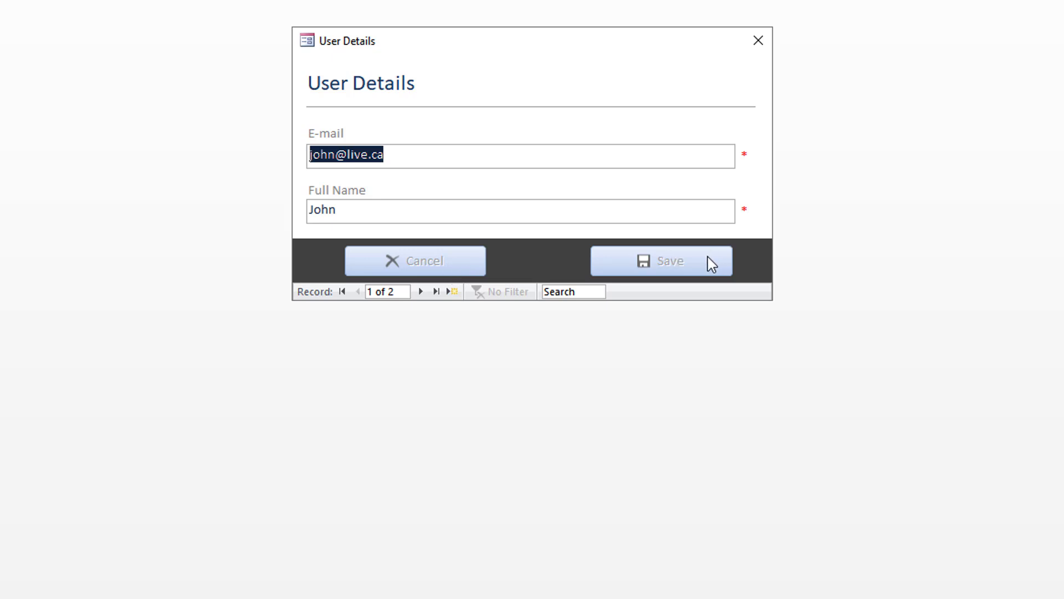
pyautogui.moveTo(468, 308)
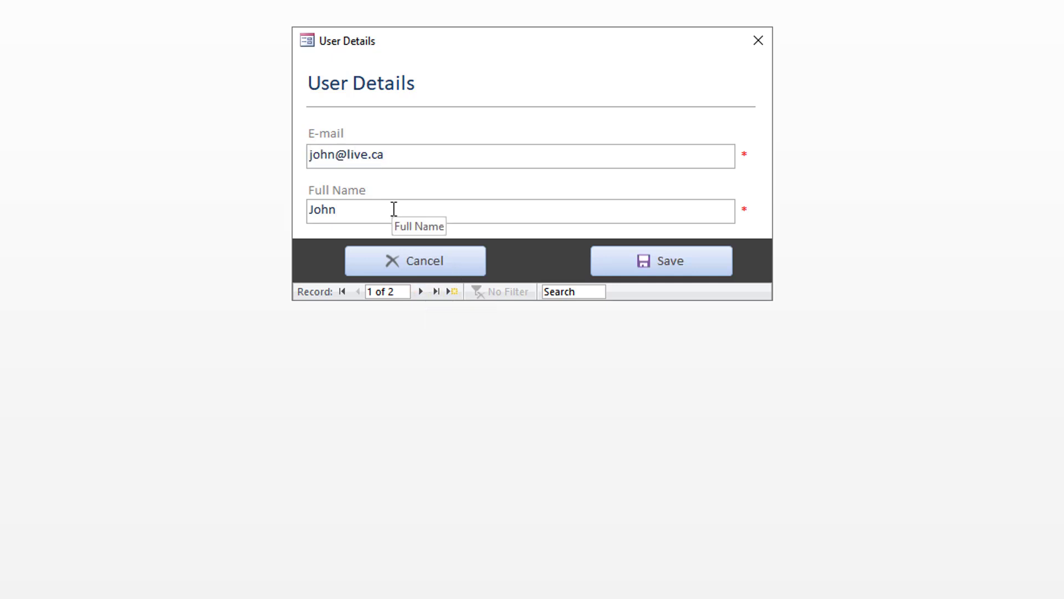
pyautogui.write('d')
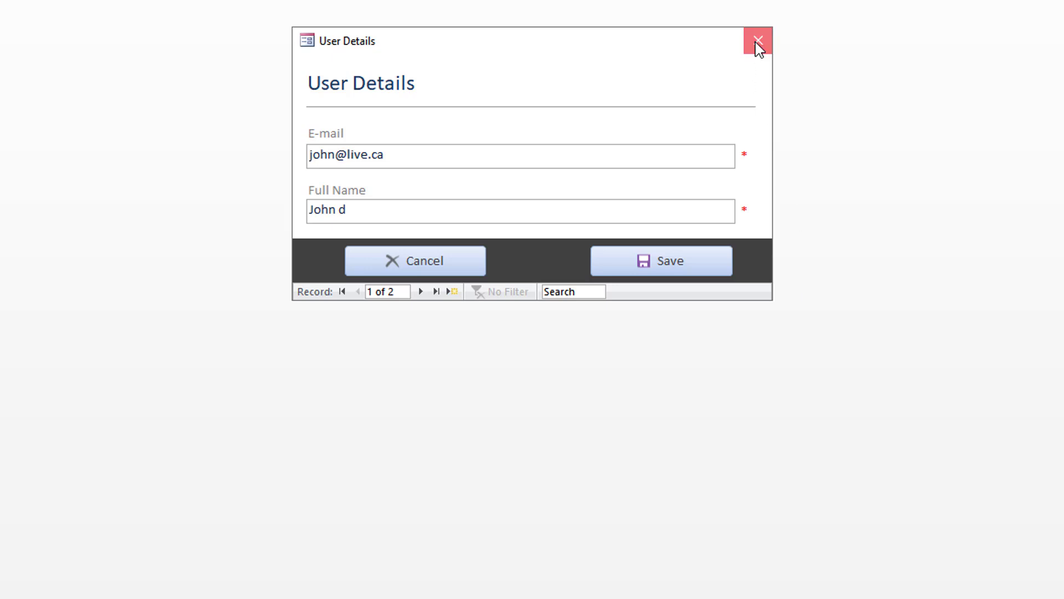
# Step: Close the form with the unsaved edit and answer No to the Save Current Changes? prompt
pyautogui.click(758, 40)
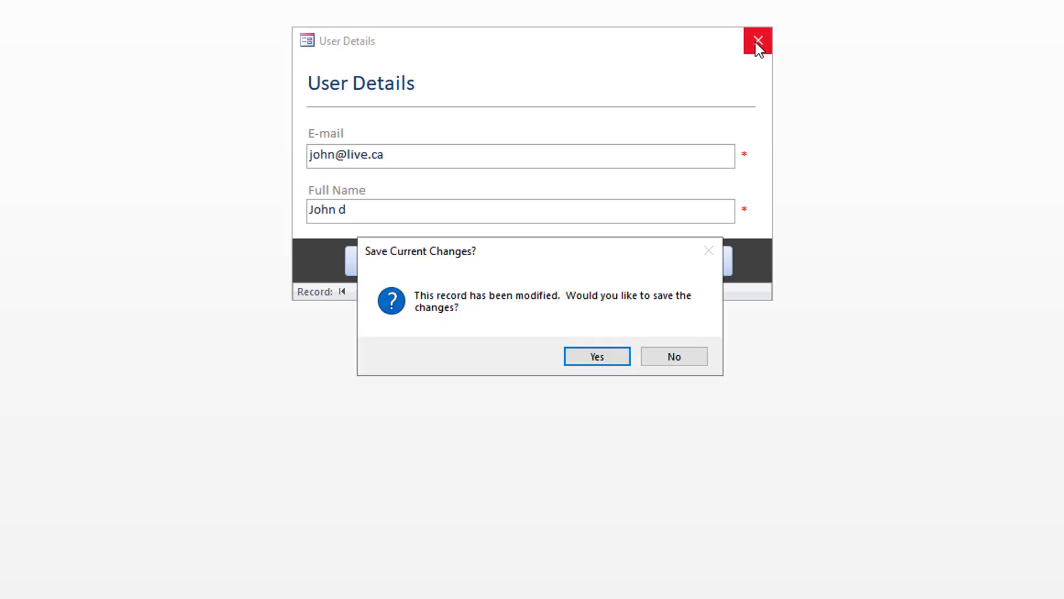
pyautogui.moveTo(495, 311)
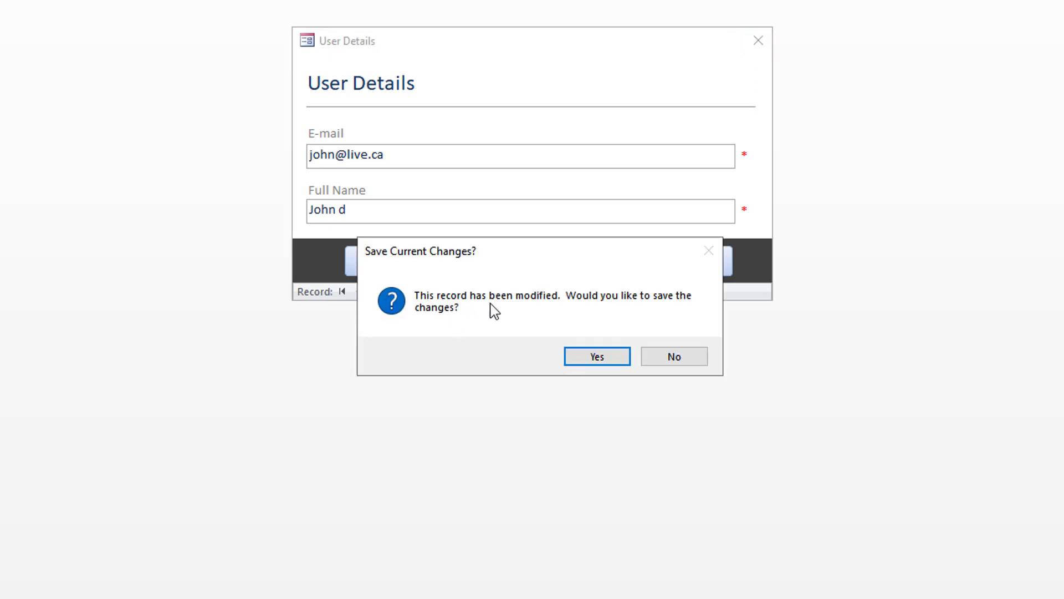
pyautogui.moveTo(636, 329)
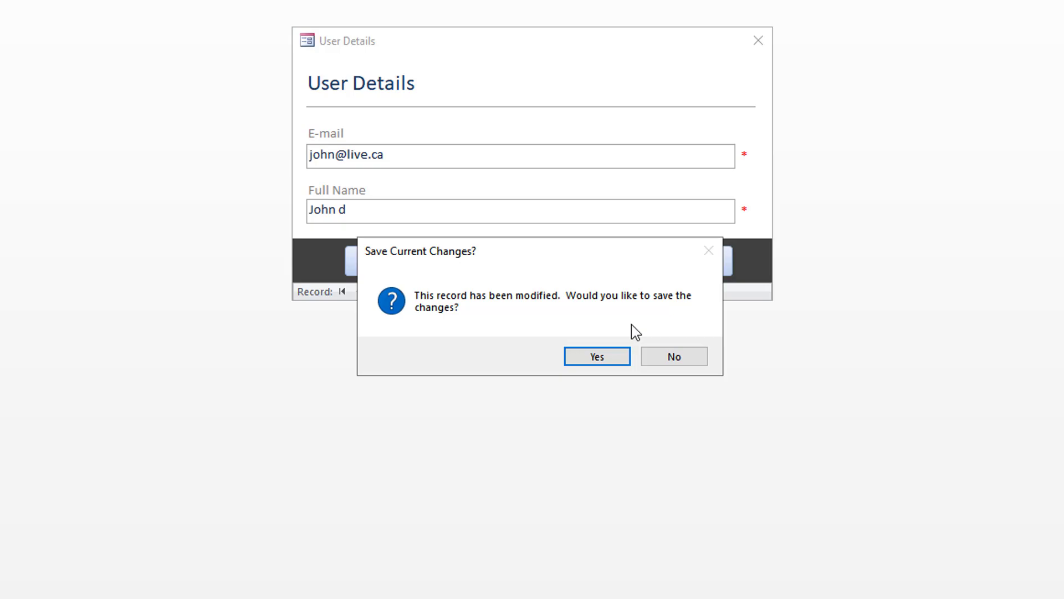
pyautogui.moveTo(673, 356)
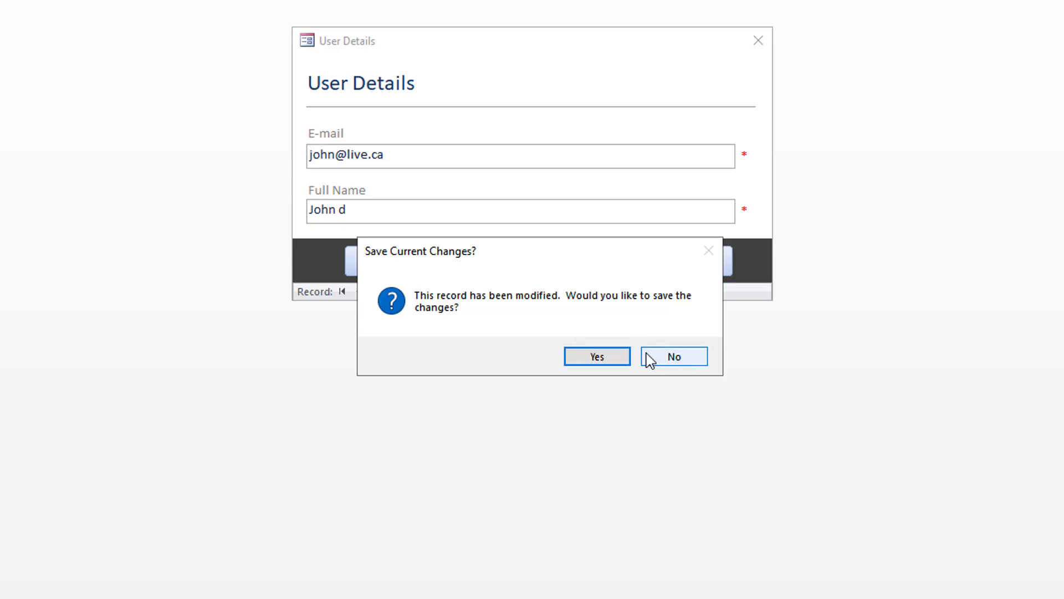
pyautogui.moveTo(673, 356)
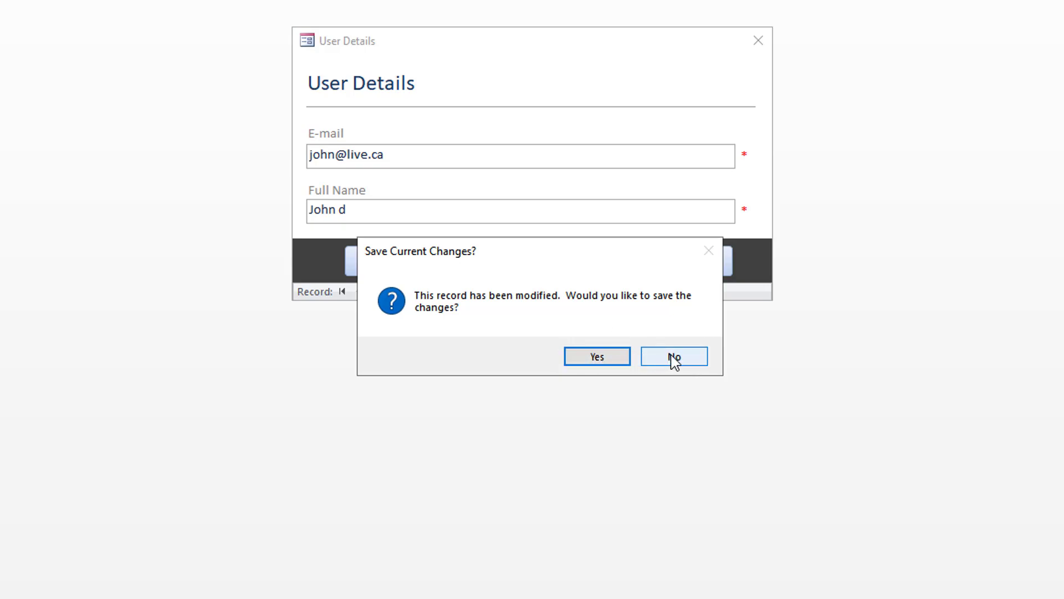
pyautogui.click(674, 356)
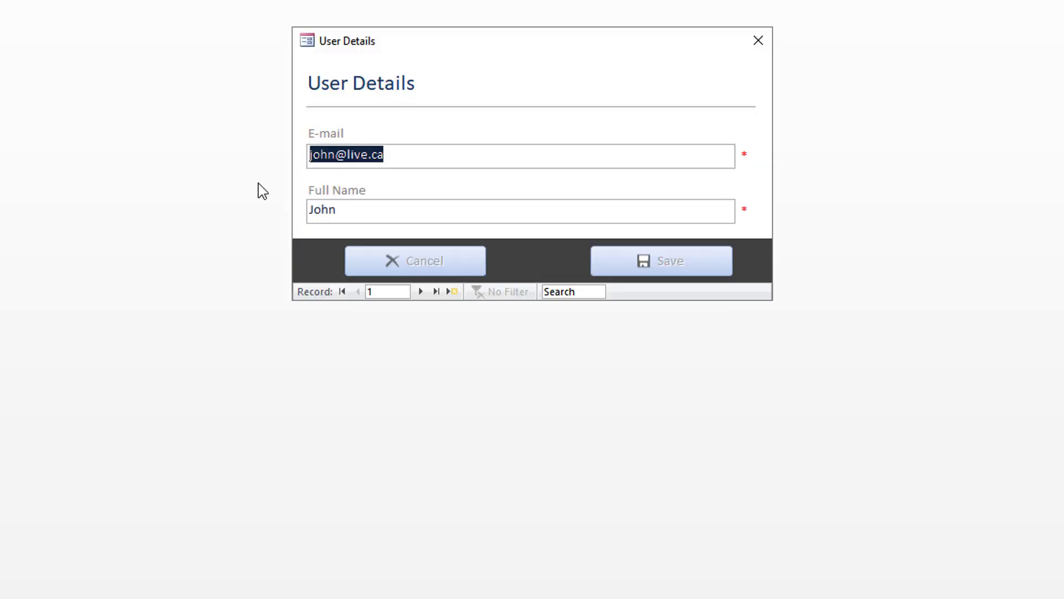
# Step: Type denver in Full Name, cancel it, retype denver and save the record as John denver
pyautogui.write('d')
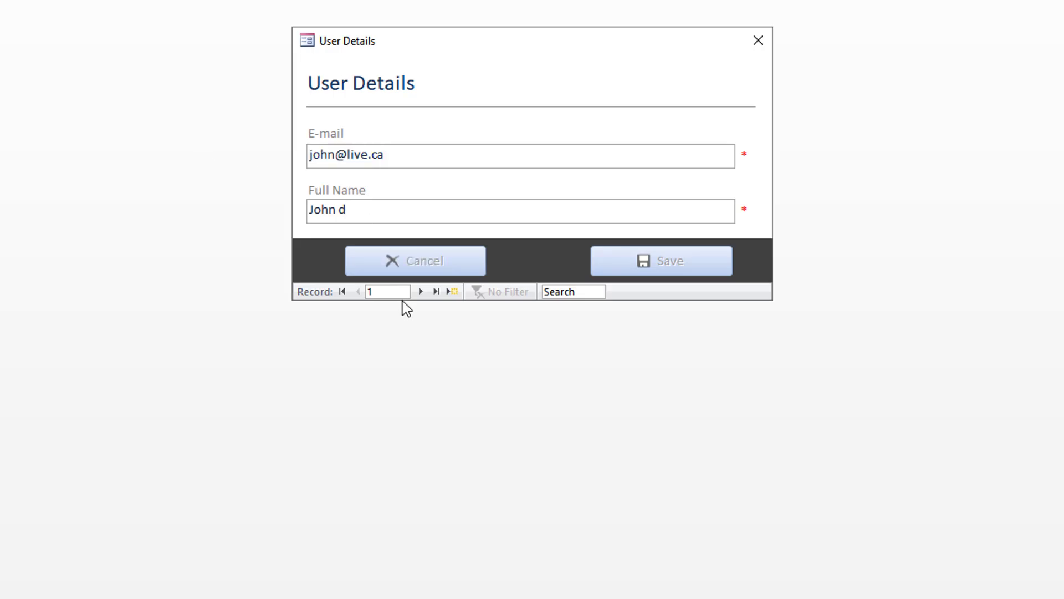
pyautogui.write('enve')
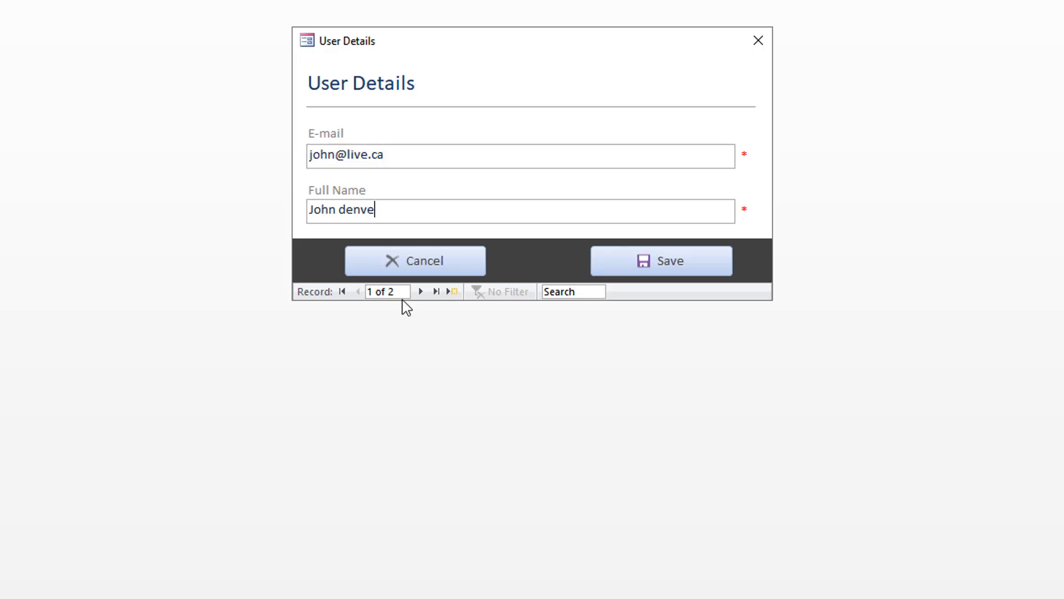
pyautogui.write('r')
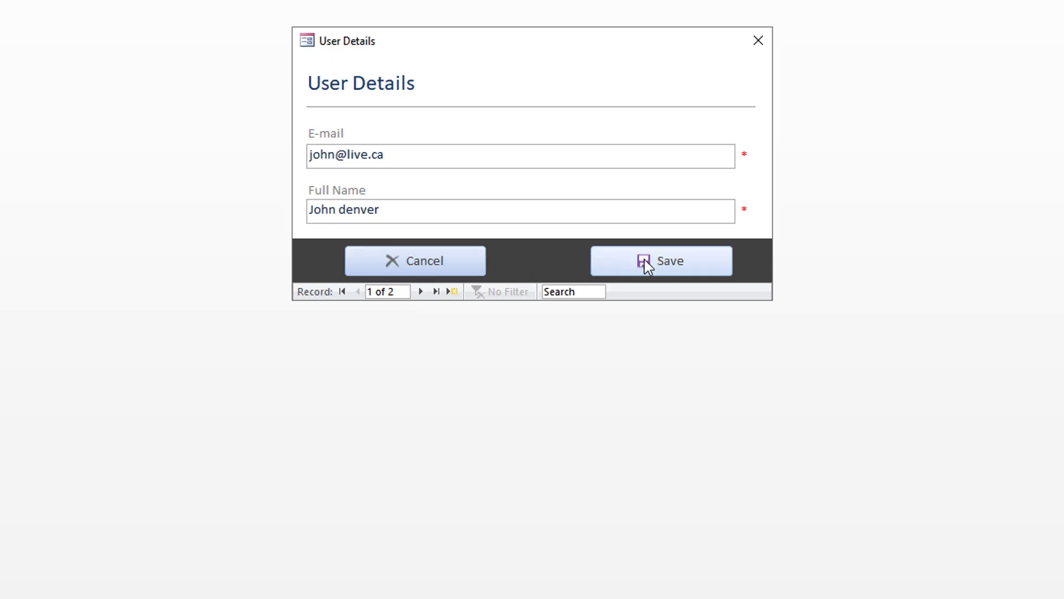
pyautogui.moveTo(405, 272)
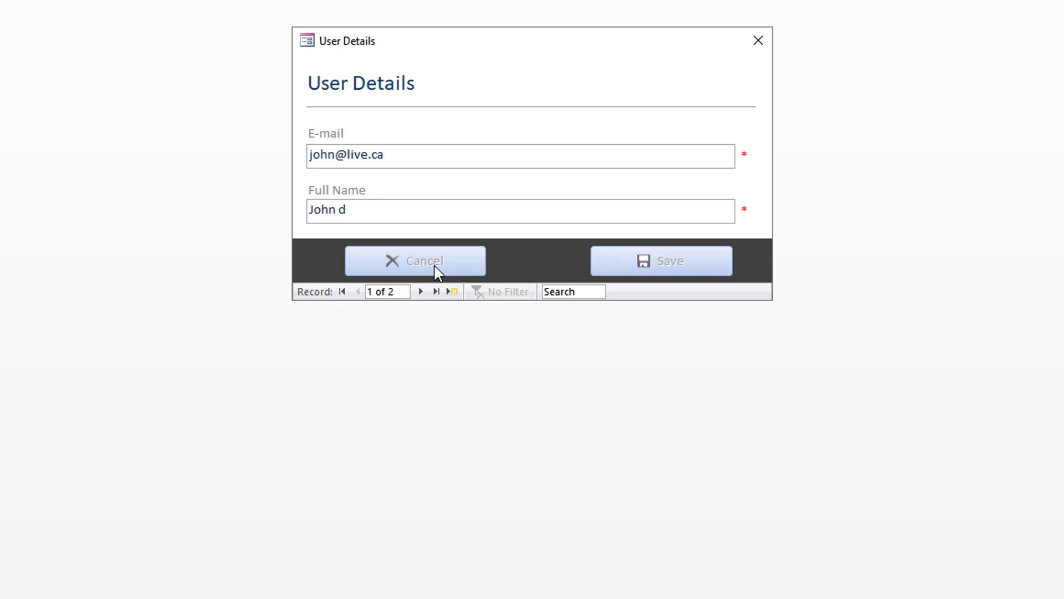
pyautogui.moveTo(384, 204)
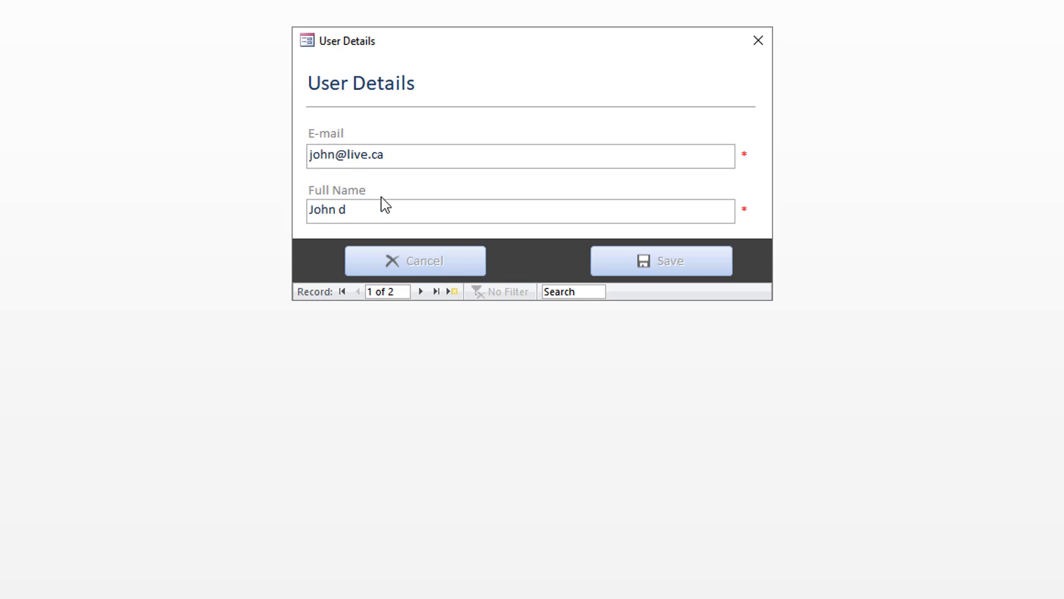
pyautogui.write('en')
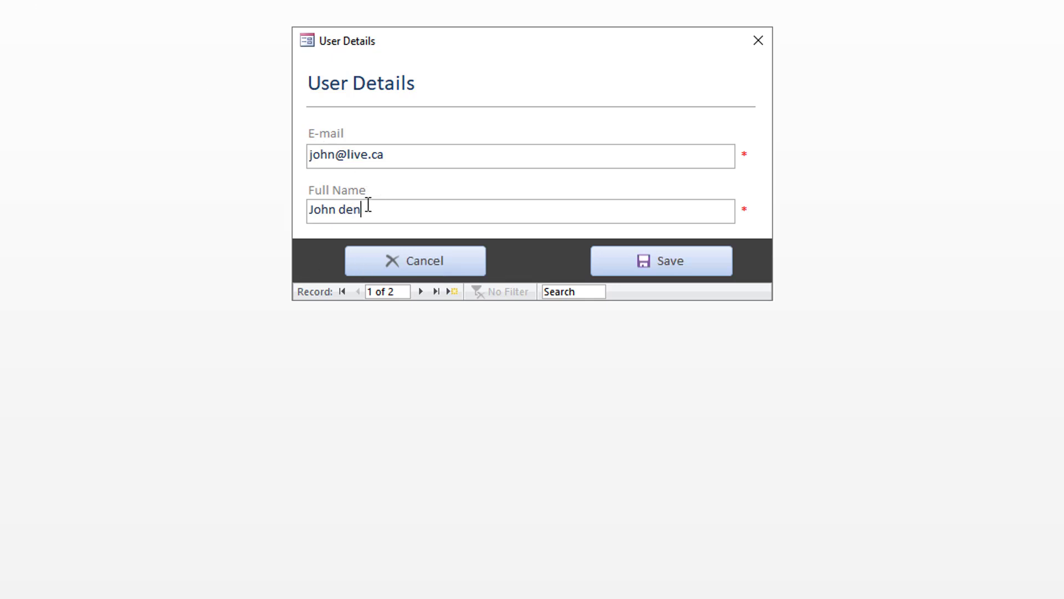
pyautogui.write('ver')
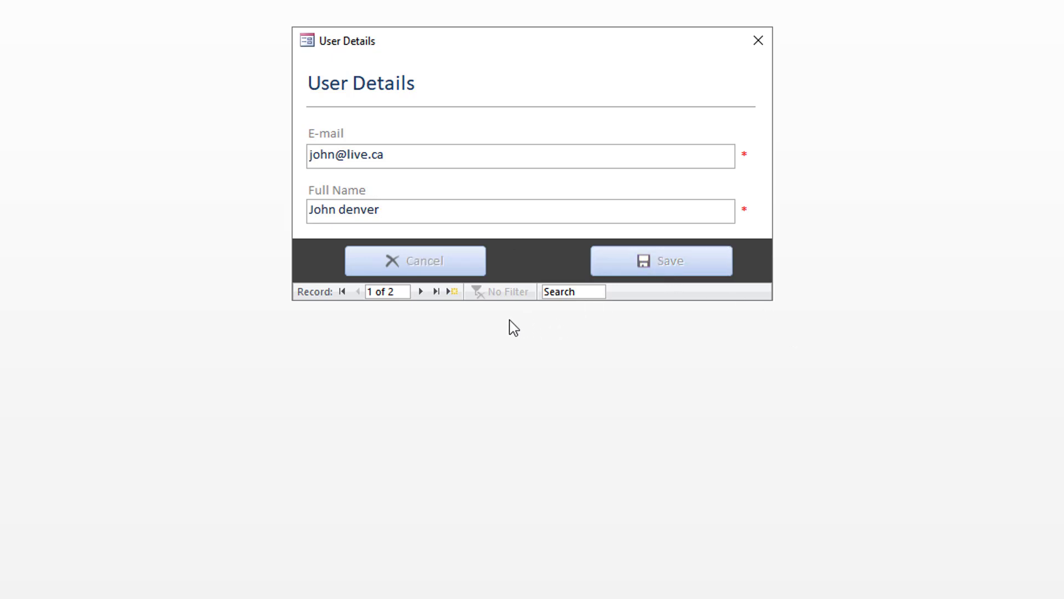
pyautogui.moveTo(704, 291)
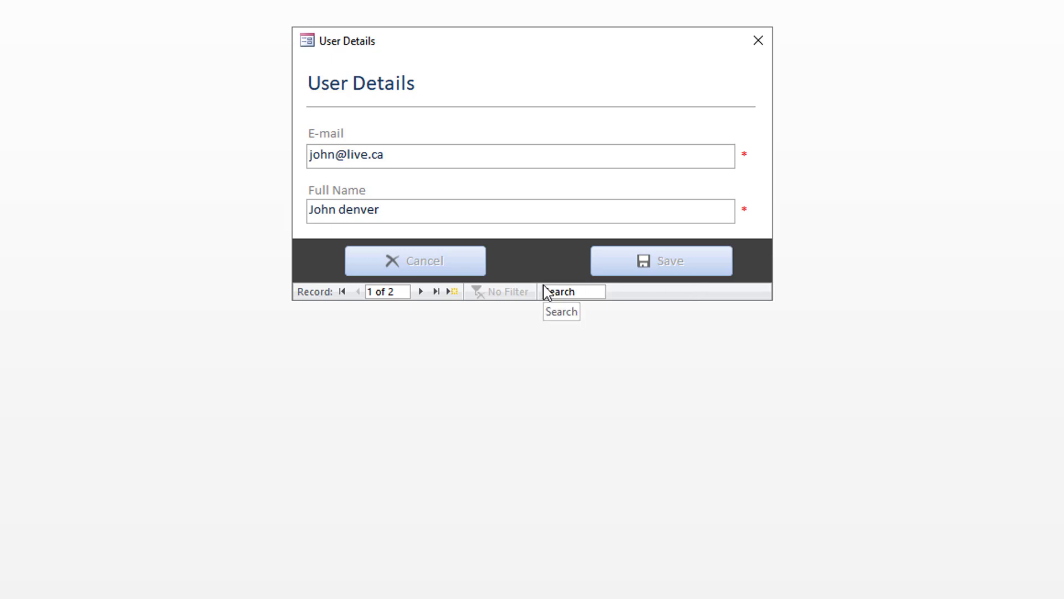
pyautogui.moveTo(760, 62)
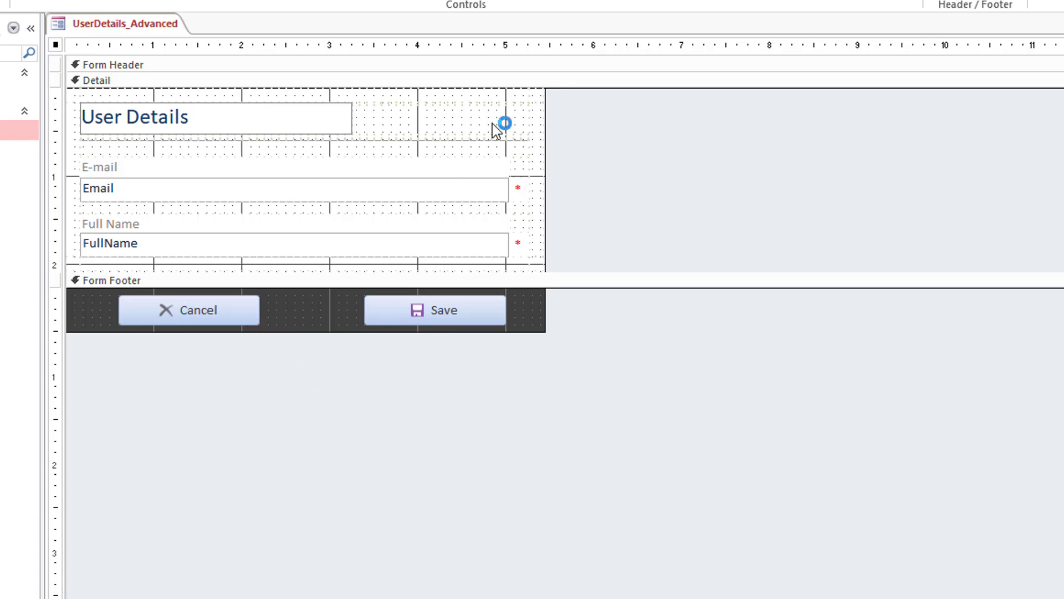
pyautogui.moveTo(438, 92)
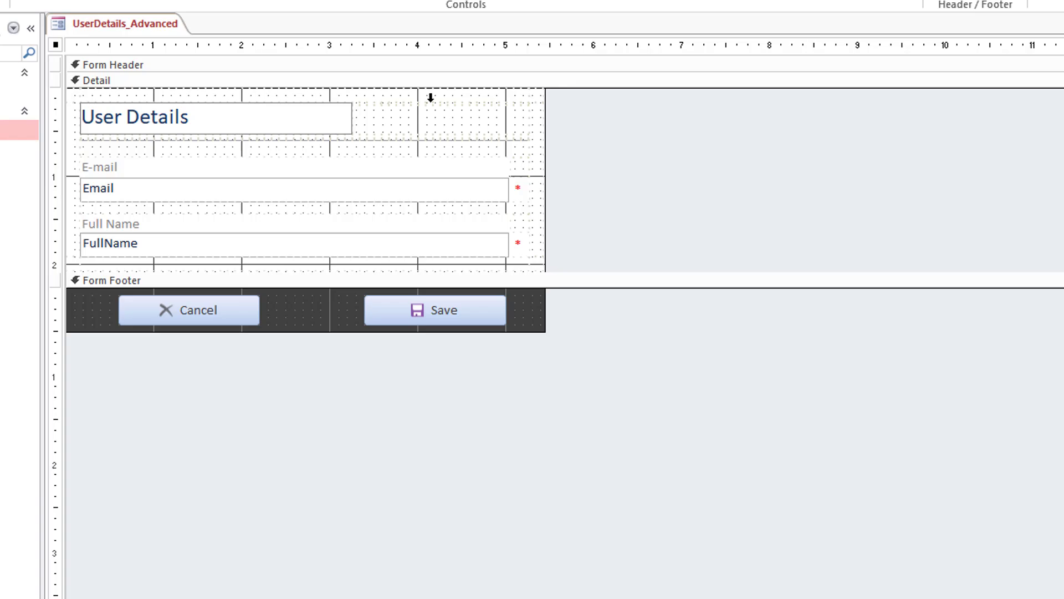
pyautogui.moveTo(422, 195)
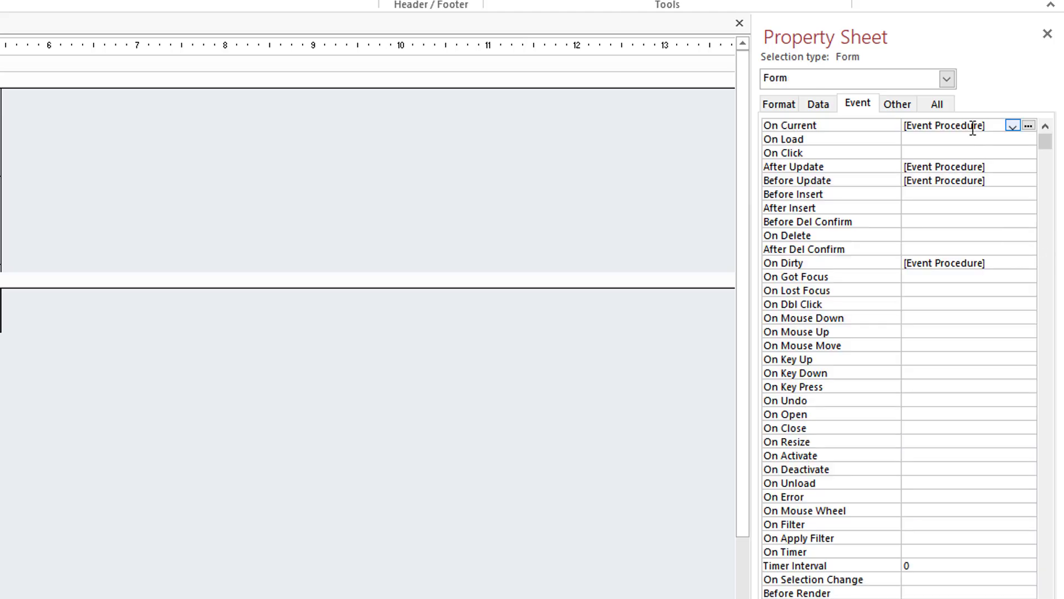
pyautogui.moveTo(979, 251)
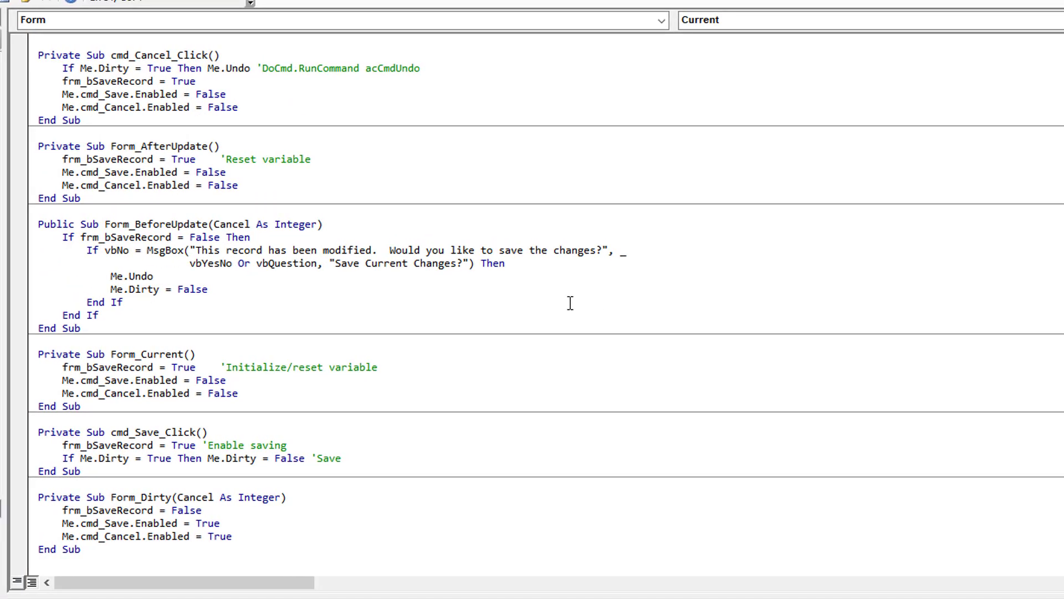
pyautogui.scroll(3)
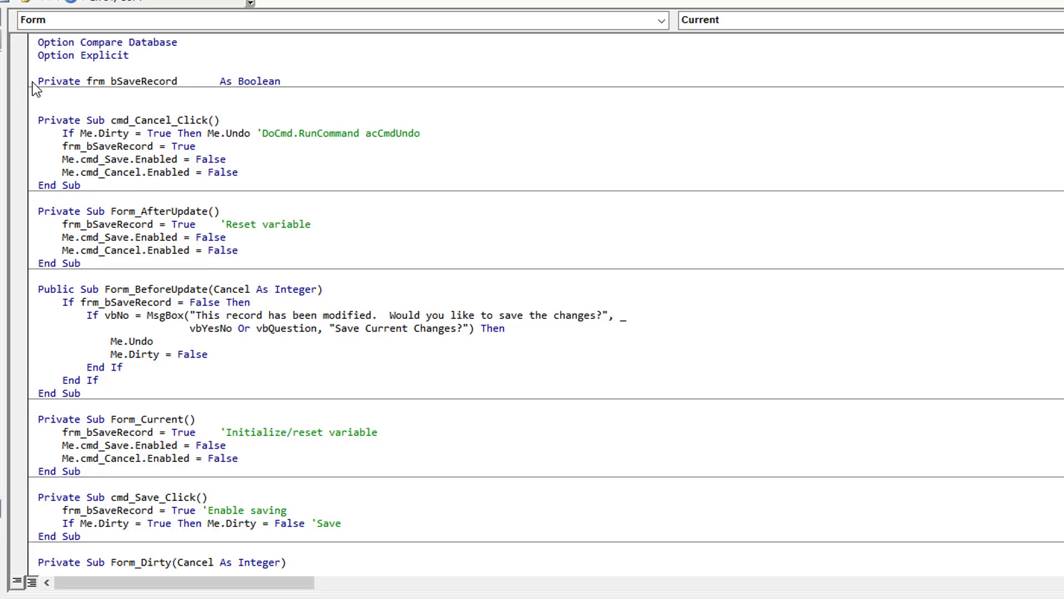
pyautogui.doubleClick(129, 81)
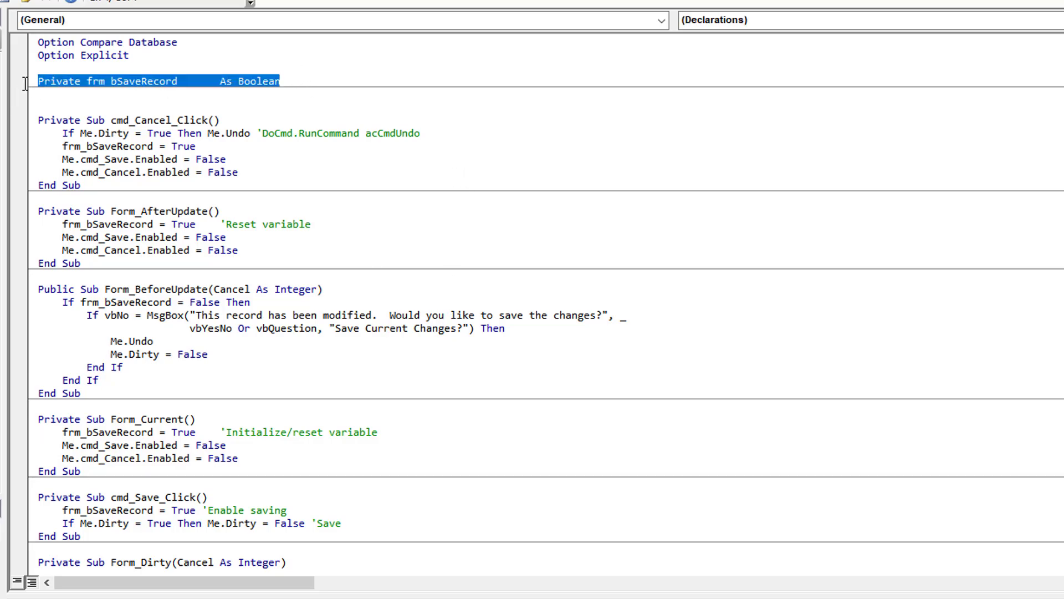
pyautogui.scroll(-3)
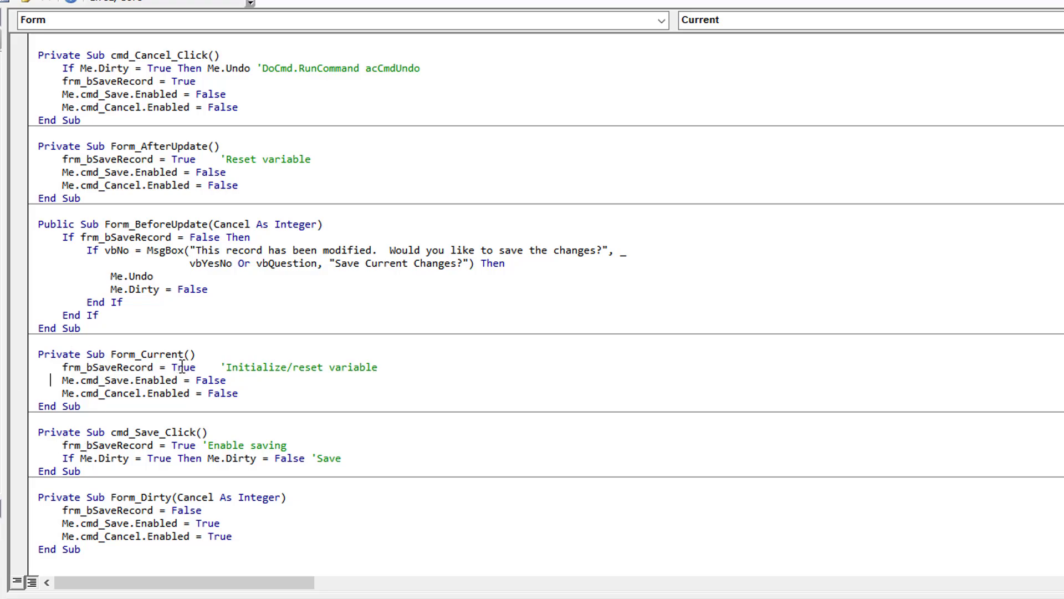
pyautogui.doubleClick(183, 367)
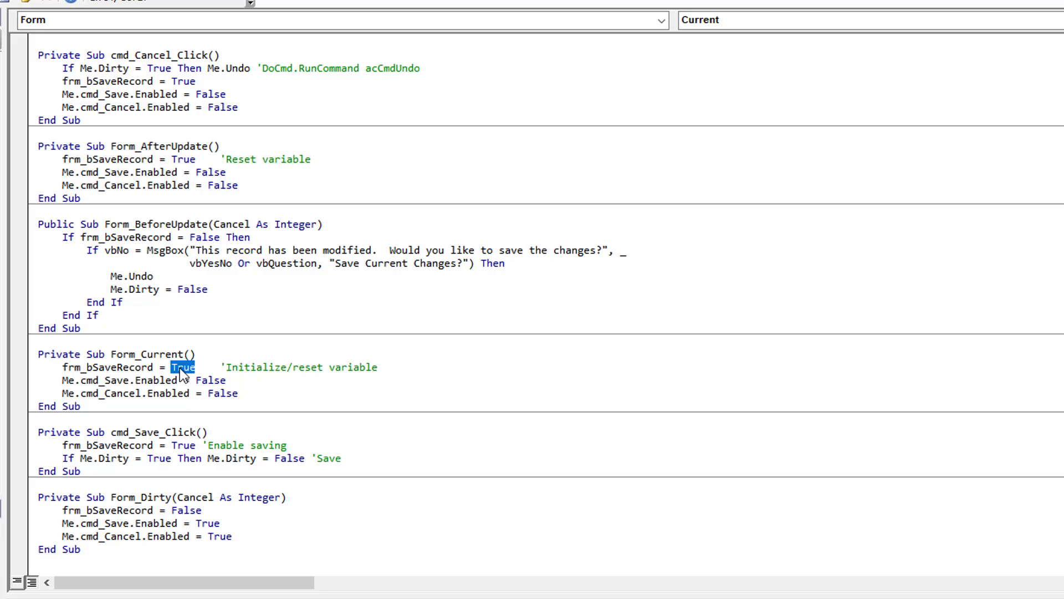
pyautogui.moveTo(106, 379)
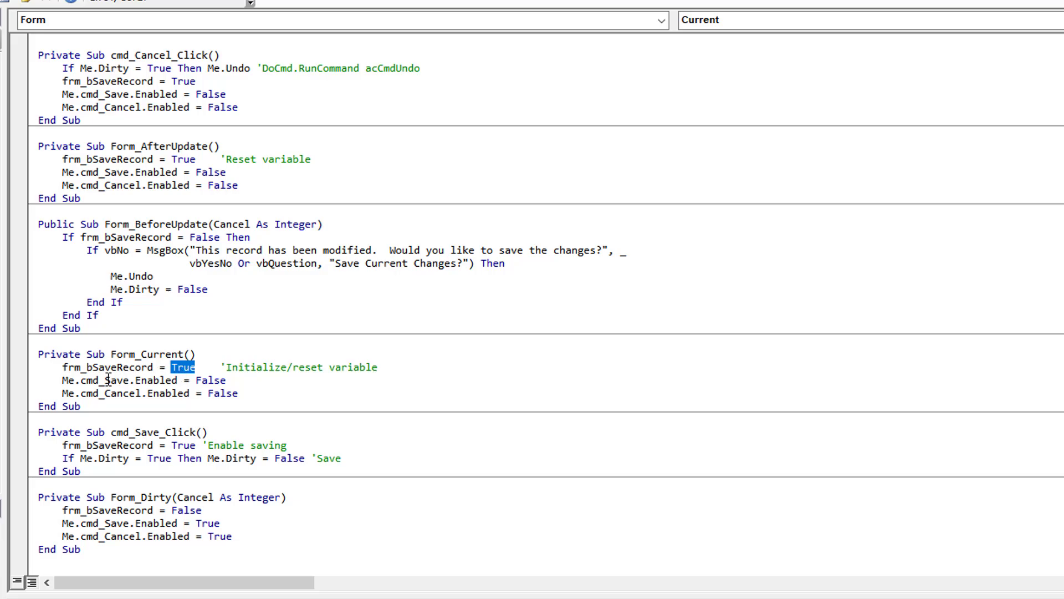
pyautogui.moveTo(61, 381)
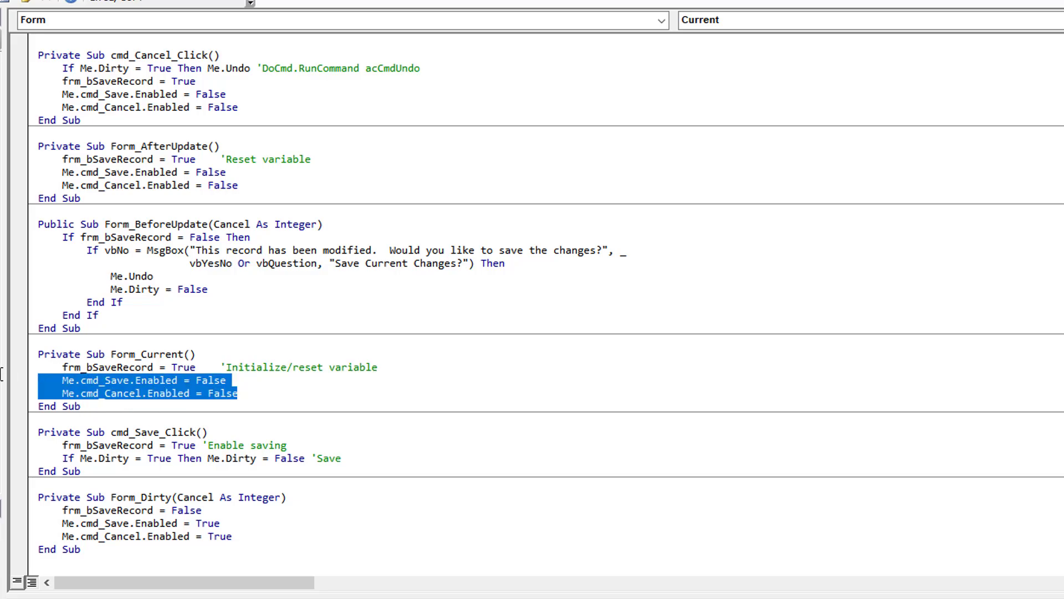
pyautogui.moveTo(318, 477)
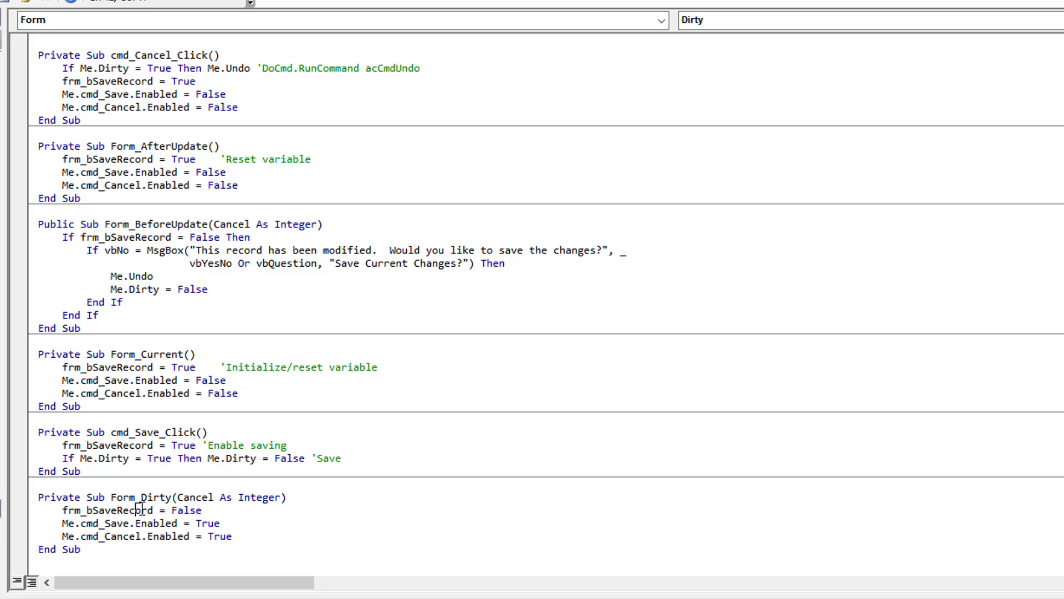
pyautogui.moveTo(58, 510)
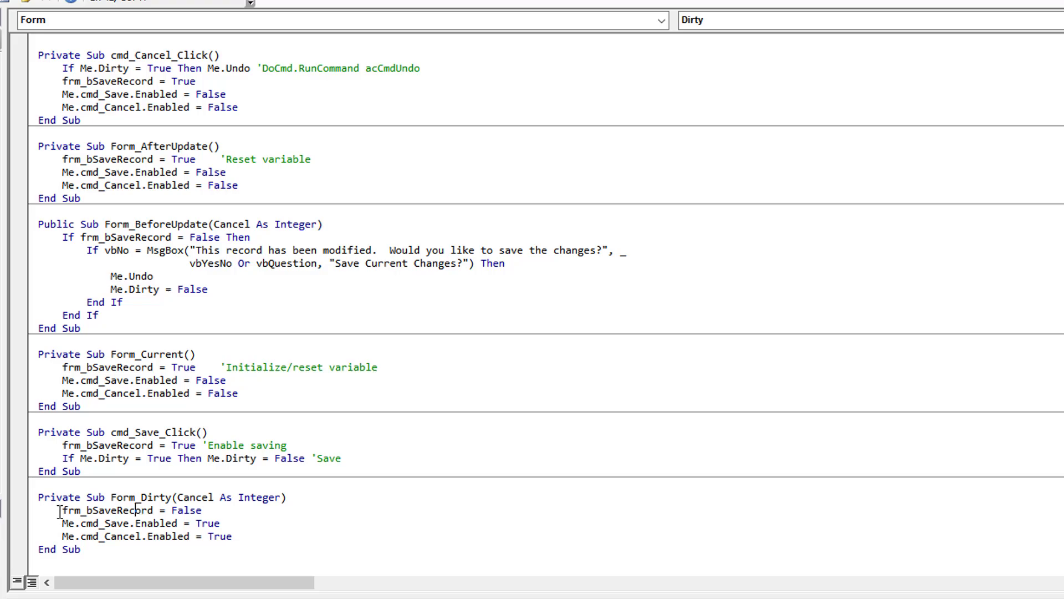
pyautogui.doubleClick(109, 510)
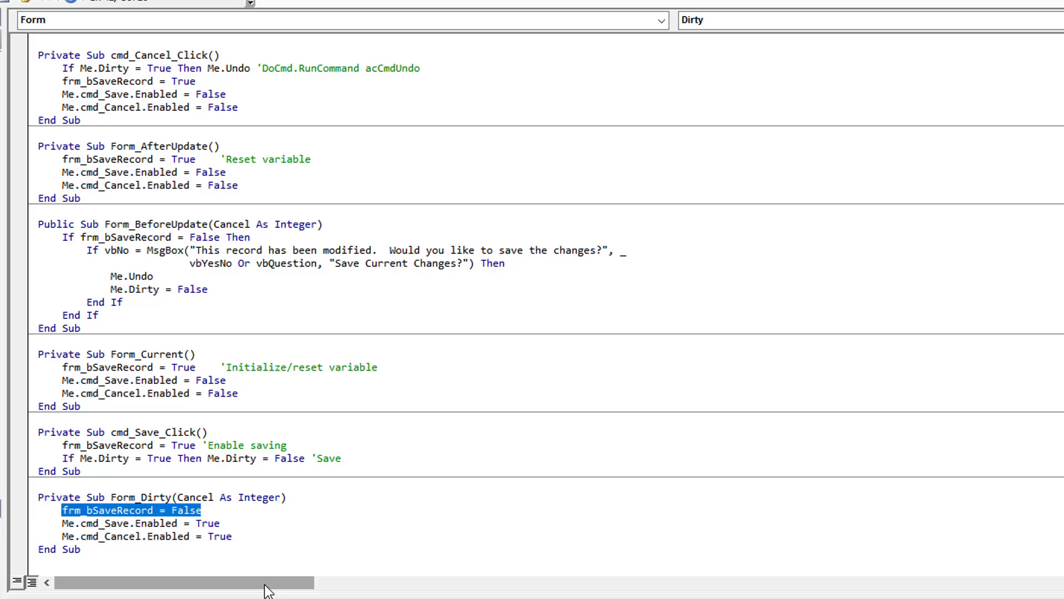
pyautogui.moveTo(208, 523)
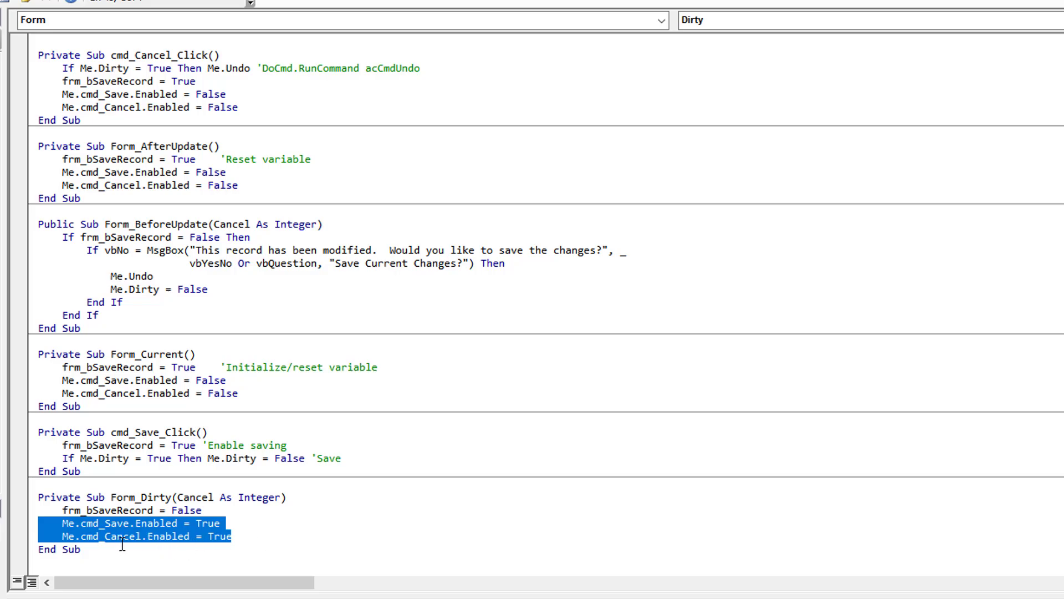
pyautogui.moveTo(125, 550)
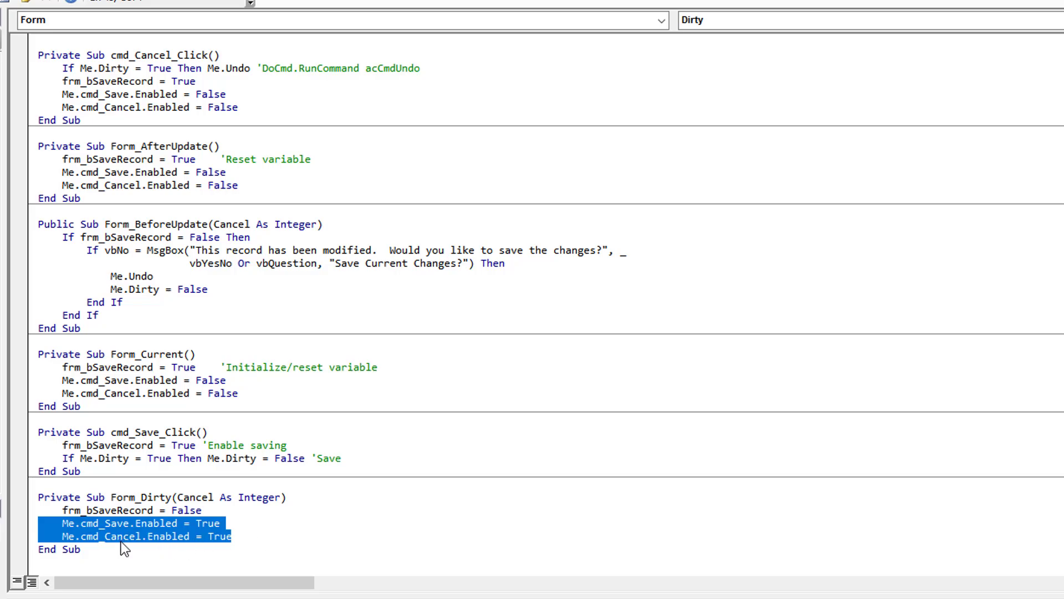
pyautogui.moveTo(128, 539)
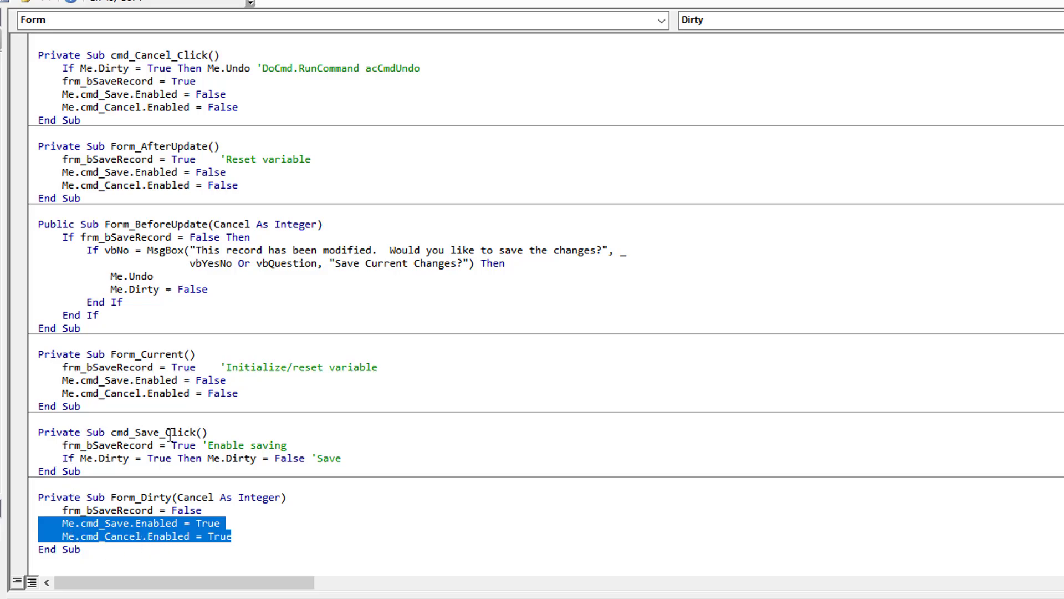
pyautogui.click(62, 445)
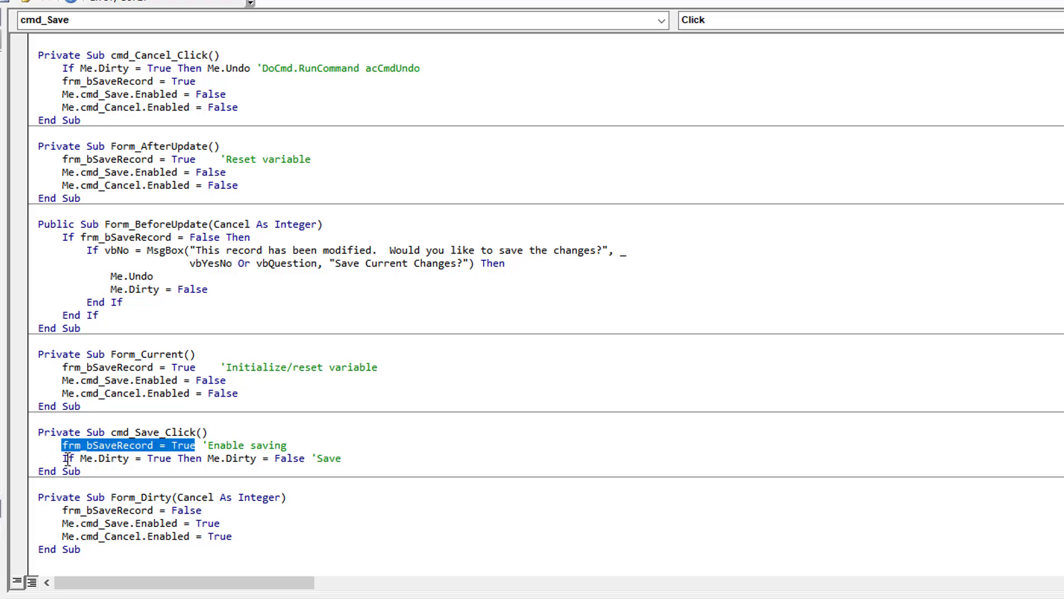
pyautogui.moveTo(135, 458)
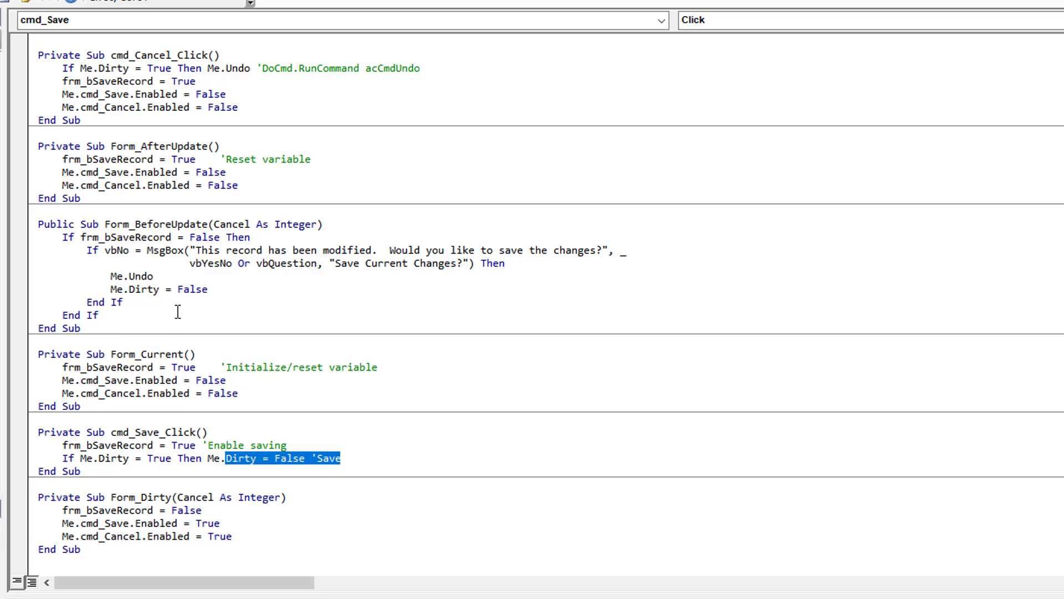
pyautogui.moveTo(126, 243)
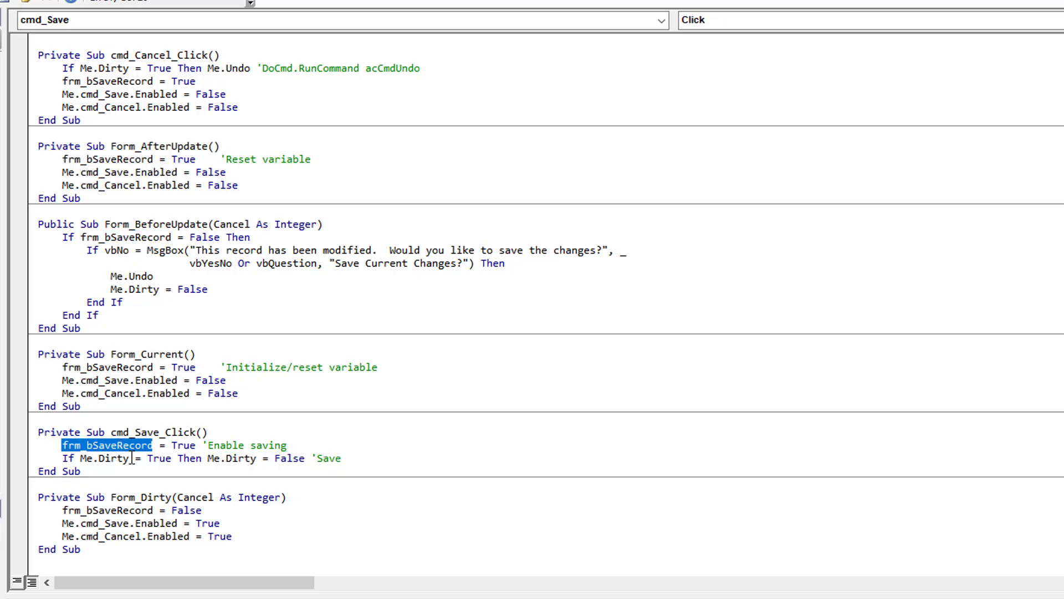
pyautogui.moveTo(204, 445)
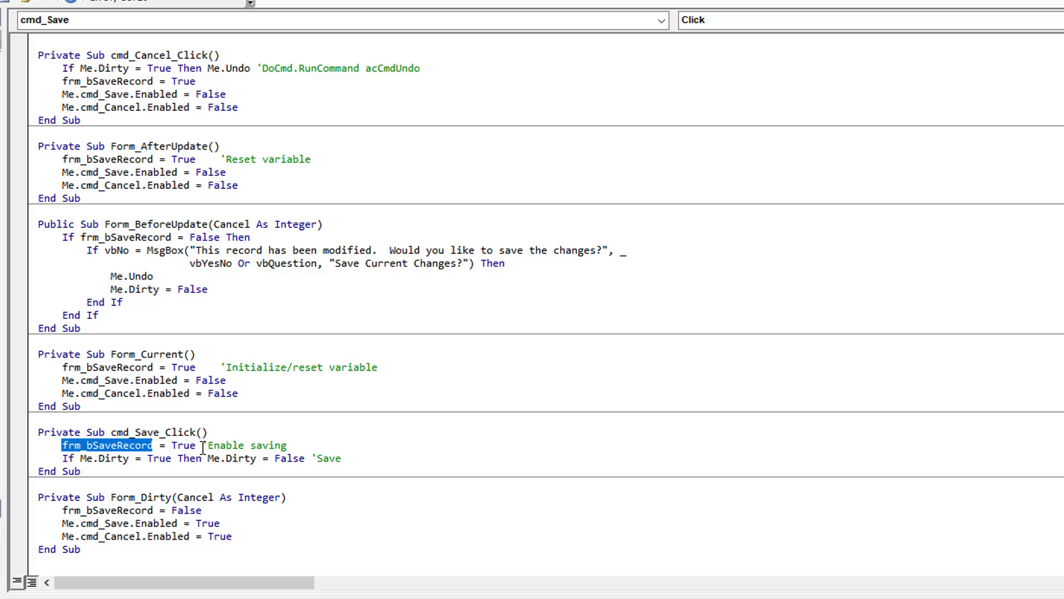
pyautogui.moveTo(60, 237)
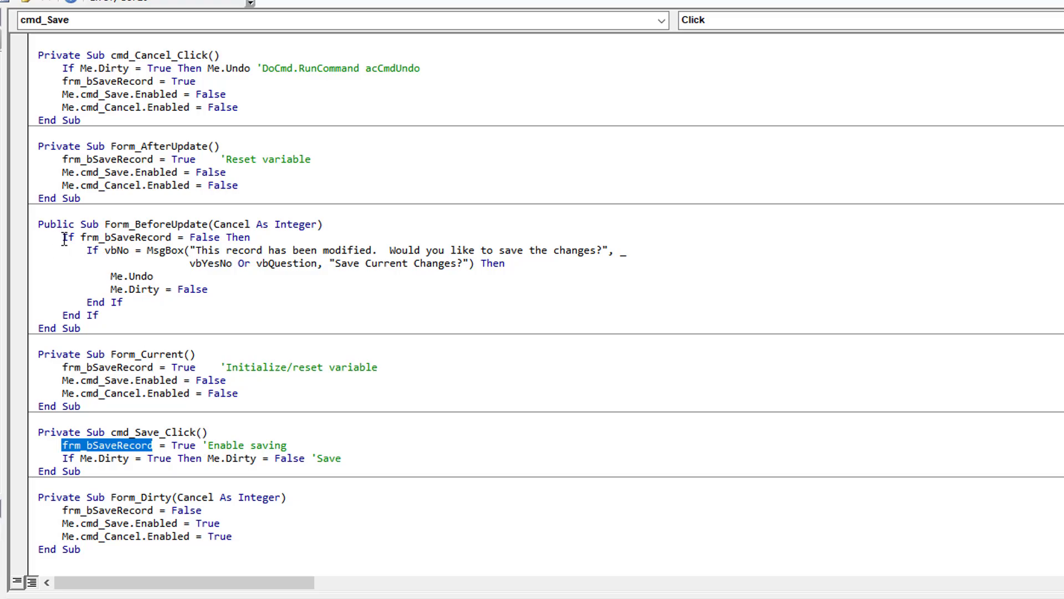
pyautogui.click(66, 237)
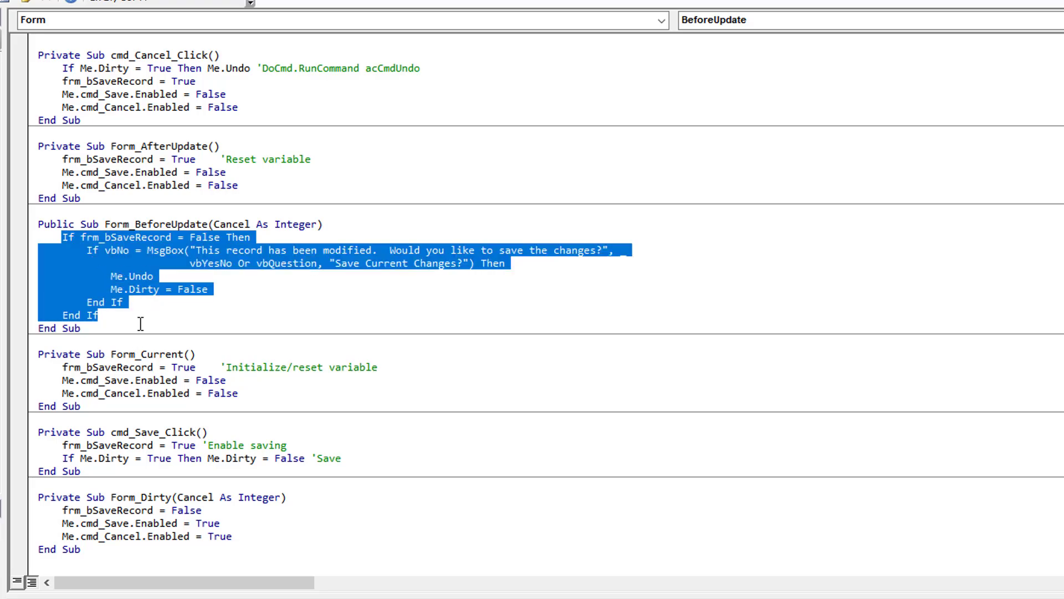
pyautogui.moveTo(106, 348)
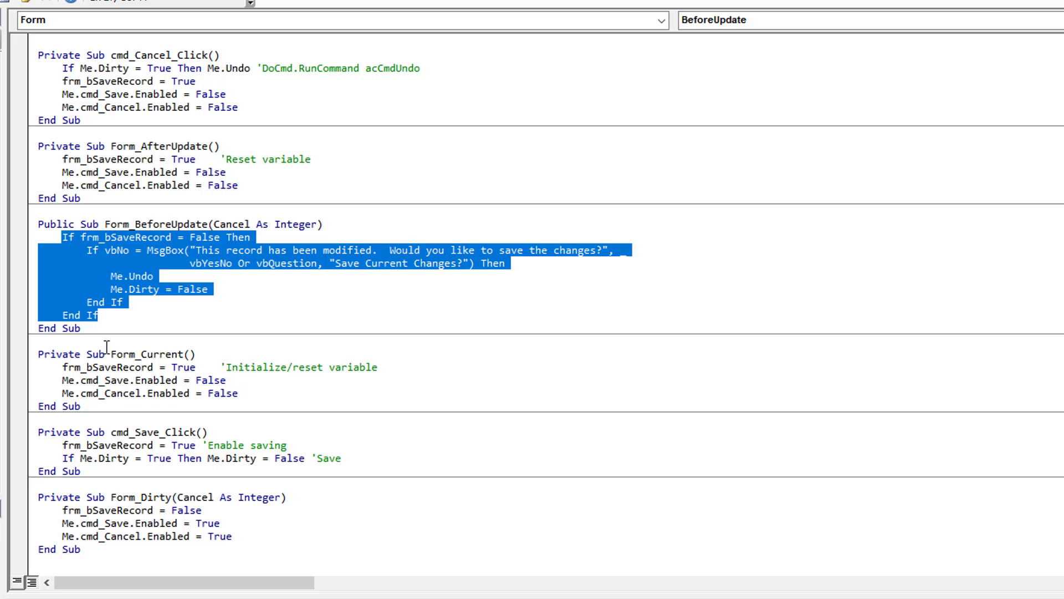
pyautogui.moveTo(356, 506)
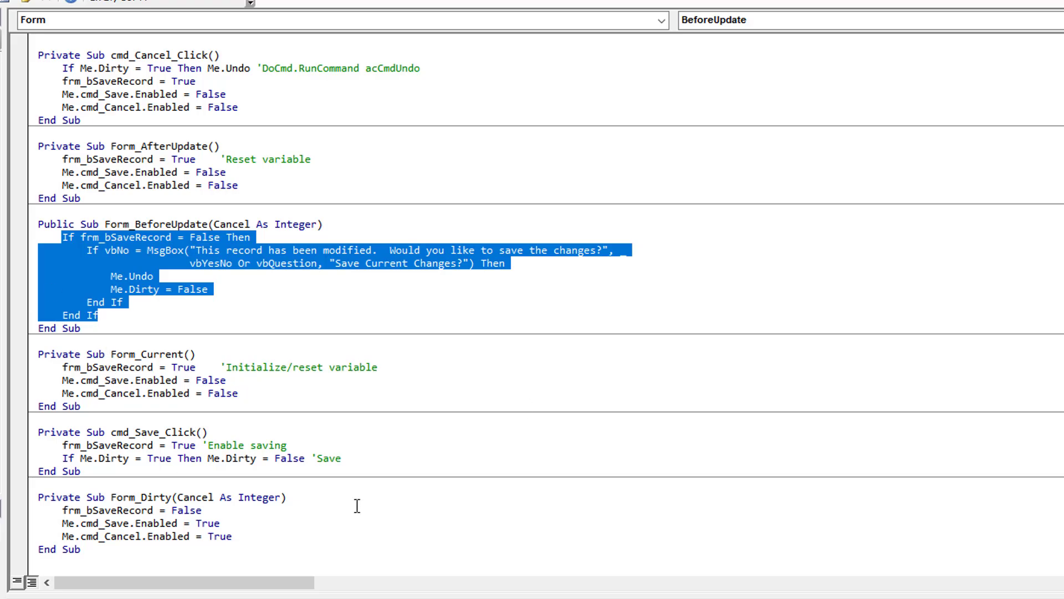
pyautogui.moveTo(135, 458)
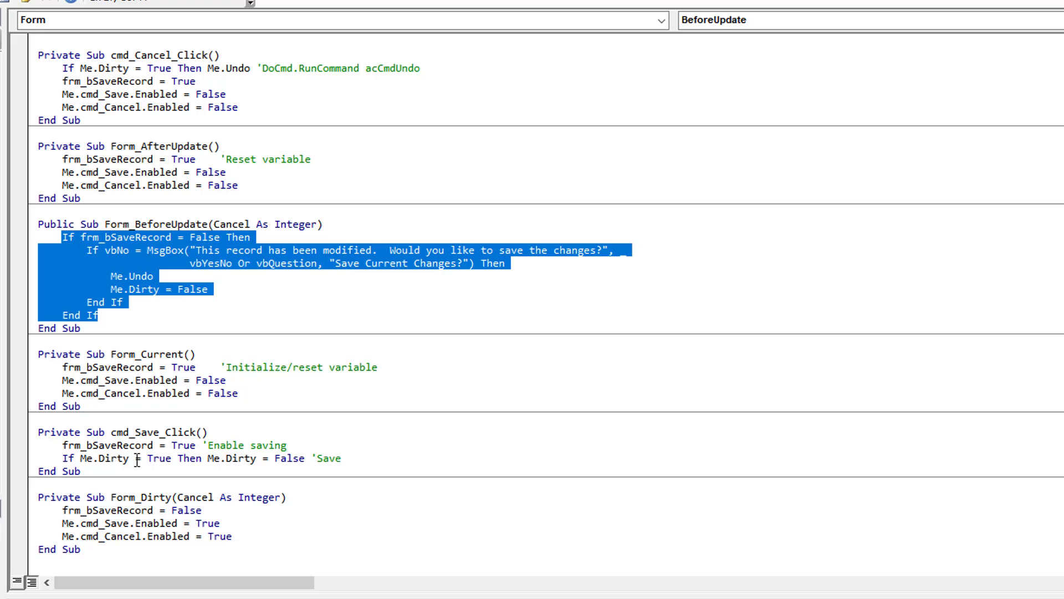
pyautogui.click(88, 238)
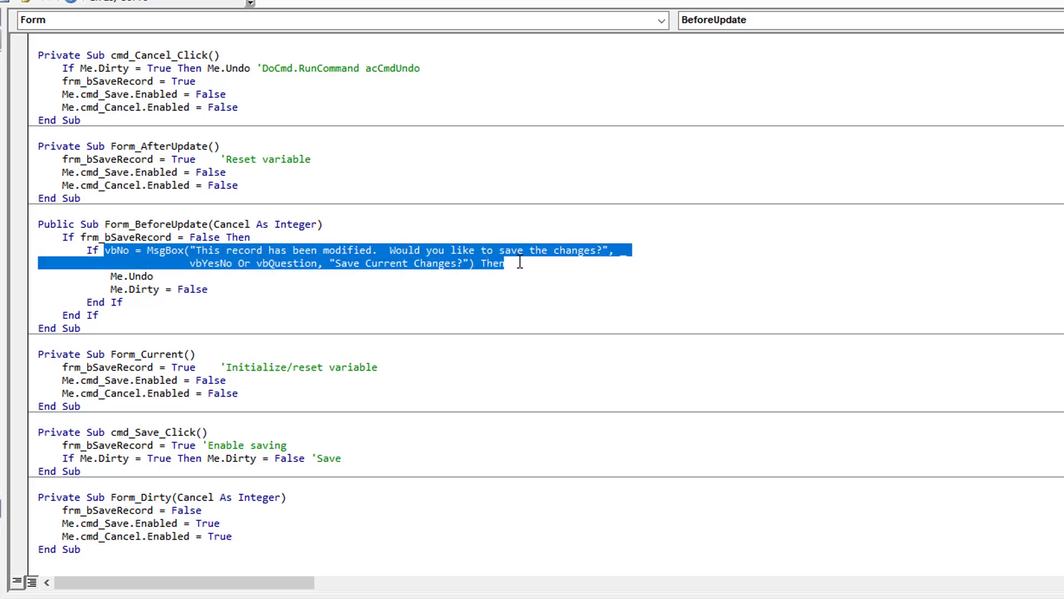
pyautogui.moveTo(144, 276)
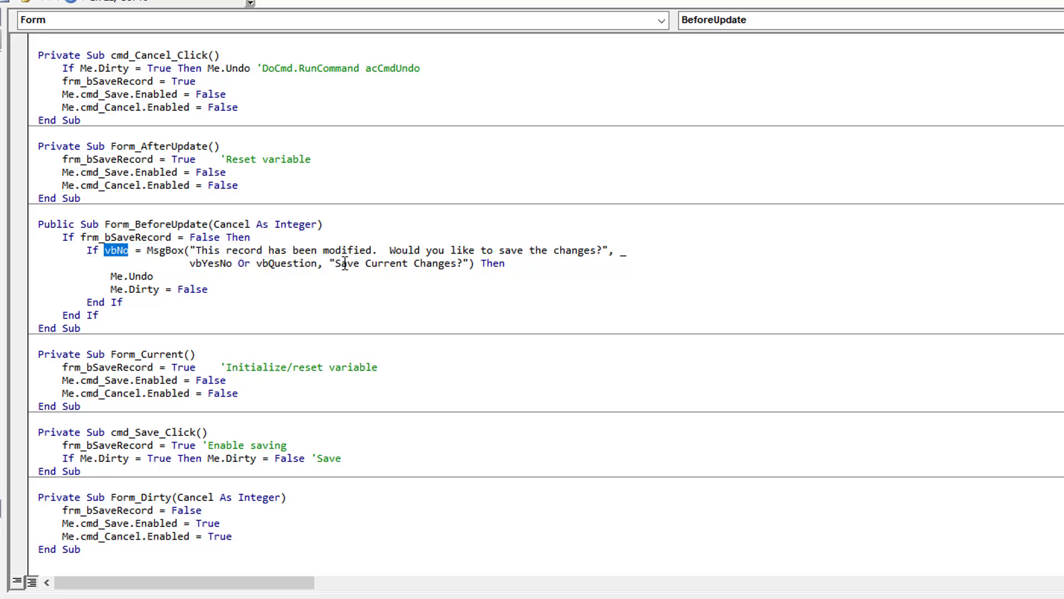
pyautogui.moveTo(395, 276)
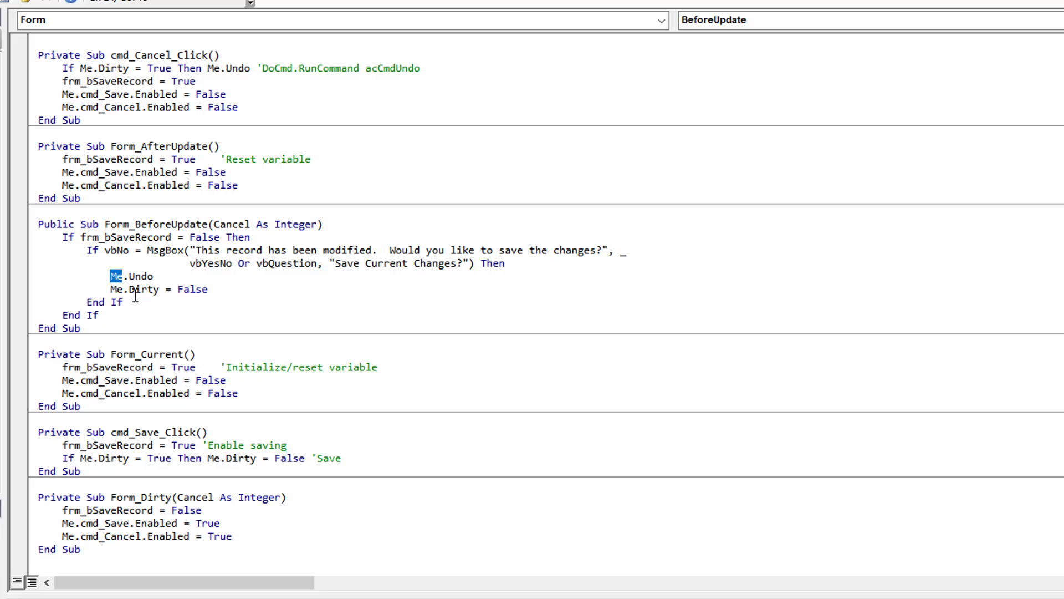
pyautogui.moveTo(213, 315)
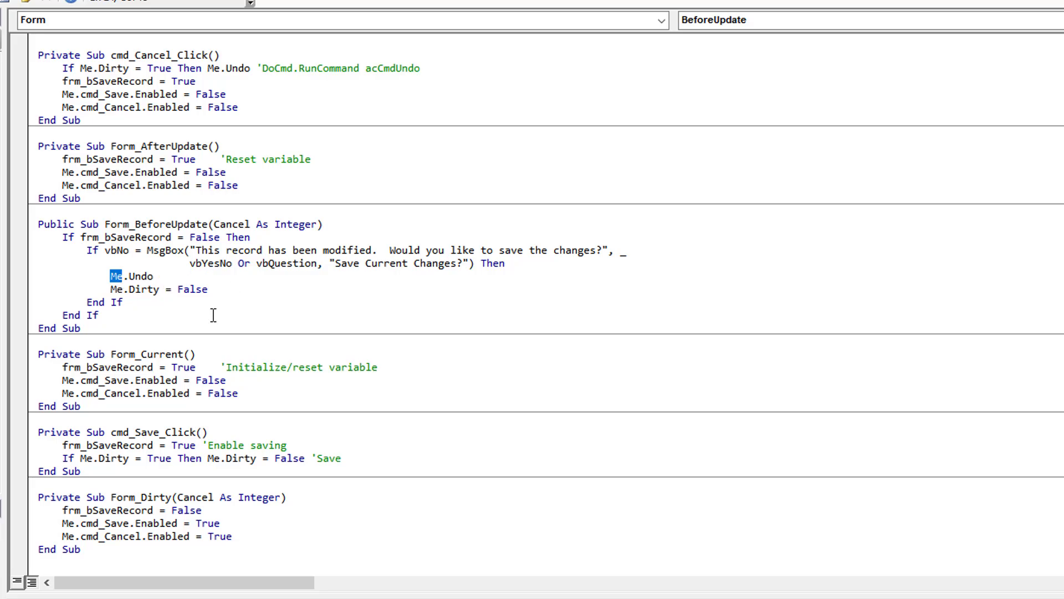
pyautogui.moveTo(170, 306)
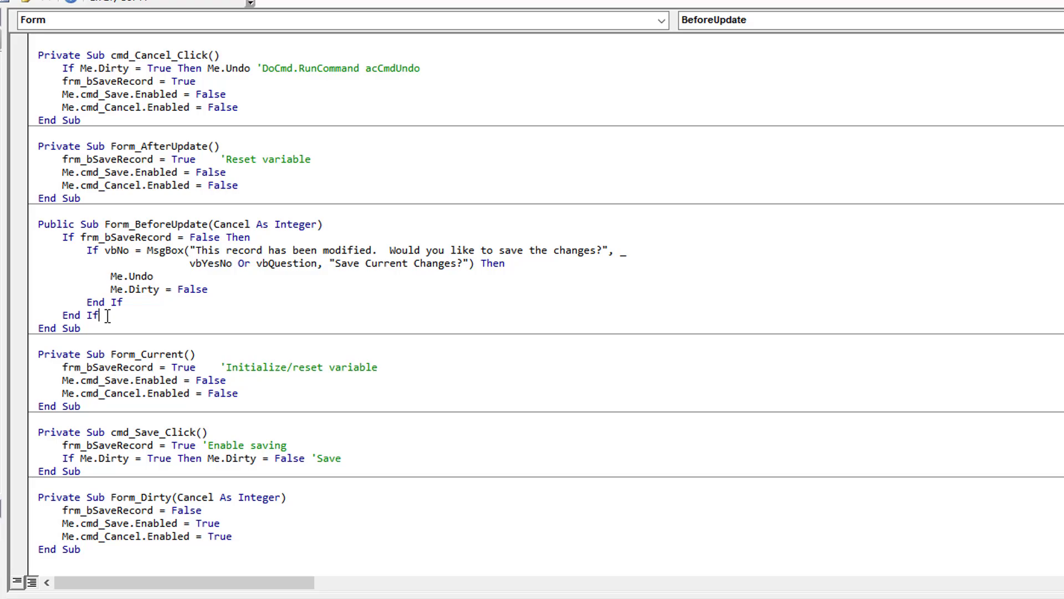
pyautogui.scroll(3)
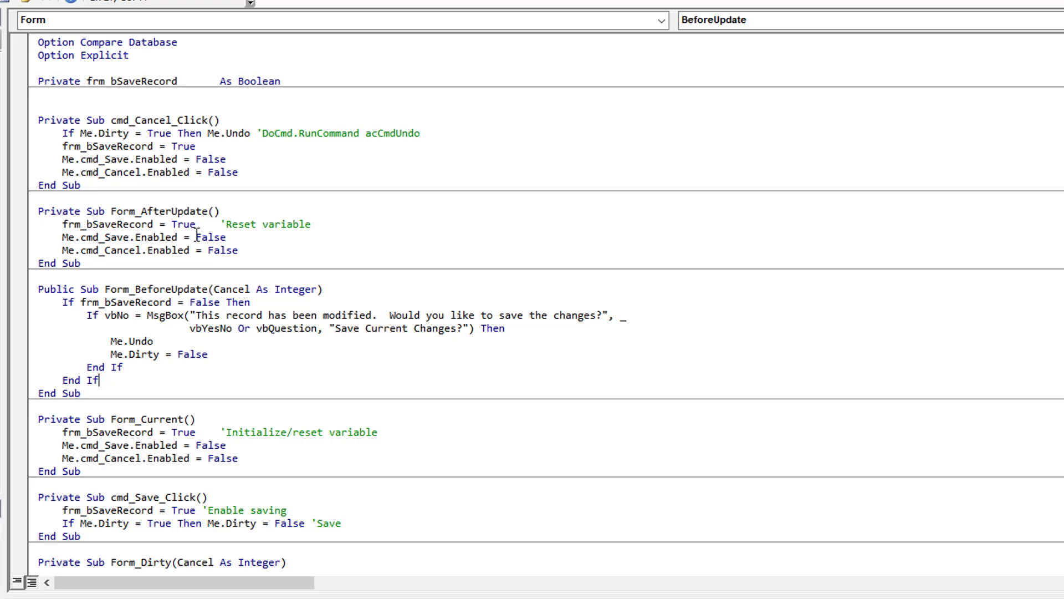
pyautogui.moveTo(64, 237); pyautogui.dragTo(238, 250)
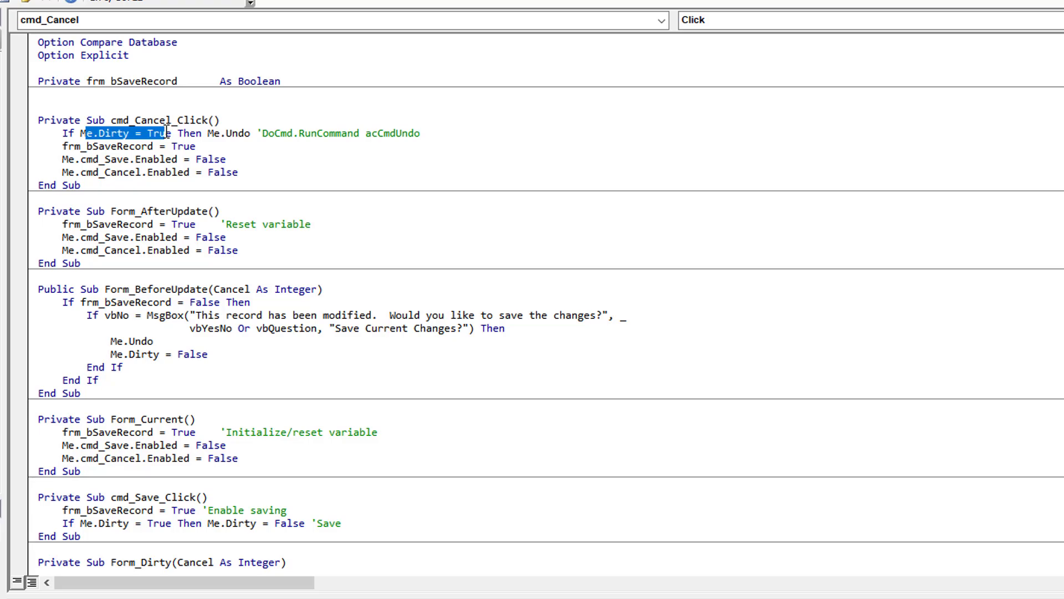
pyautogui.doubleClick(227, 133)
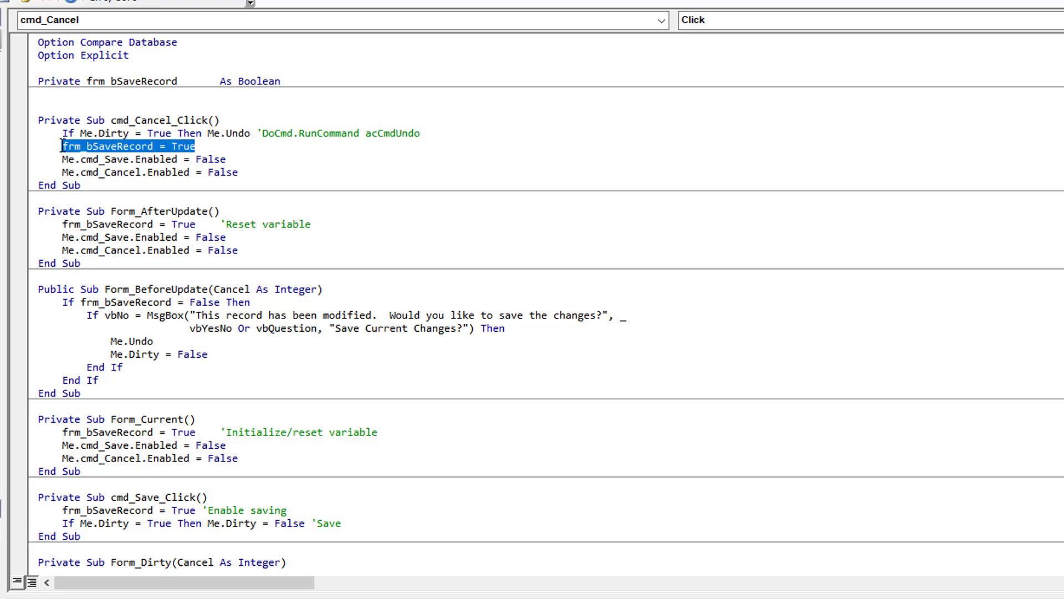
pyautogui.moveTo(168, 171)
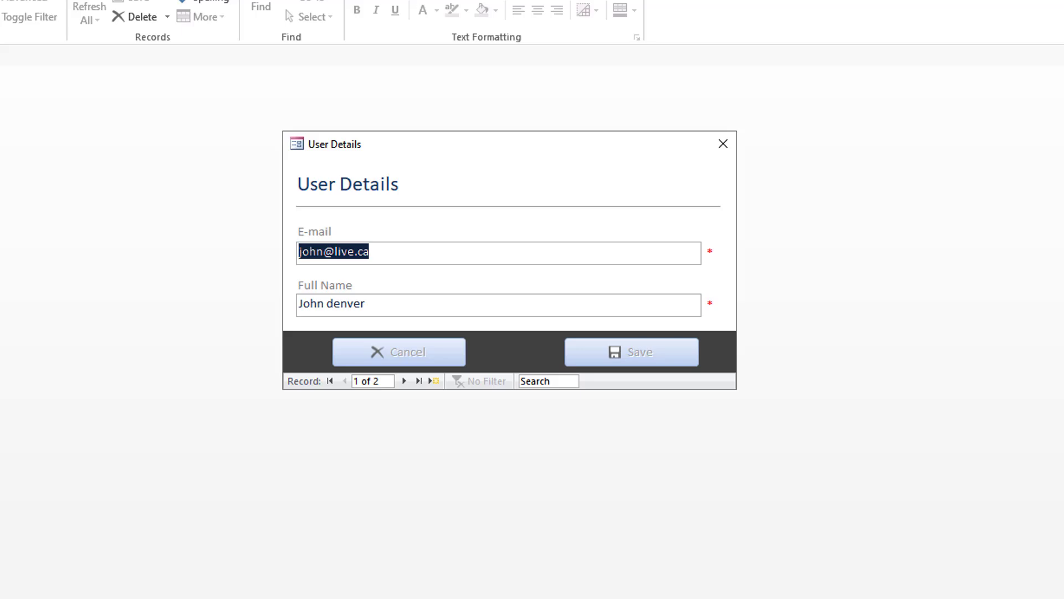
pyautogui.moveTo(382, 117)
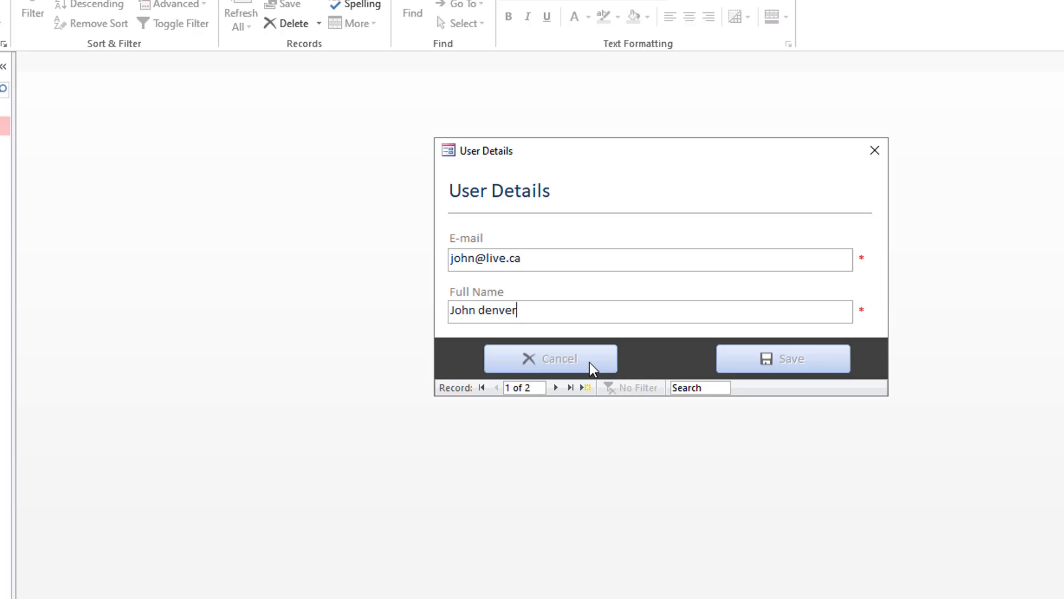
pyautogui.moveTo(610, 308)
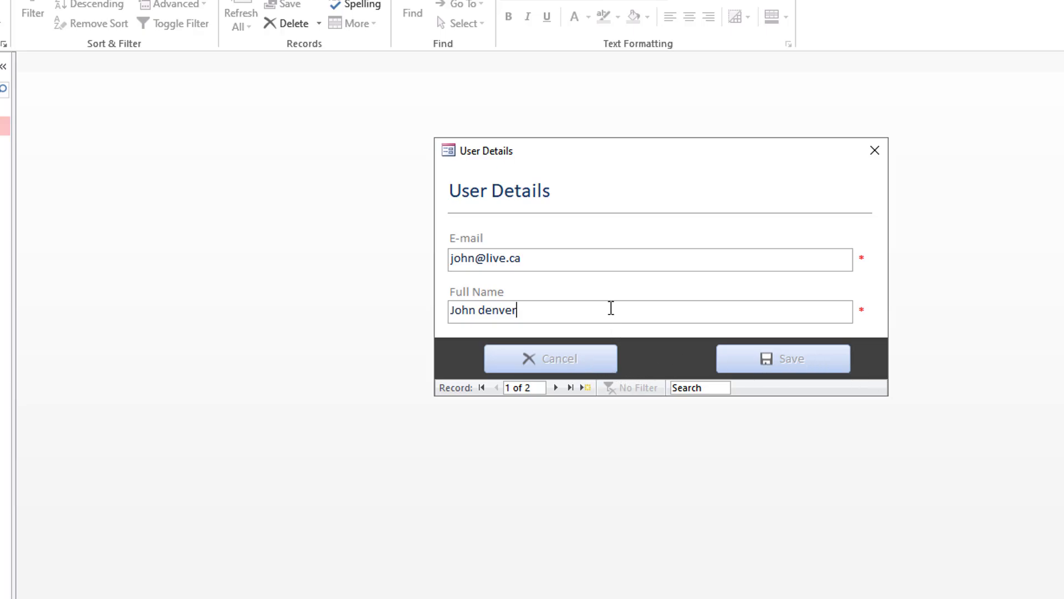
pyautogui.moveTo(609, 307)
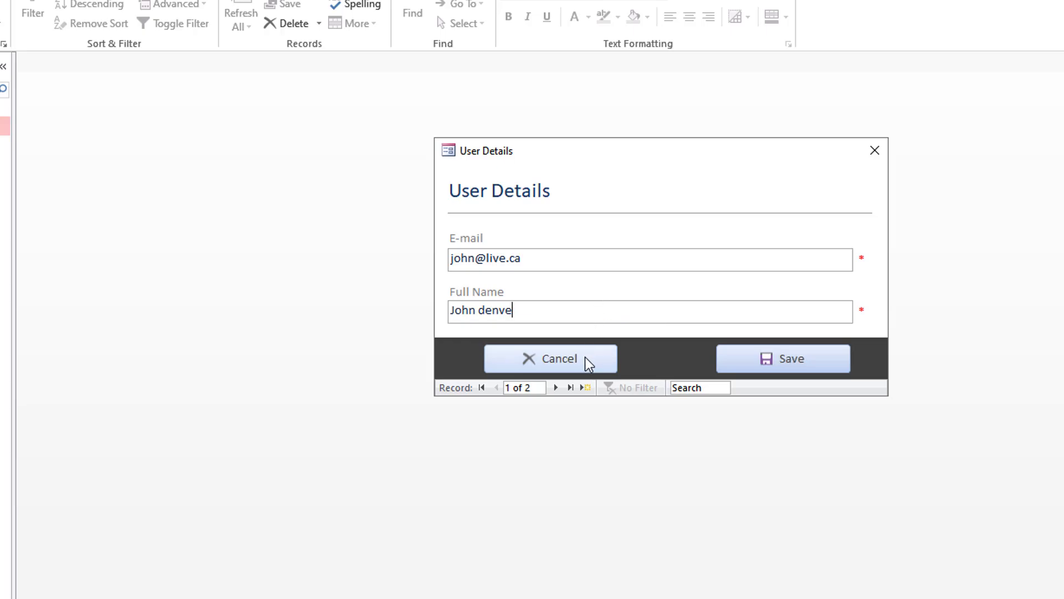
pyautogui.moveTo(783, 358)
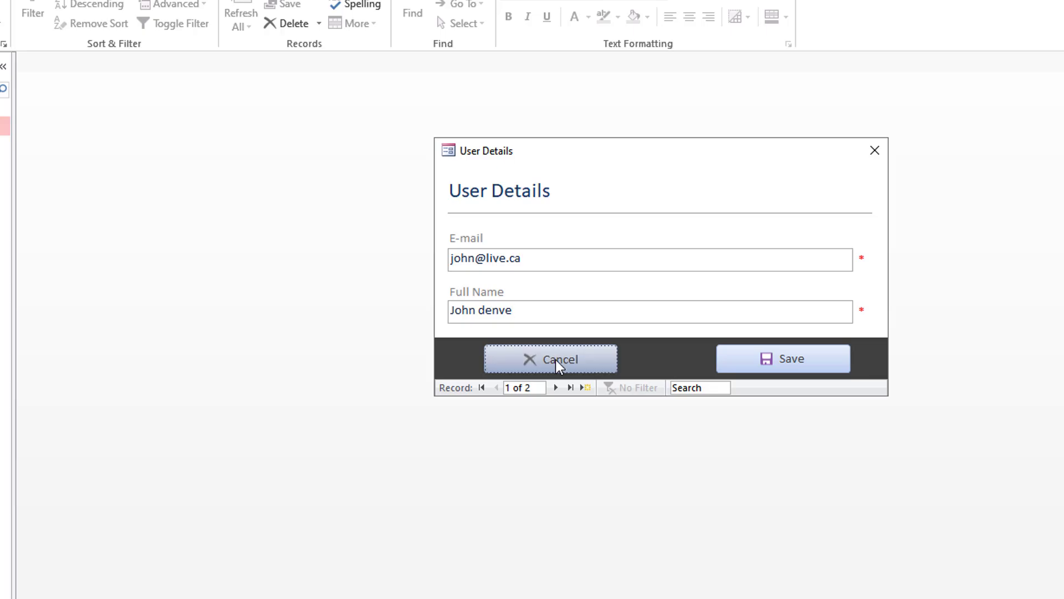
# Step: Edit Full Name, undo it, then delete the last letter so it reads John denve
pyautogui.write('r')
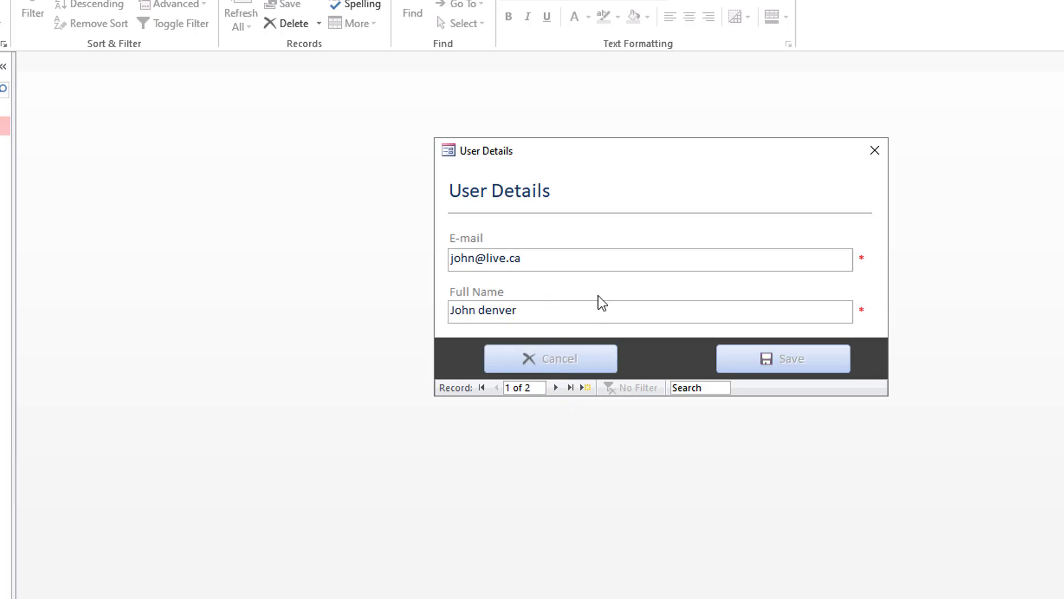
pyautogui.moveTo(821, 373)
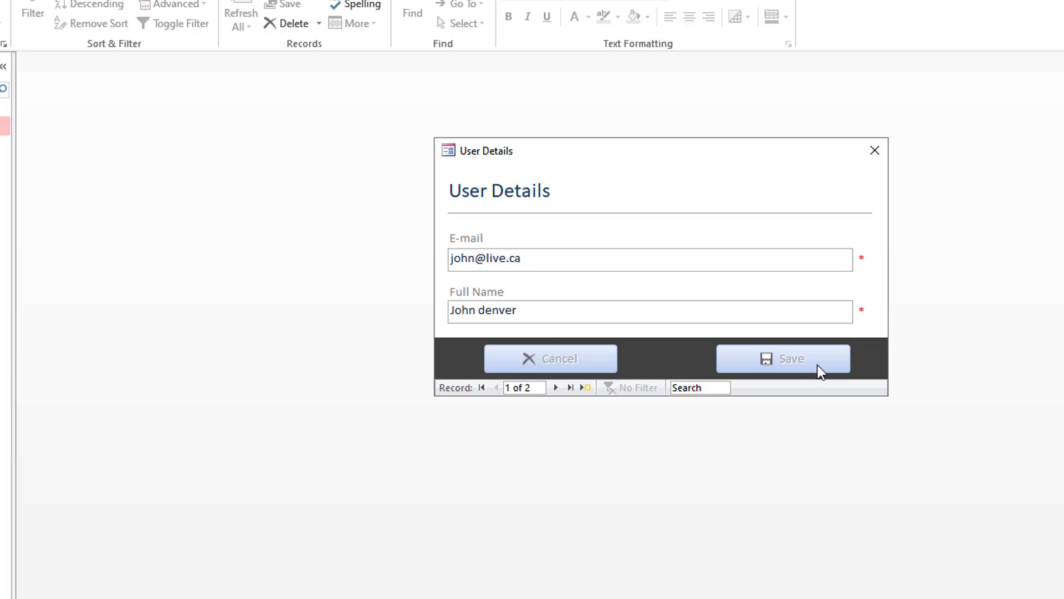
pyautogui.moveTo(614, 316)
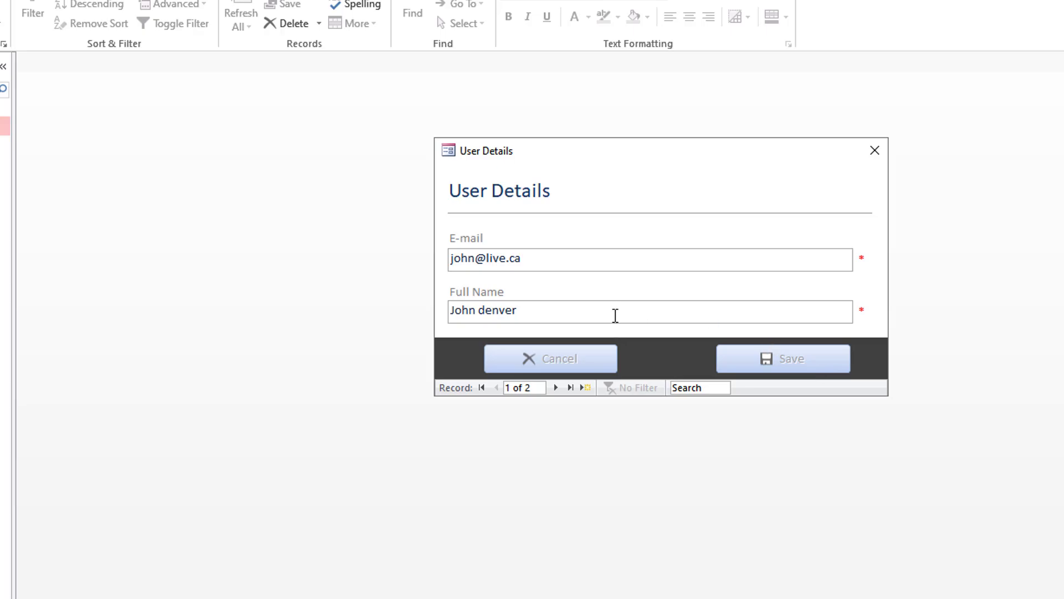
pyautogui.press('Backspace')
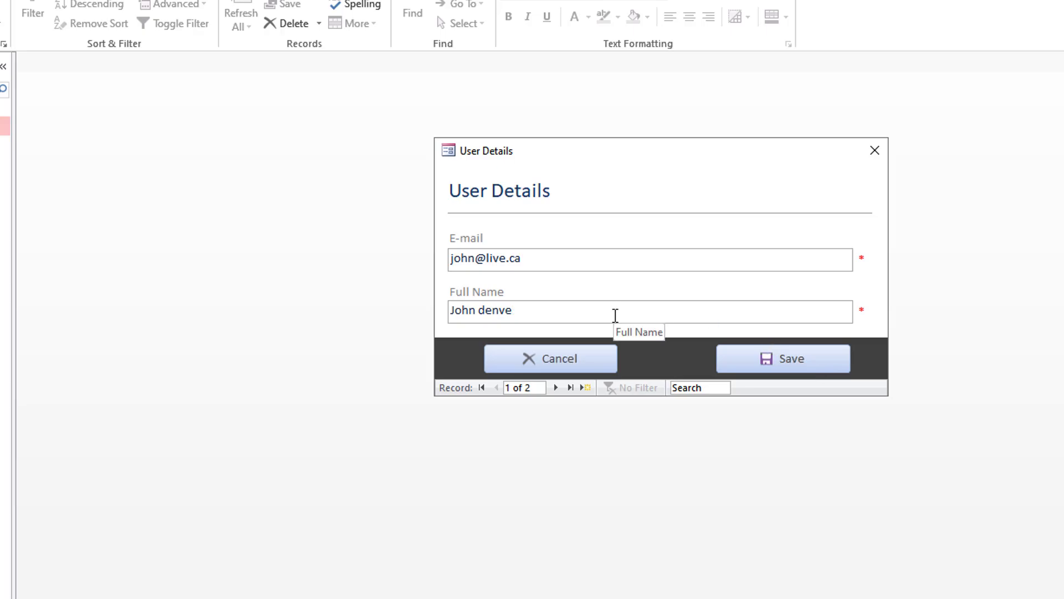
pyautogui.moveTo(636, 343)
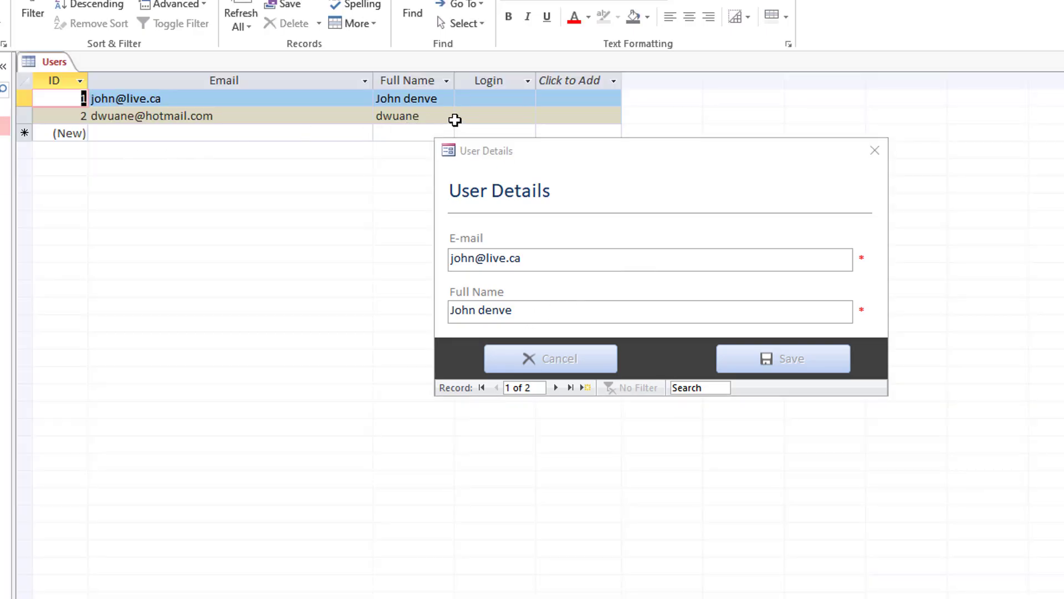
# Step: Check John's name in the Users table, then retype Full Name as John denver, unsaved
pyautogui.click(406, 98)
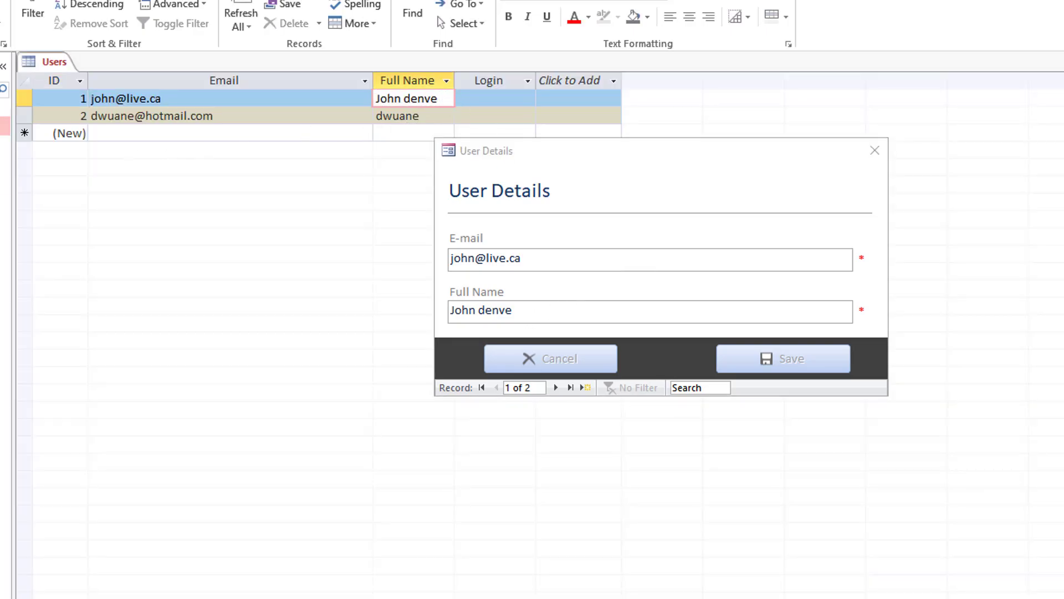
pyautogui.click(530, 312)
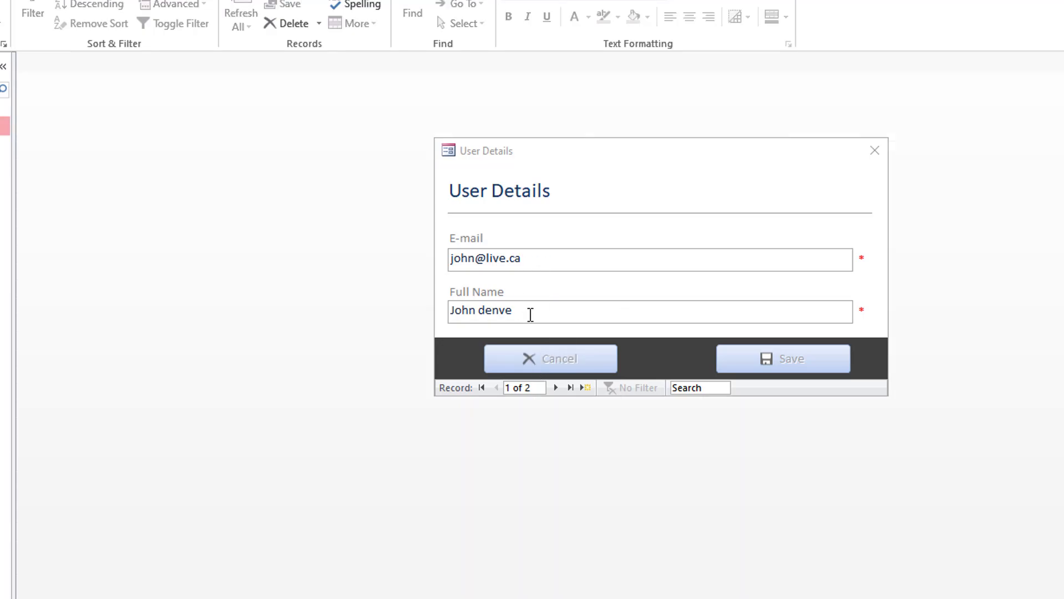
pyautogui.moveTo(558, 334)
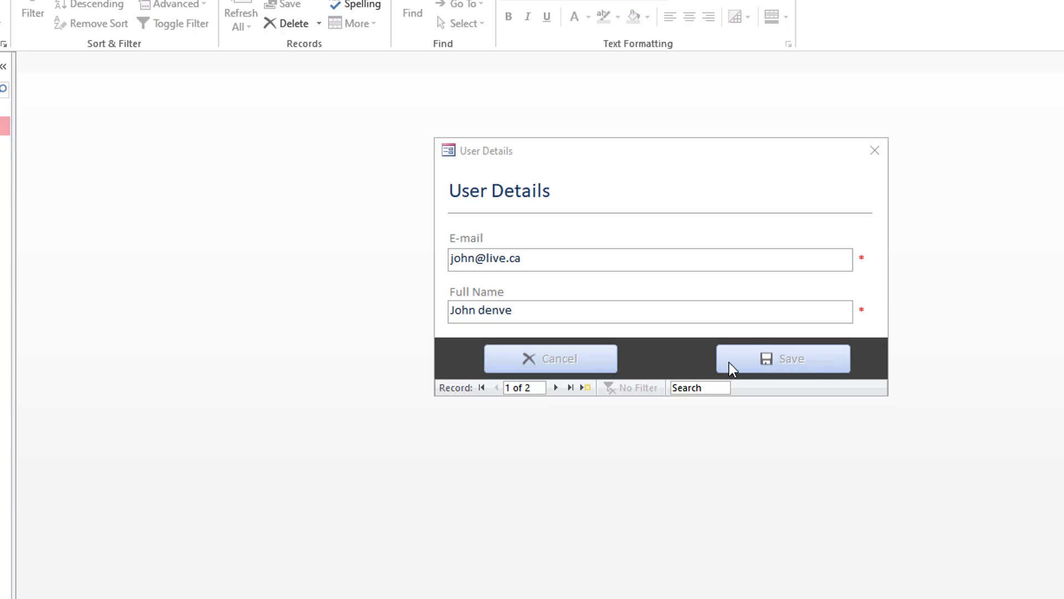
pyautogui.click(576, 311)
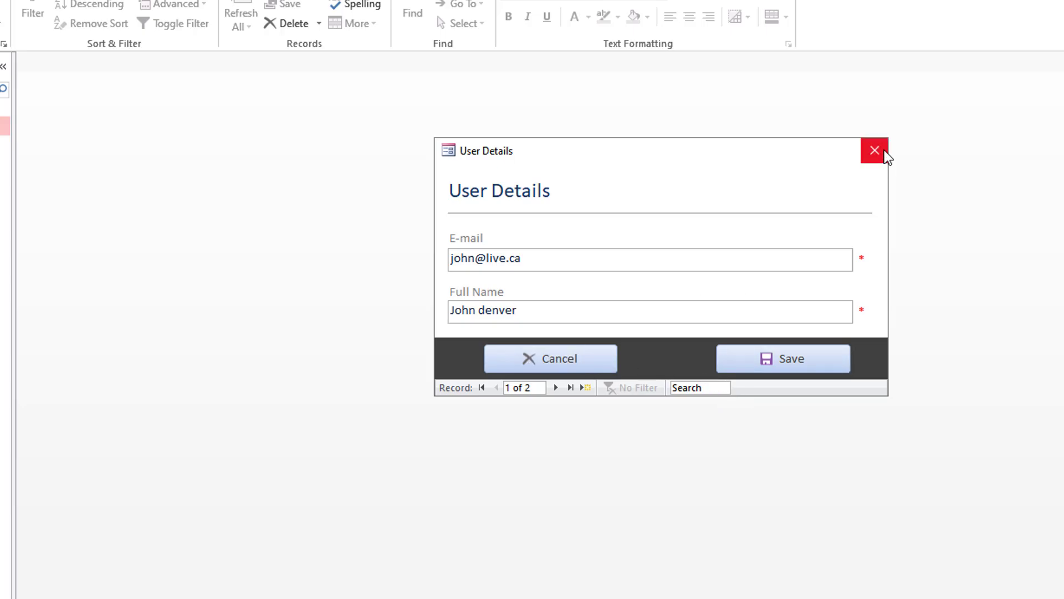
# Step: Decline the Save Current Changes? prompt, reverting to John denve, then close the form
pyautogui.click(875, 150)
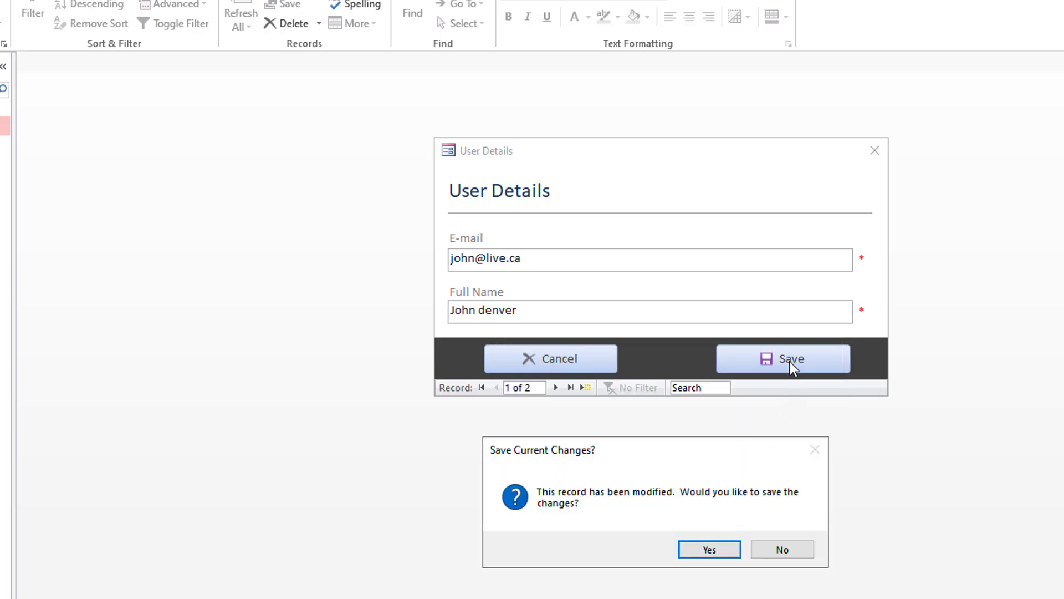
pyautogui.moveTo(741, 491)
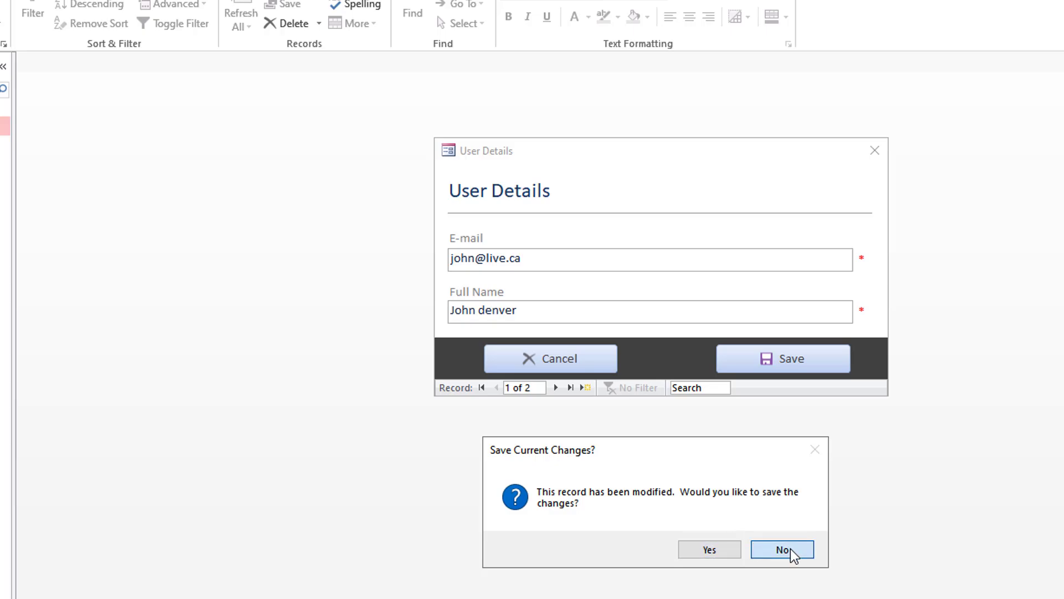
pyautogui.click(781, 549)
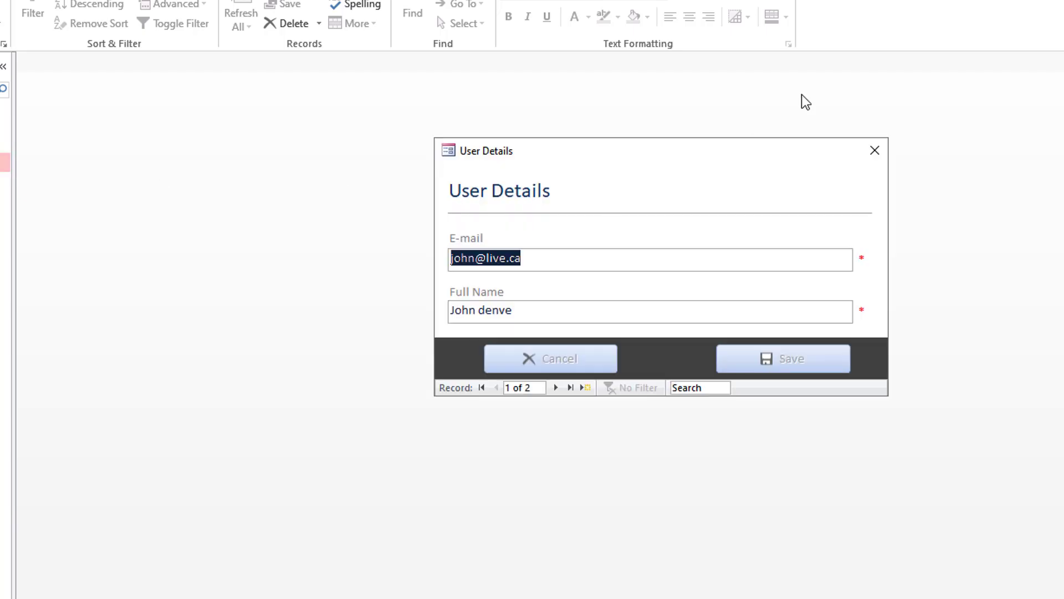
pyautogui.moveTo(875, 150)
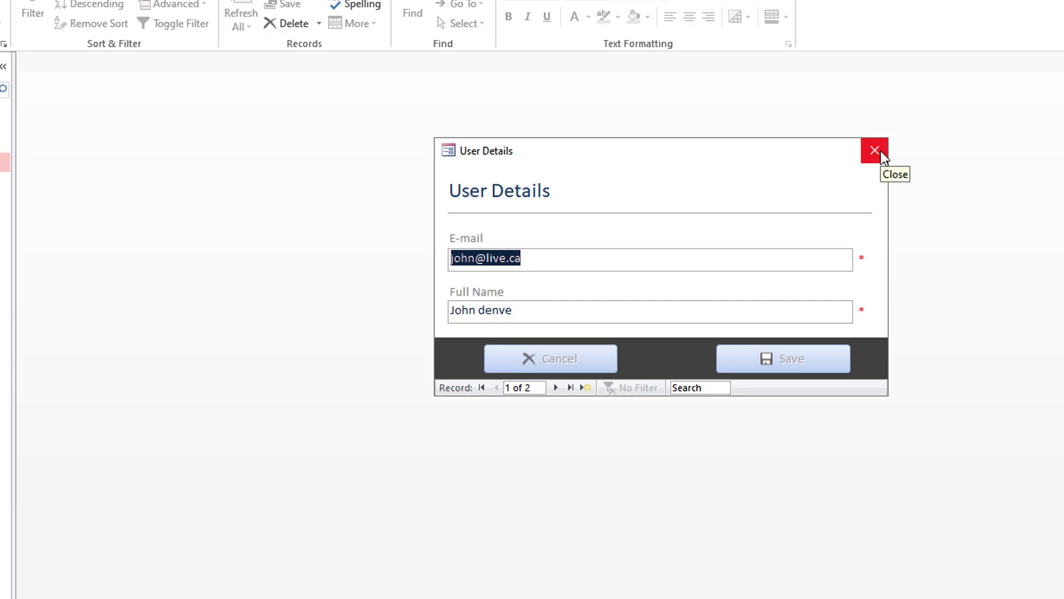
pyautogui.moveTo(880, 157)
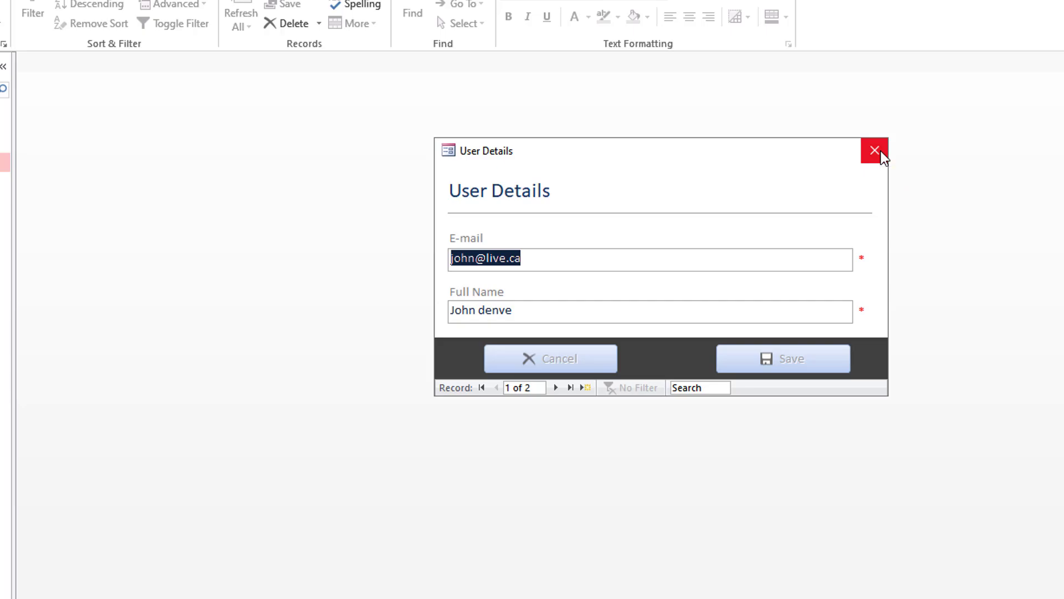
pyautogui.click(875, 150)
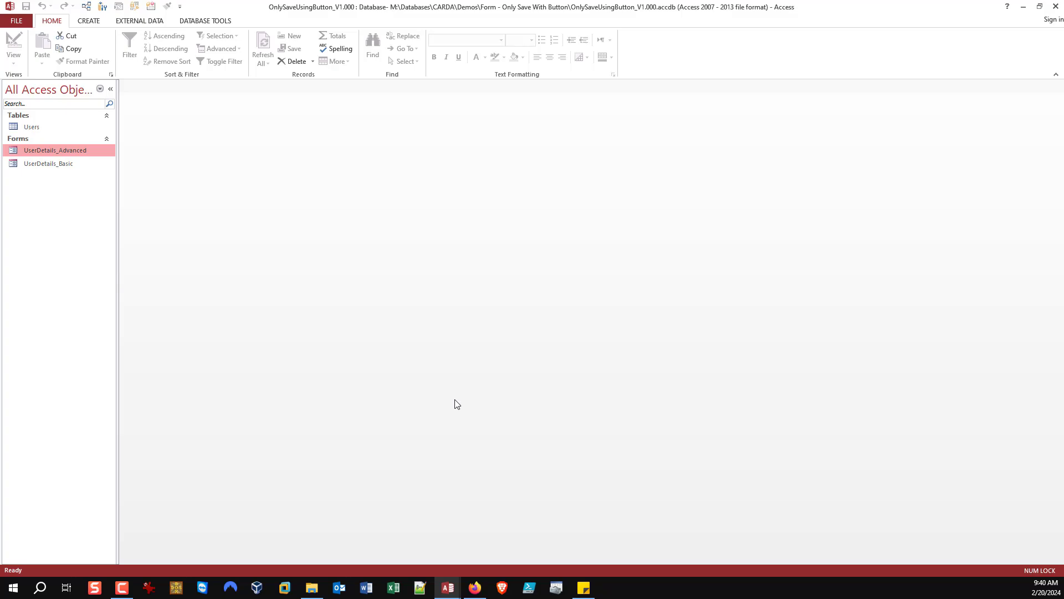
pyautogui.moveTo(191, 352)
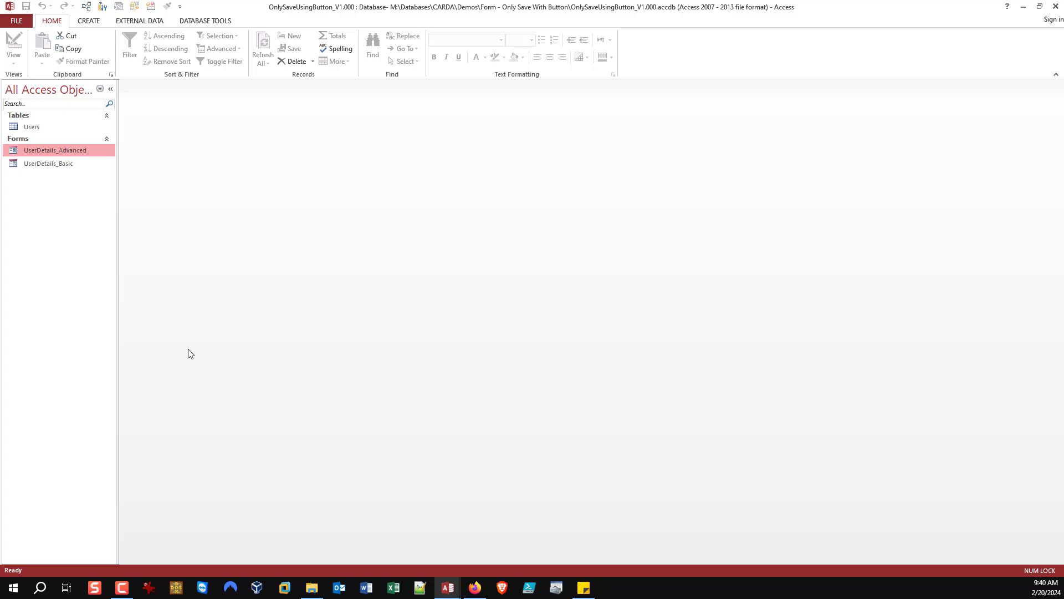
pyautogui.moveTo(62, 177)
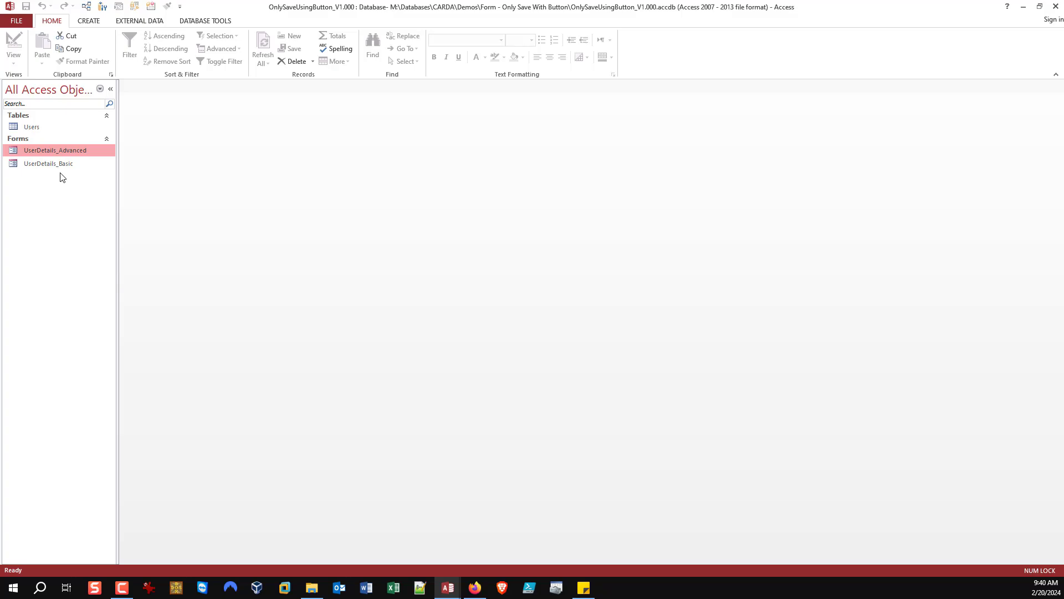
pyautogui.moveTo(31, 201)
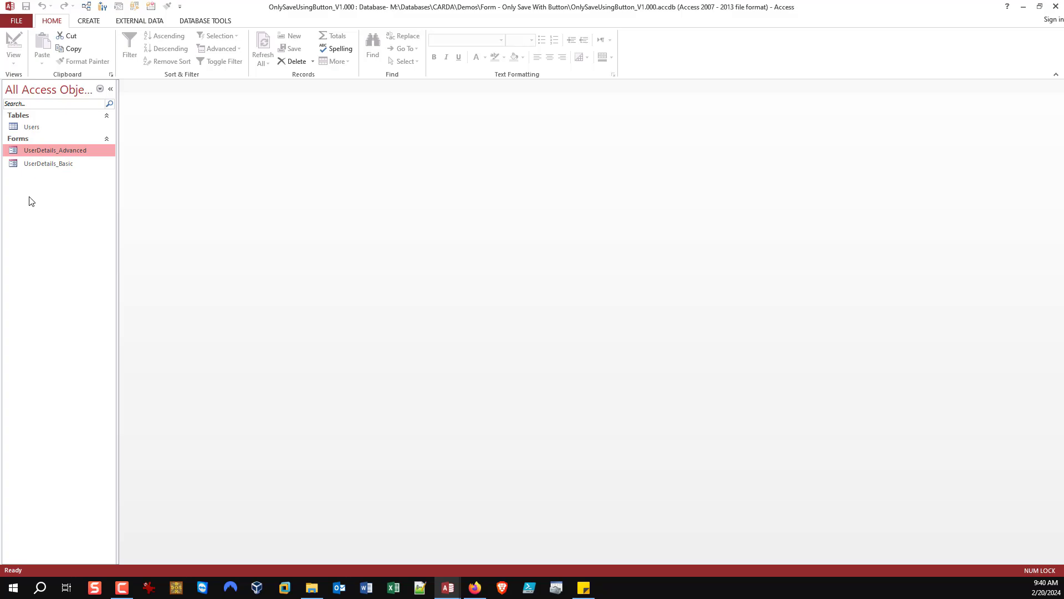
pyautogui.moveTo(446, 587)
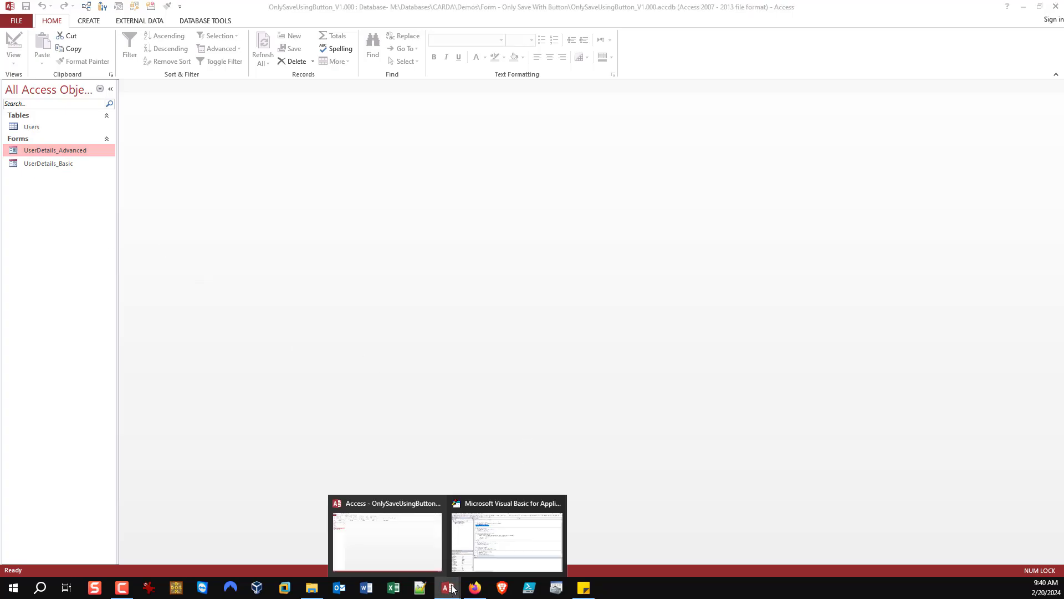
# Step: Review Form_UserDetails_Advanced's Cancel, AfterUpdate and BeforeUpdate procedures in the VBA editor, then return to the devhut.net article
pyautogui.click(506, 541)
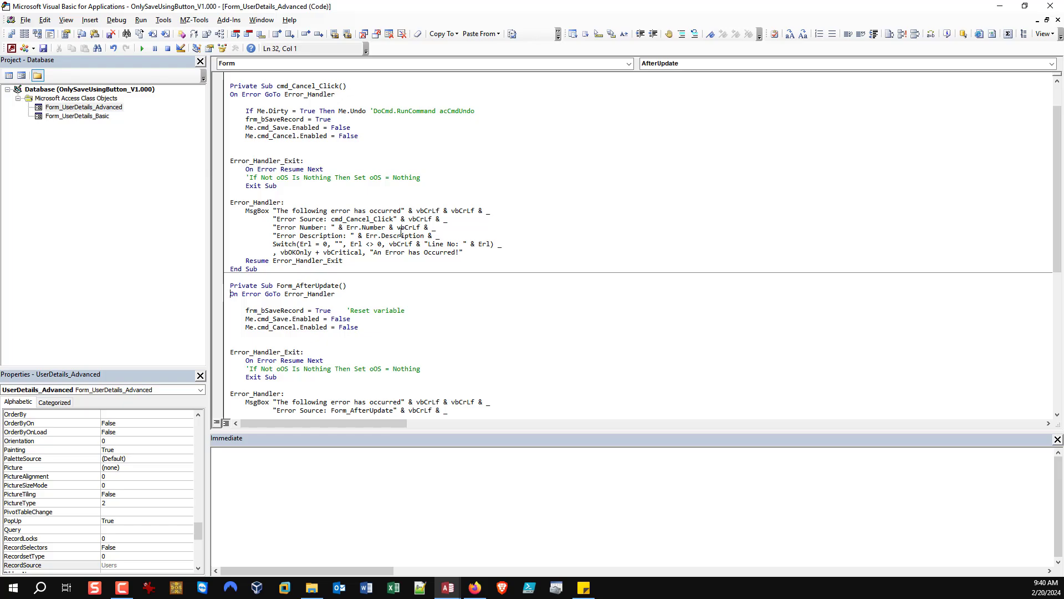
pyautogui.scroll(3)
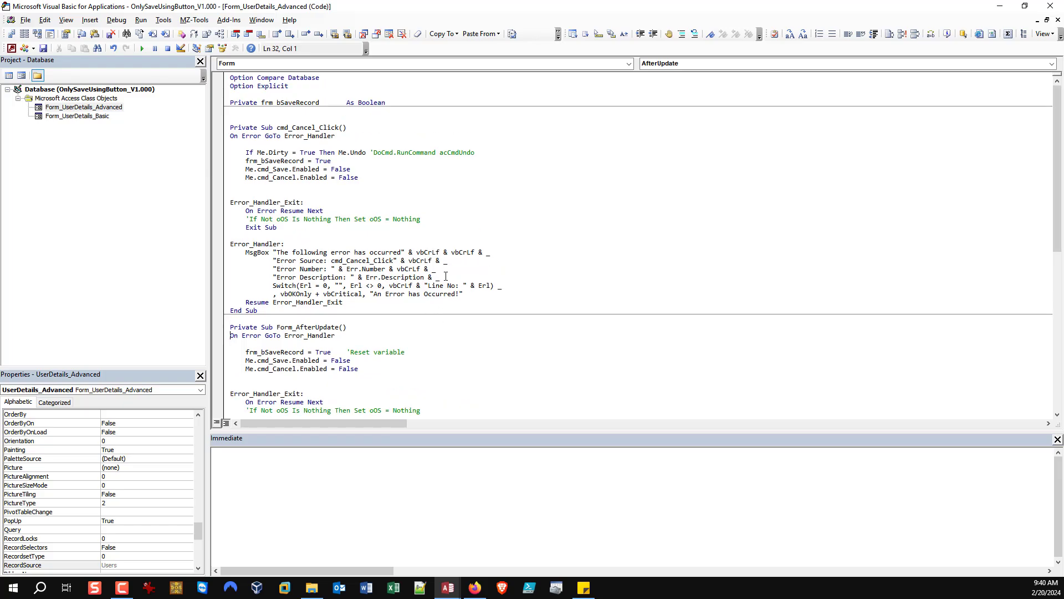
pyautogui.scroll(-3)
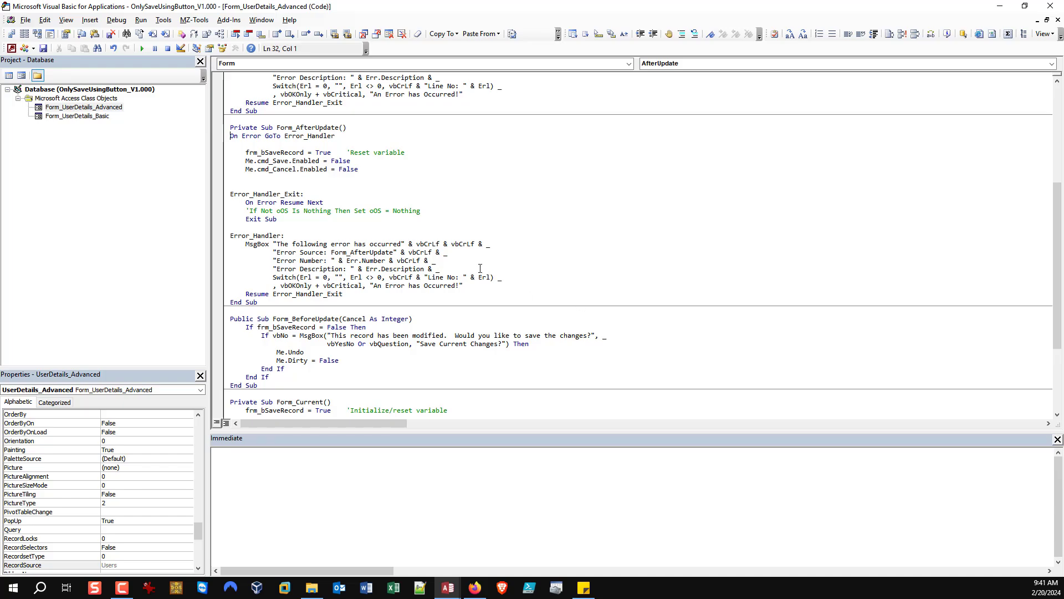
pyautogui.click(475, 587)
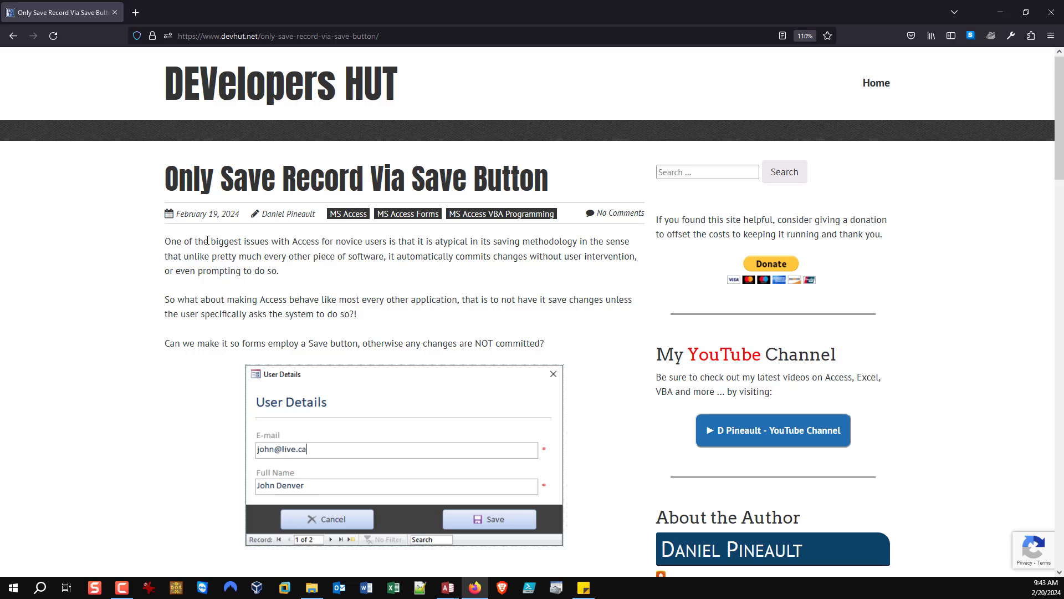
pyautogui.moveTo(273, 268)
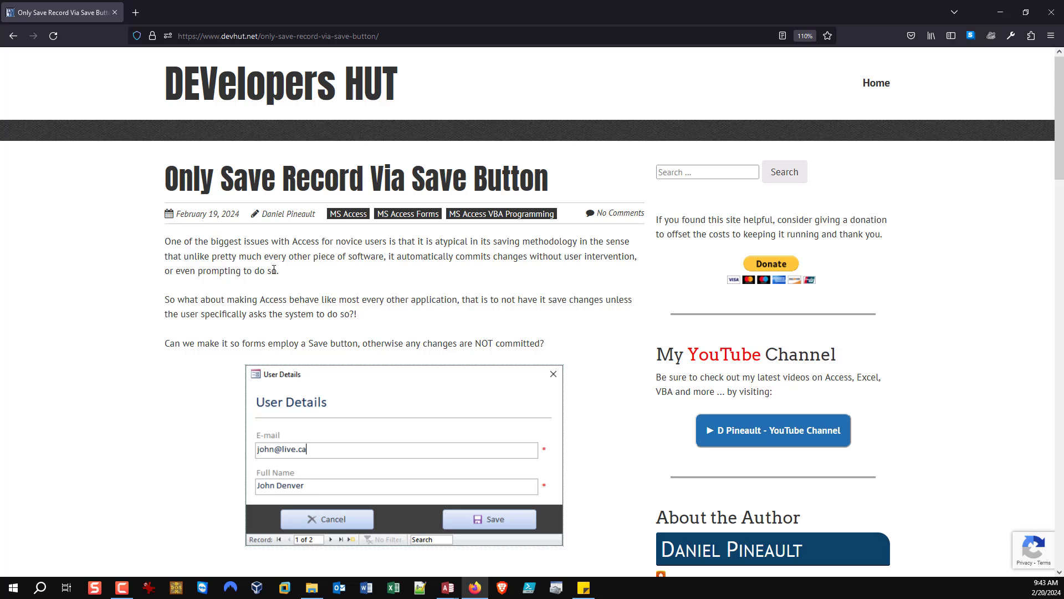